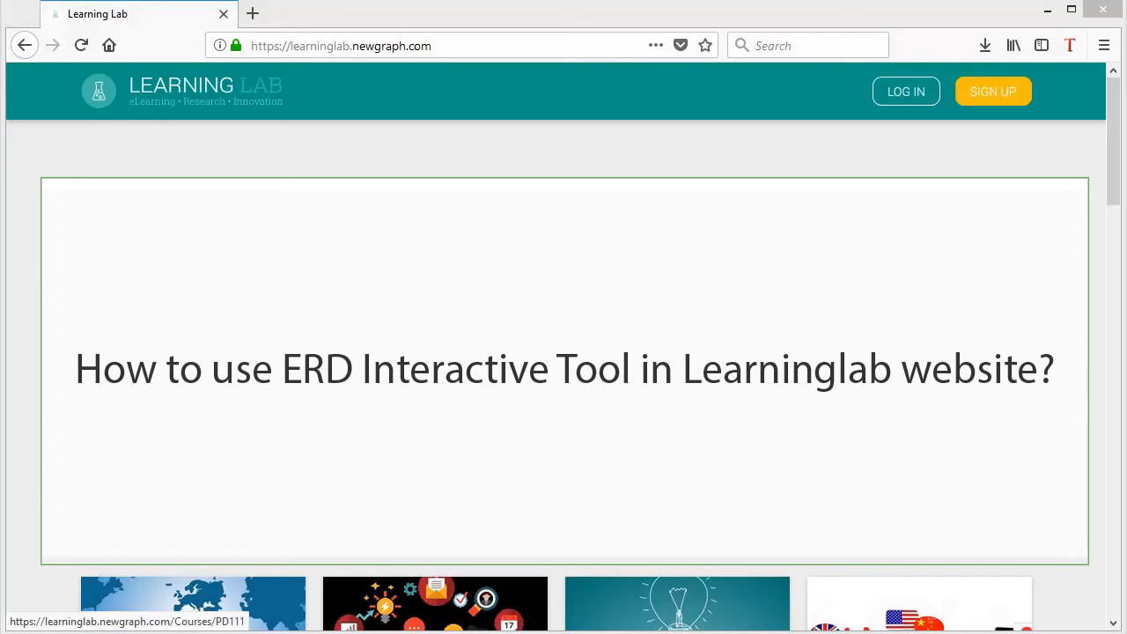
Log in to Learning Lab with email and password to reach the course dashboard
{"action": "left_click", "coordinate": [342, 45]}
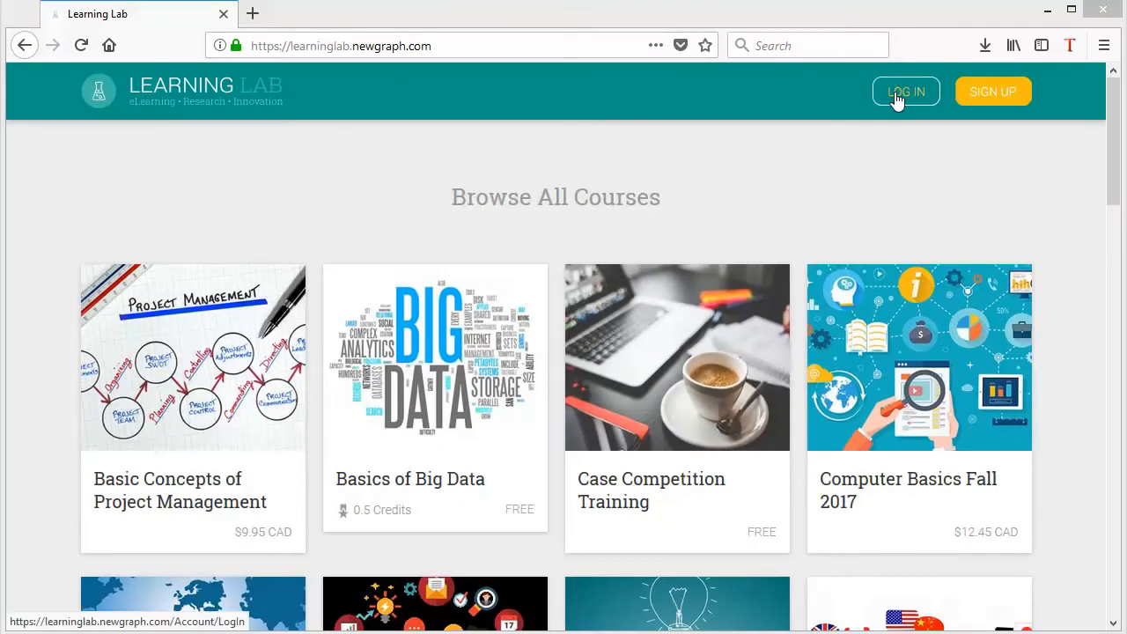
{"action": "left_click", "coordinate": [905, 90]}
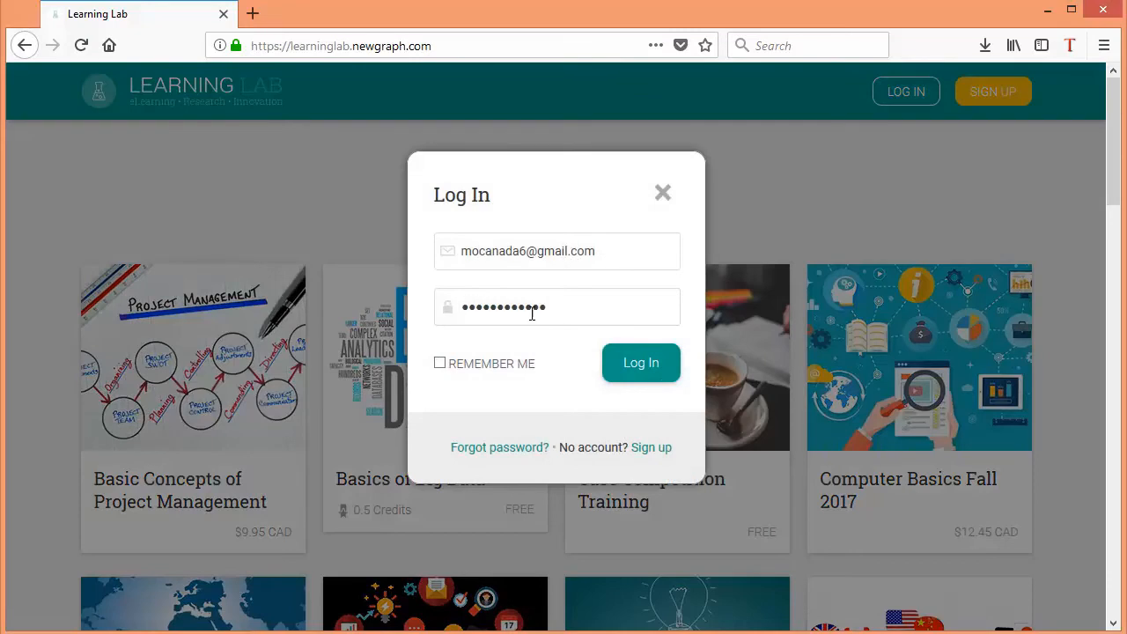
{"action": "left_click", "coordinate": [641, 362]}
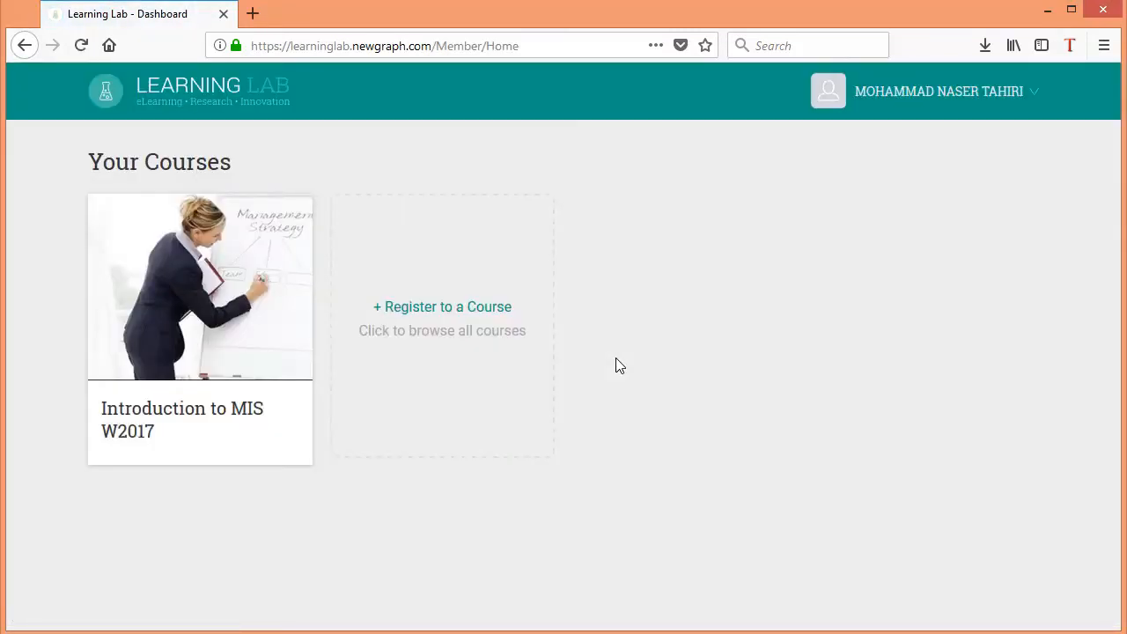
{"action": "mouse_move", "coordinate": [190, 364]}
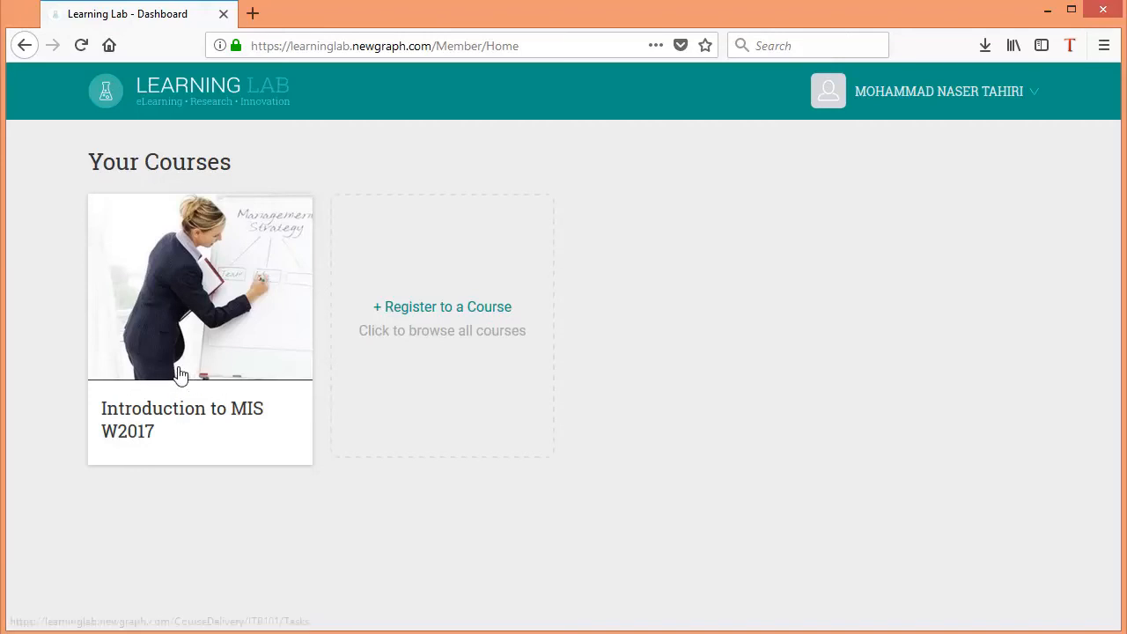
Open Introduction to MIS W2017's Resources and scroll down to ERD Interactive Problems
{"action": "left_click", "coordinate": [199, 287]}
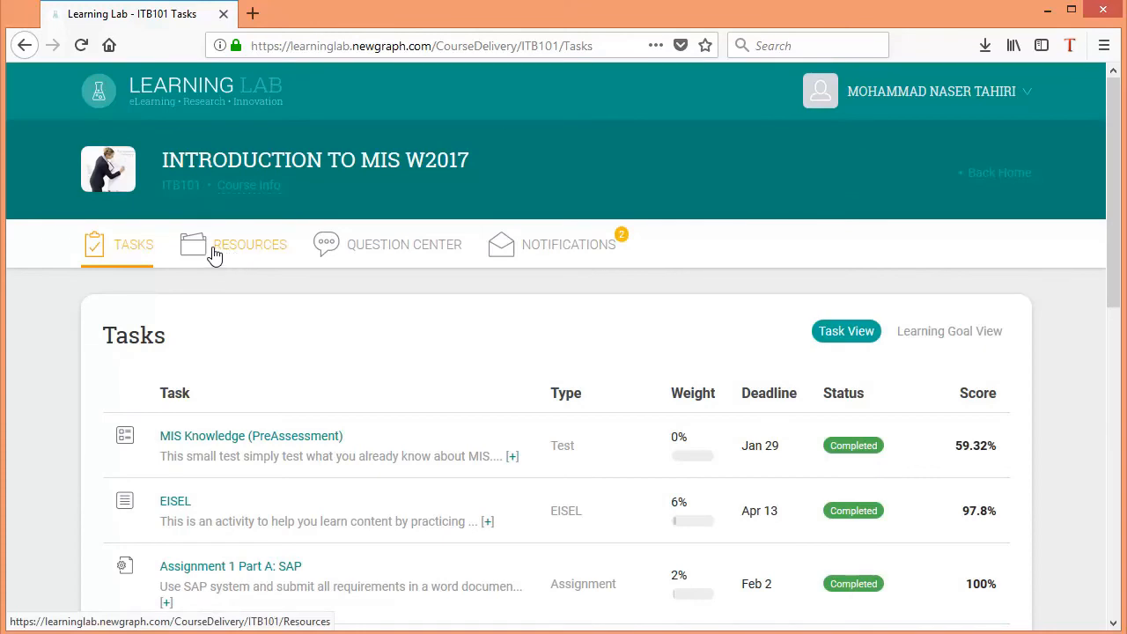
{"action": "left_click", "coordinate": [249, 244]}
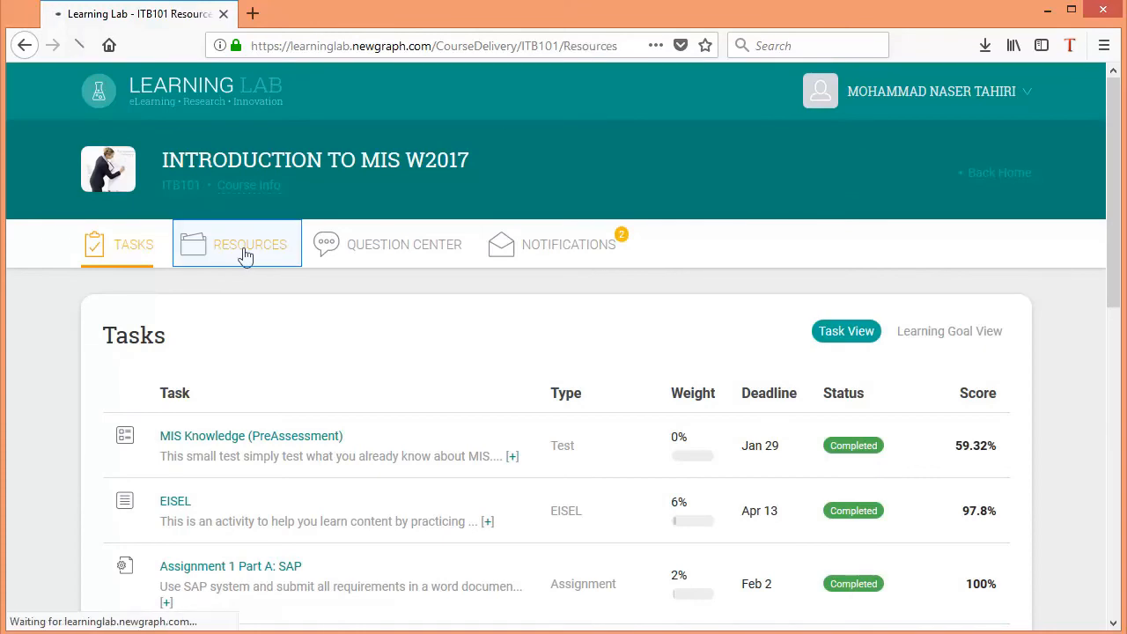
{"action": "left_click", "coordinate": [249, 244]}
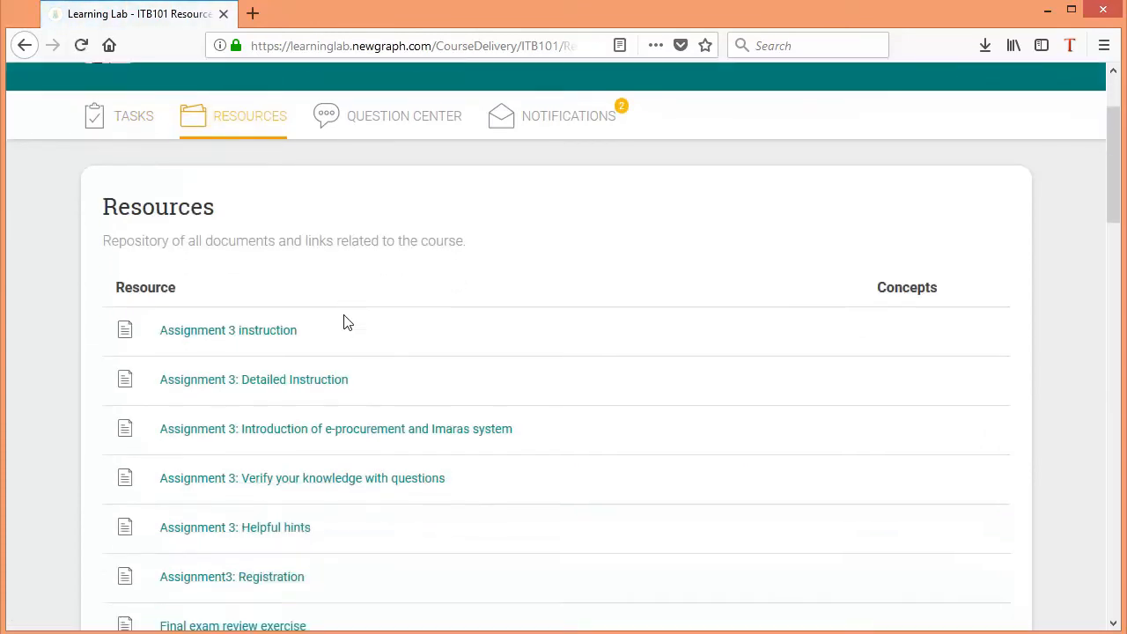
{"action": "scroll", "scroll_direction": "down", "scroll_amount": 3}
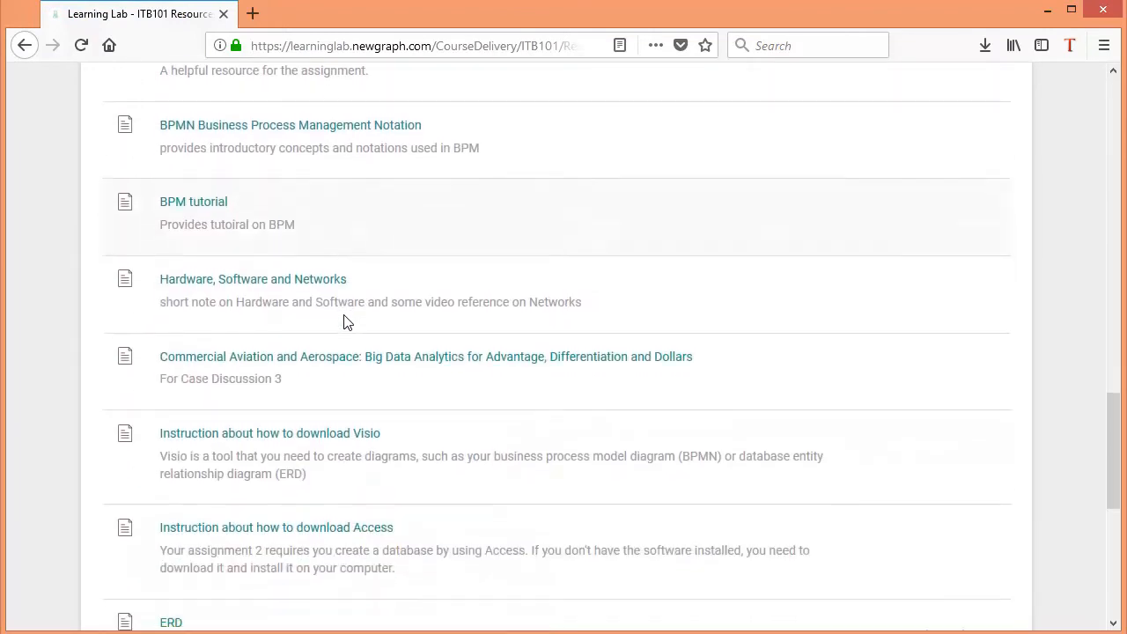
{"action": "scroll", "scroll_direction": "down", "scroll_amount": 3}
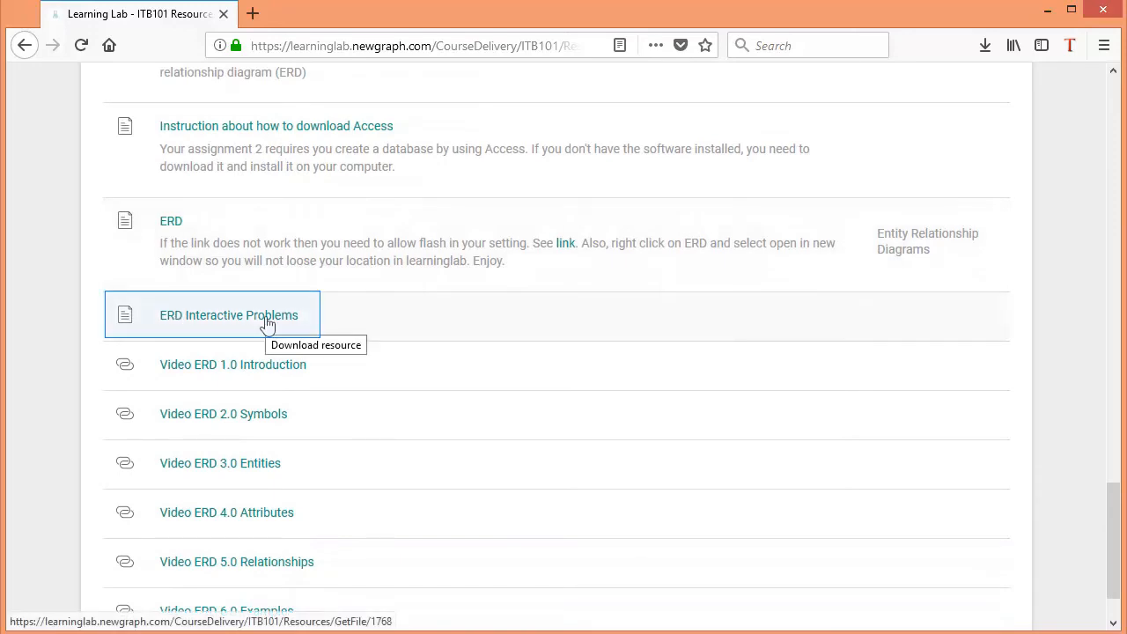
Launch ERD Interactive Problems to open the advisor–student scenario with an empty diagram
{"action": "left_click", "coordinate": [228, 314]}
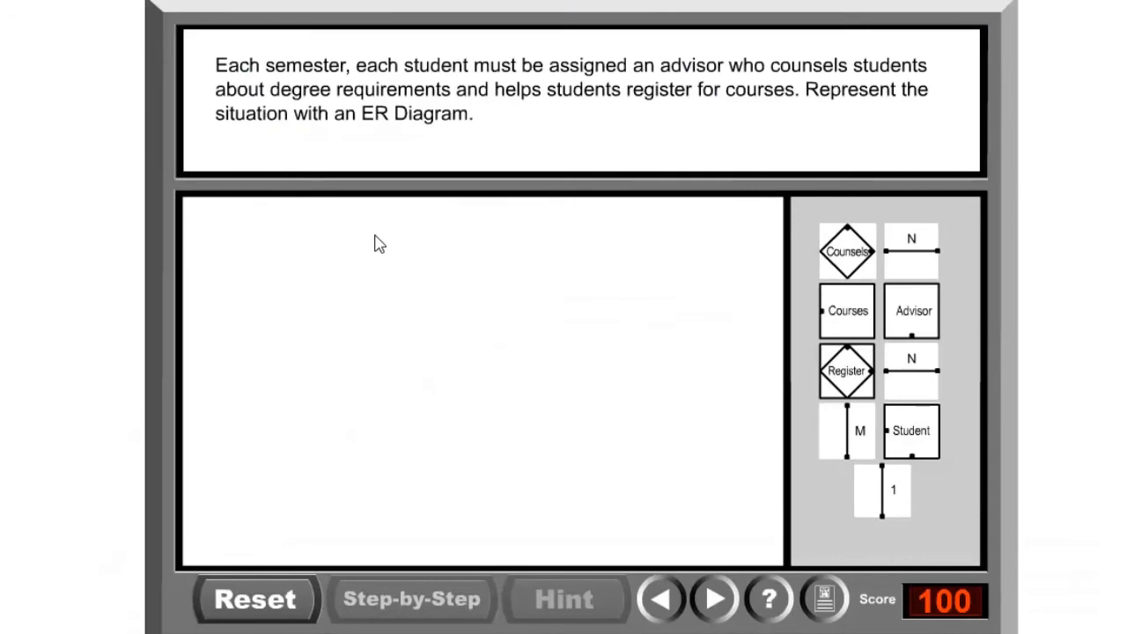
{"action": "mouse_move", "coordinate": [368, 223]}
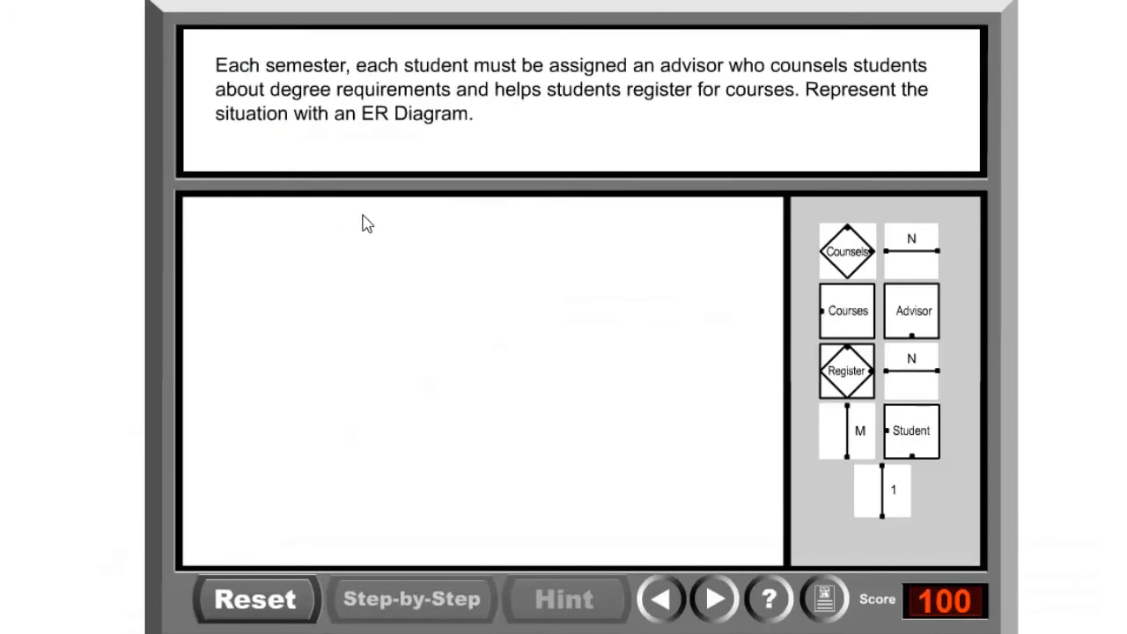
{"action": "mouse_move", "coordinate": [392, 243]}
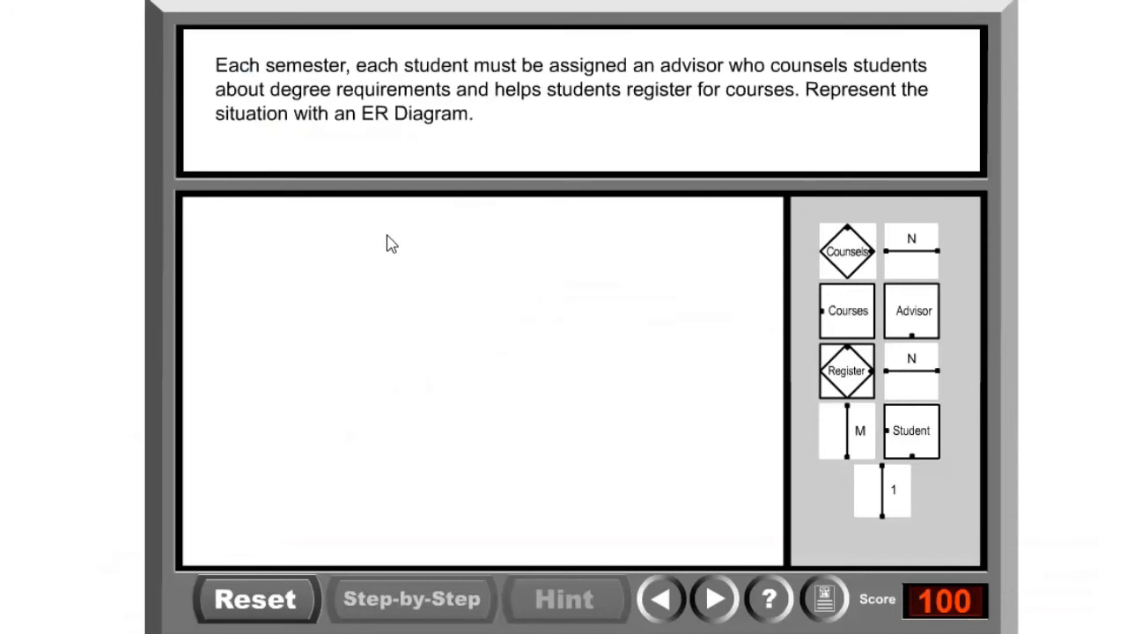
{"action": "mouse_move", "coordinate": [451, 128]}
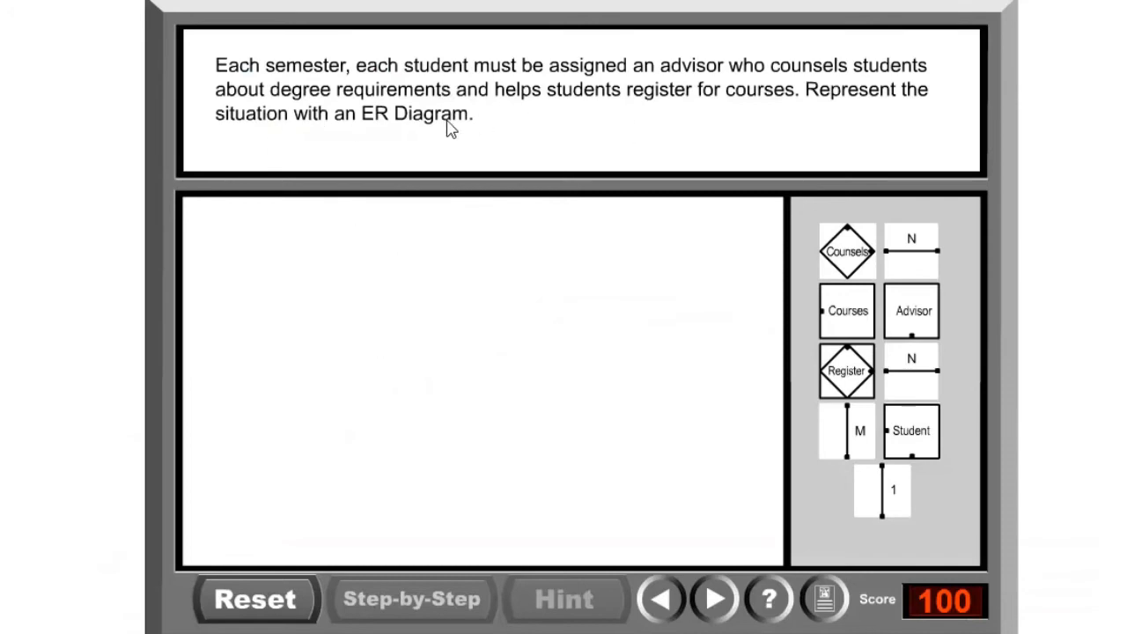
{"action": "mouse_move", "coordinate": [438, 151]}
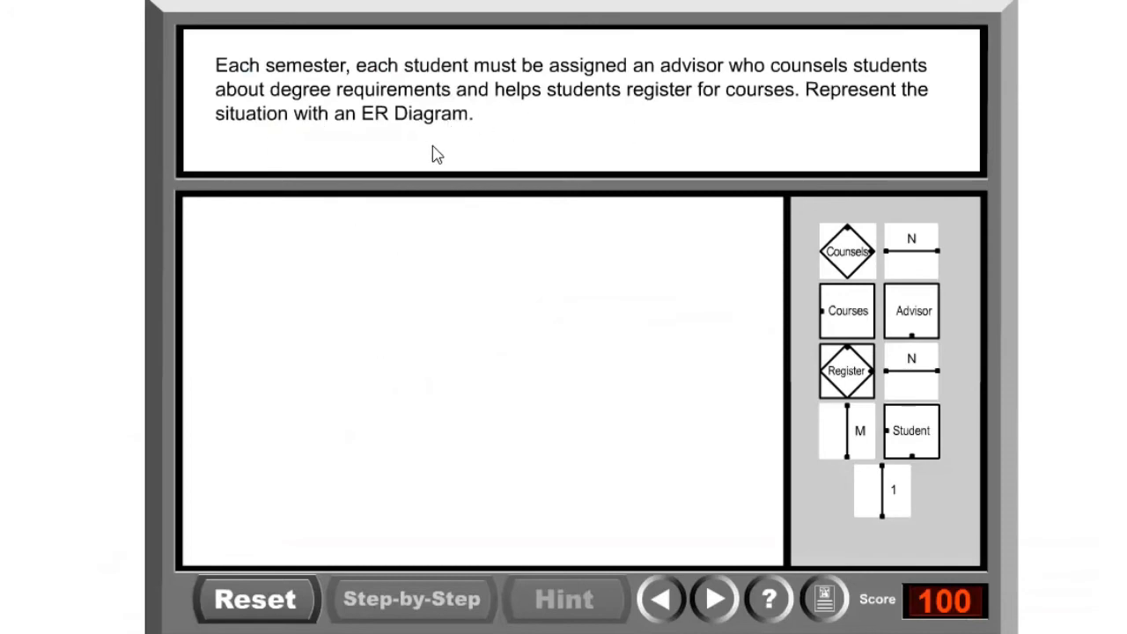
{"action": "mouse_move", "coordinate": [258, 154]}
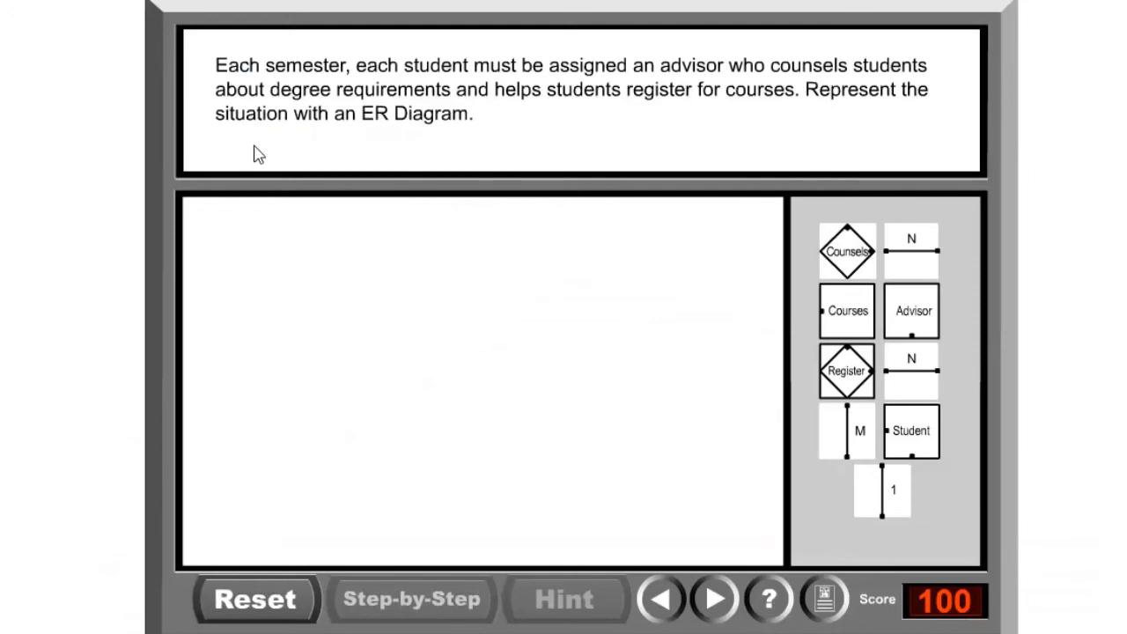
{"action": "mouse_move", "coordinate": [370, 163]}
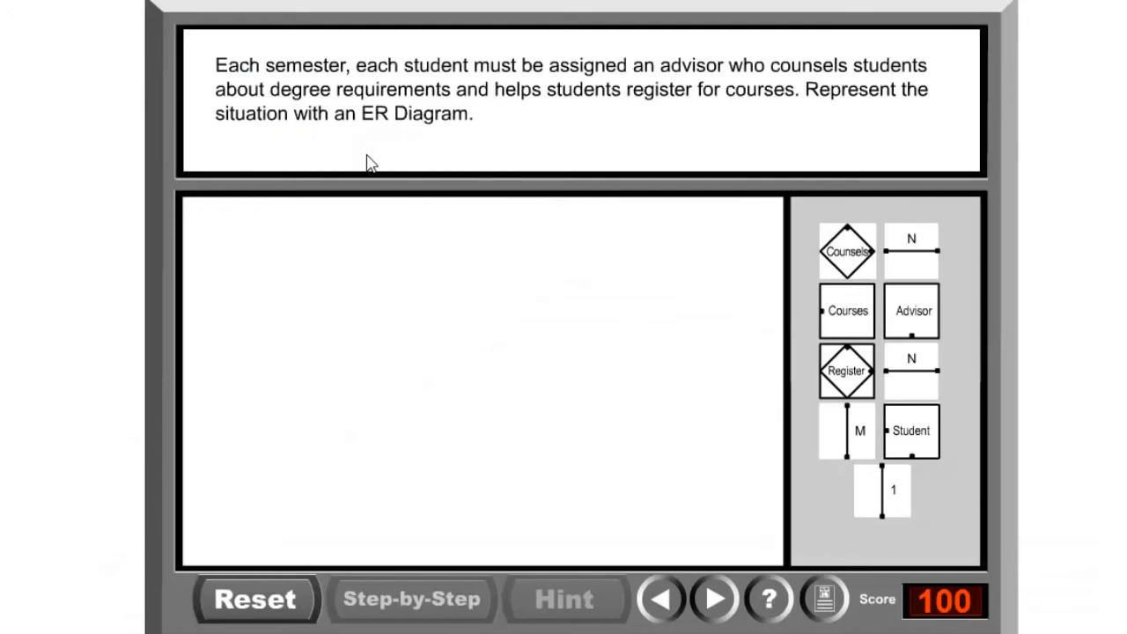
{"action": "mouse_move", "coordinate": [594, 237]}
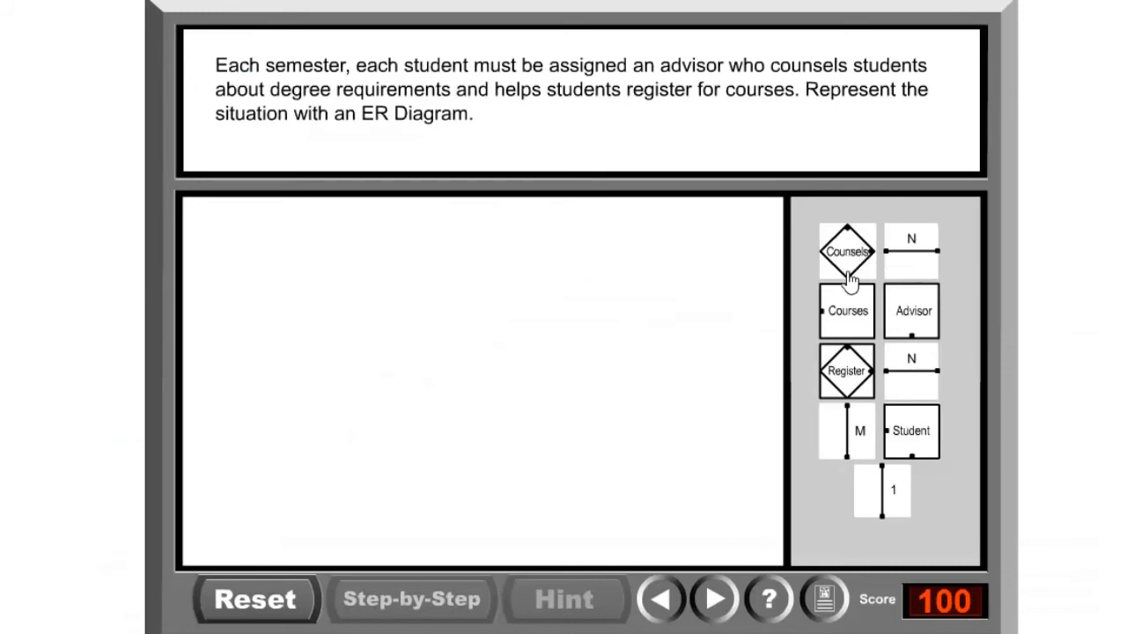
{"action": "mouse_move", "coordinate": [694, 312]}
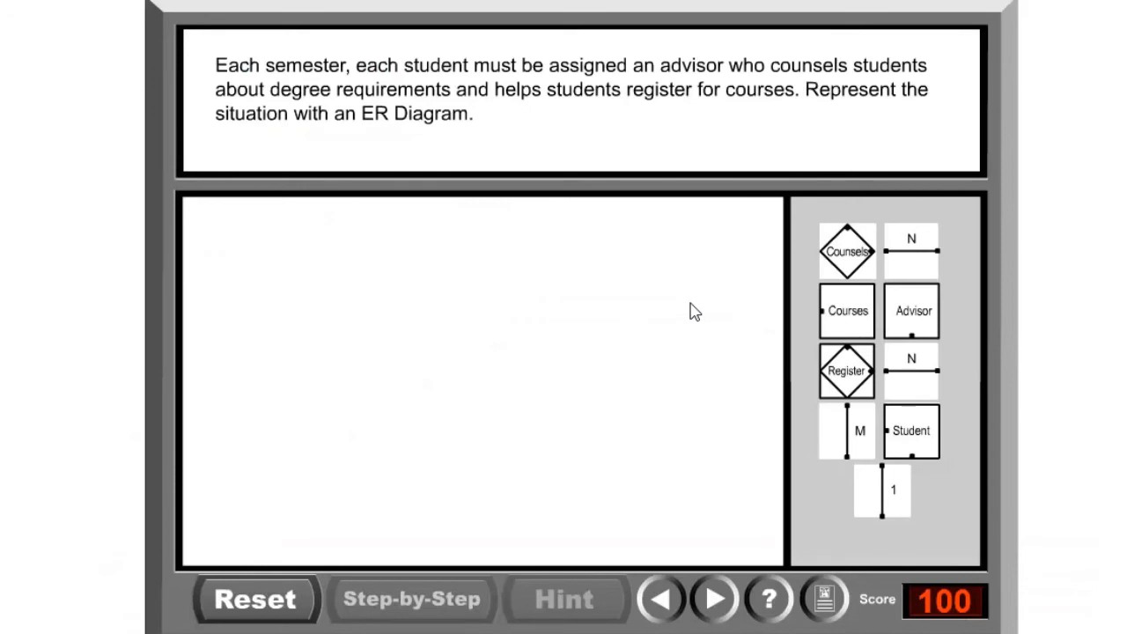
{"action": "mouse_move", "coordinate": [236, 65]}
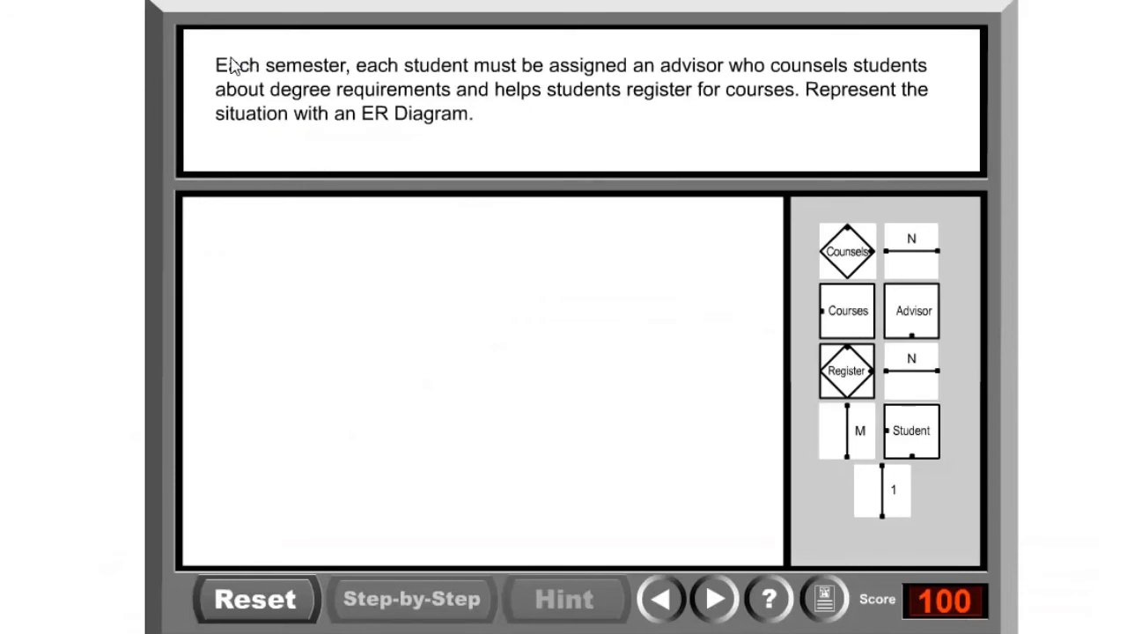
{"action": "mouse_move", "coordinate": [485, 138]}
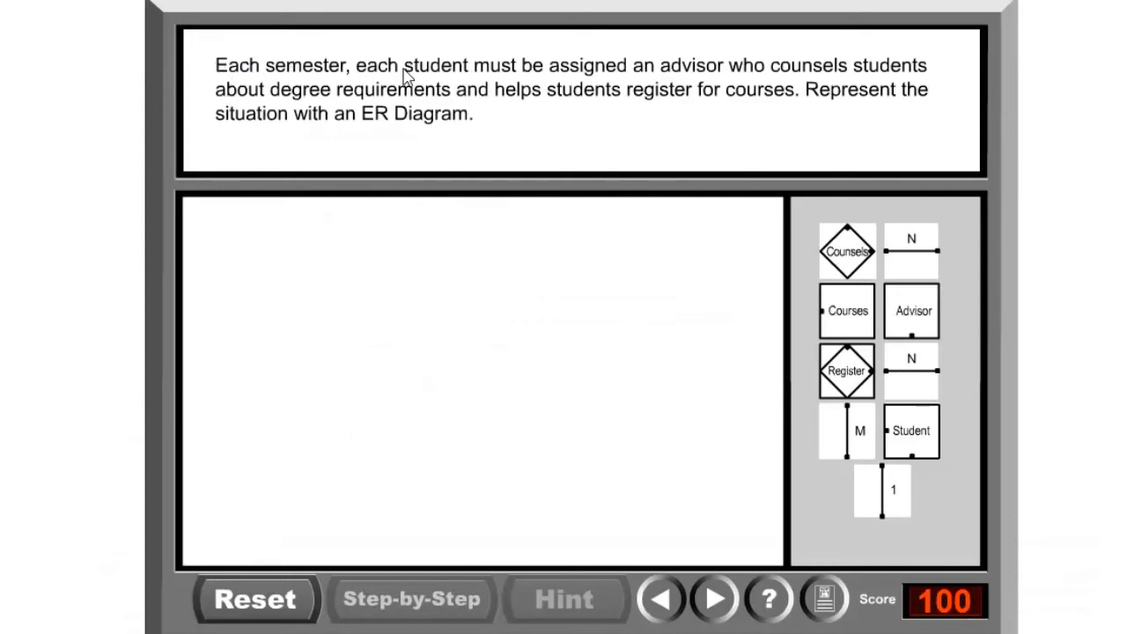
{"action": "left_click", "coordinate": [713, 599]}
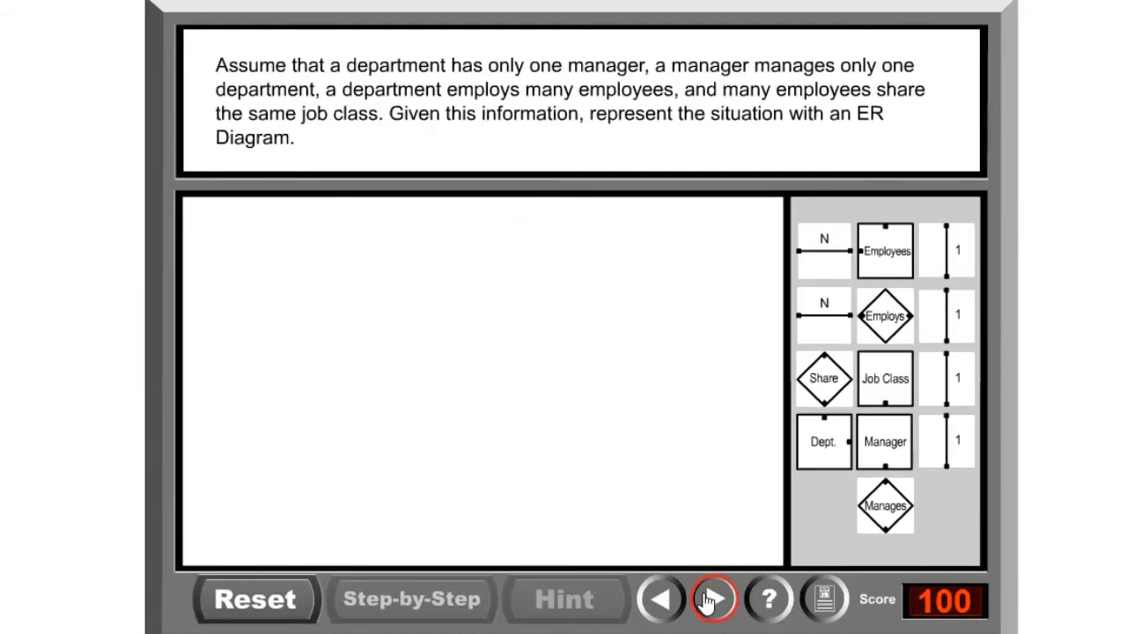
{"action": "left_click", "coordinate": [712, 599]}
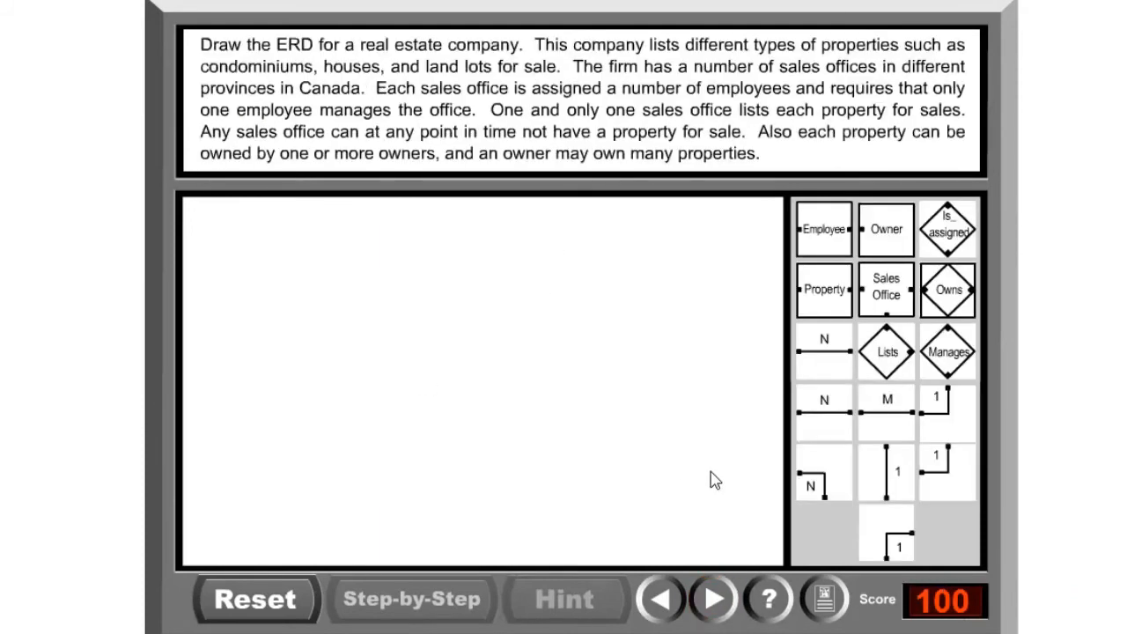
{"action": "left_click", "coordinate": [660, 599]}
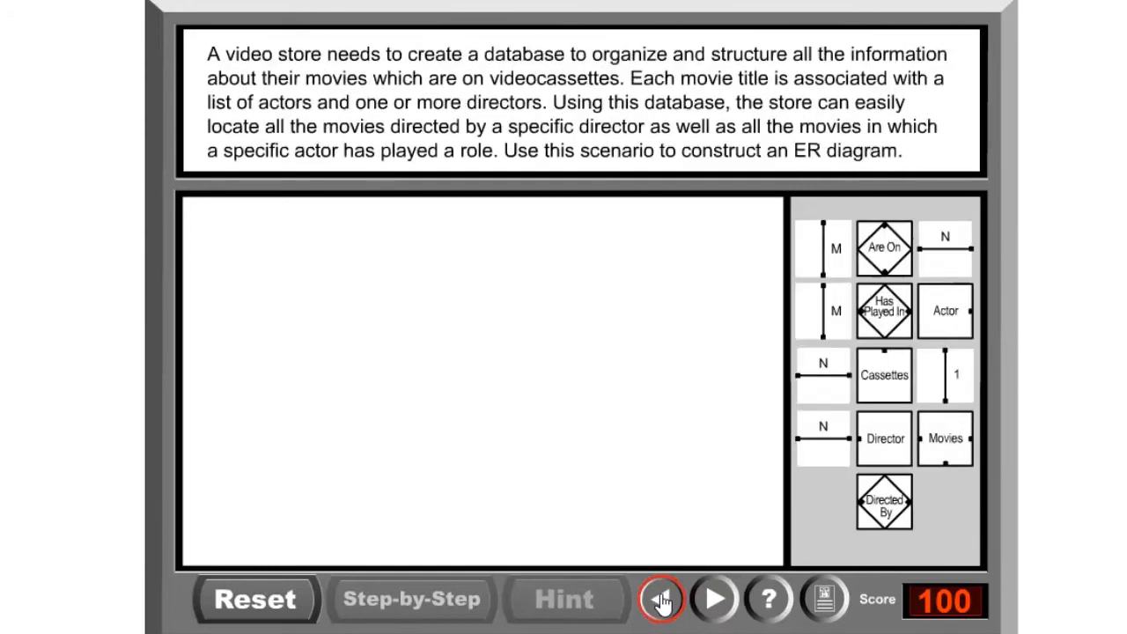
{"action": "left_click", "coordinate": [713, 599]}
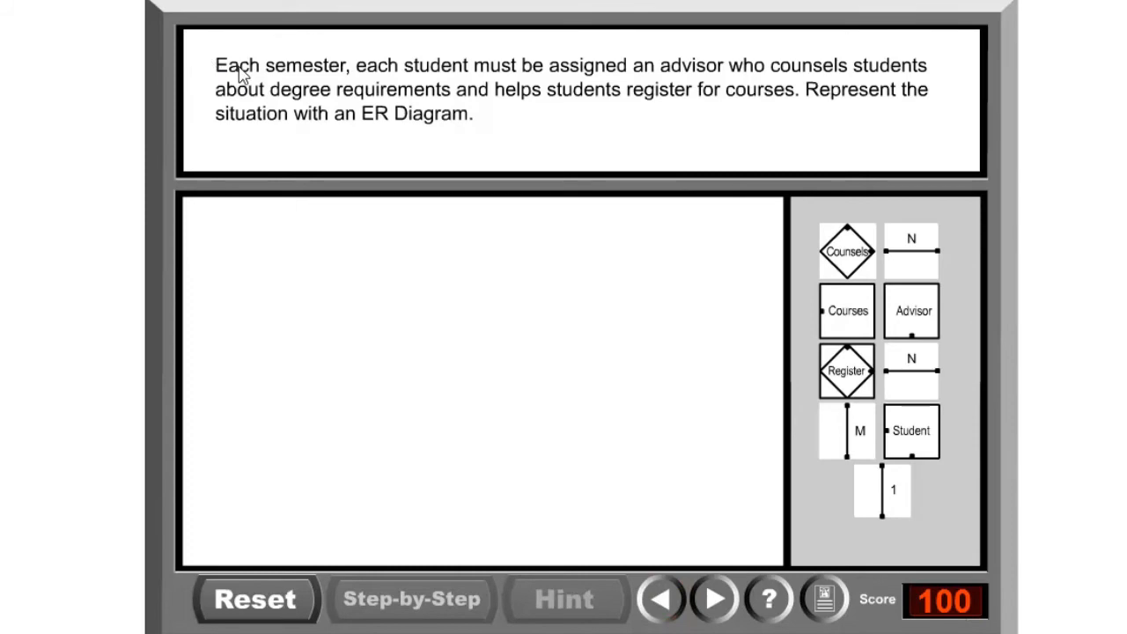
{"action": "mouse_move", "coordinate": [502, 83]}
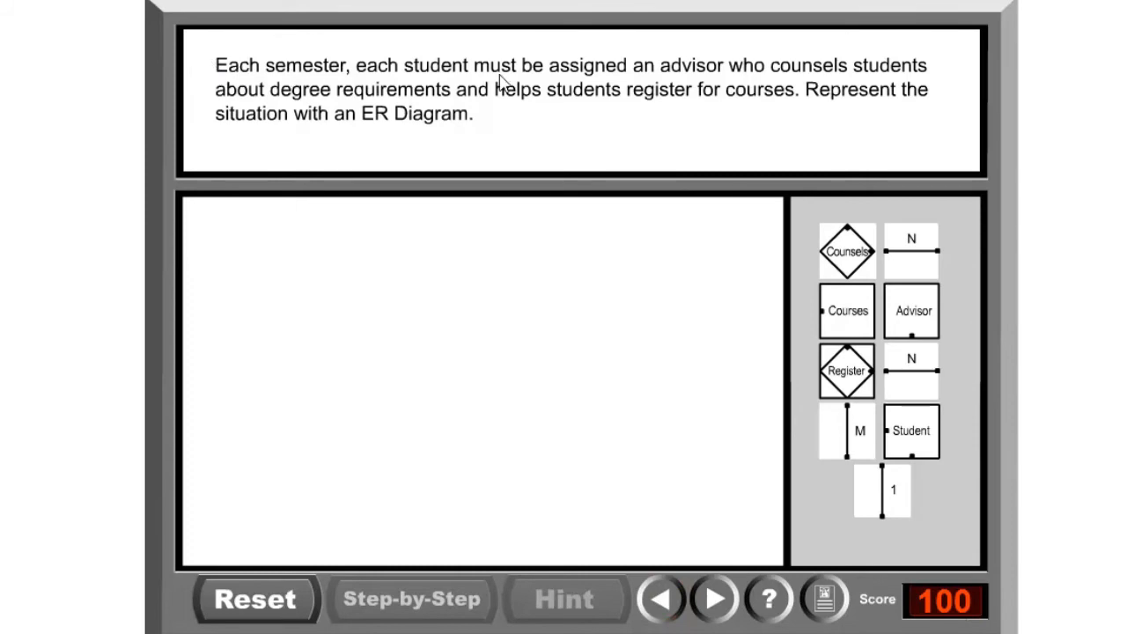
{"action": "mouse_move", "coordinate": [696, 84]}
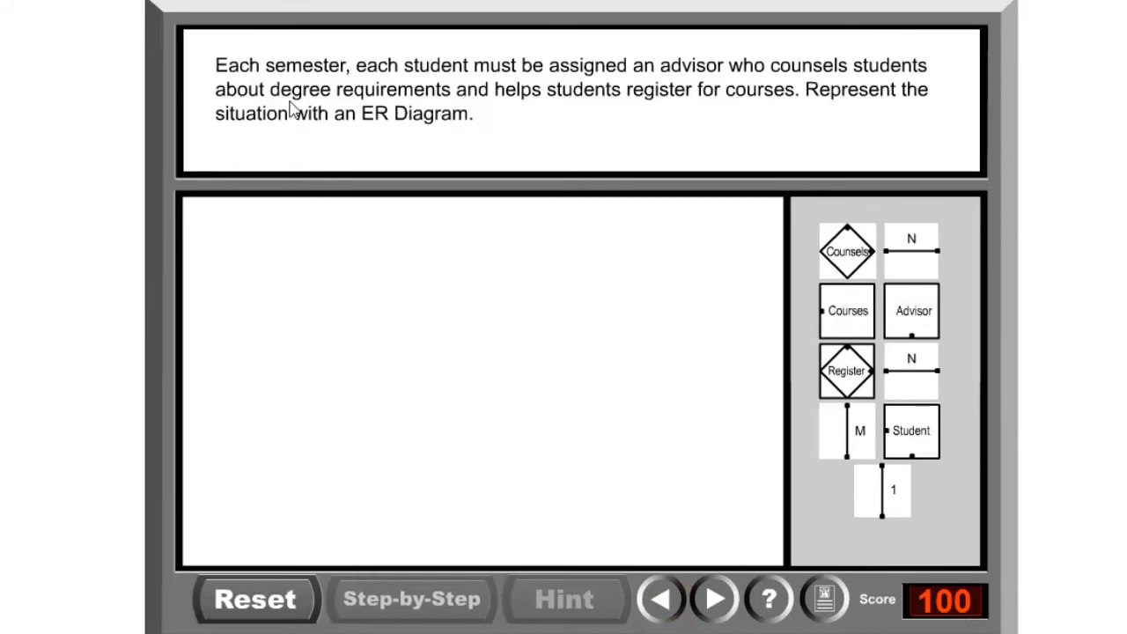
{"action": "mouse_move", "coordinate": [619, 107]}
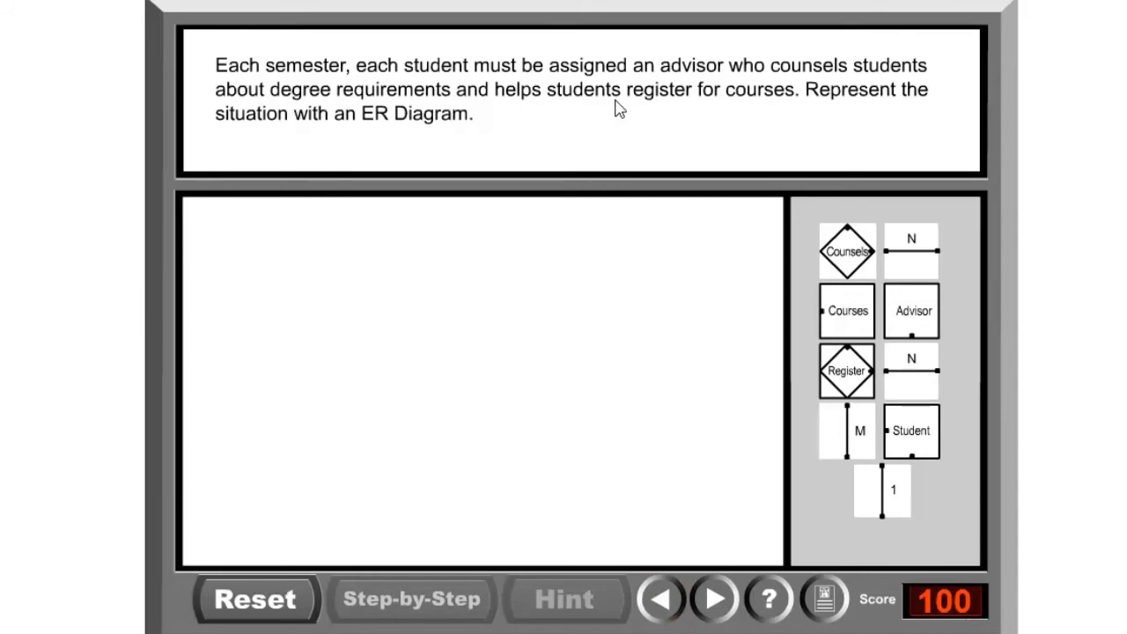
{"action": "mouse_move", "coordinate": [788, 110]}
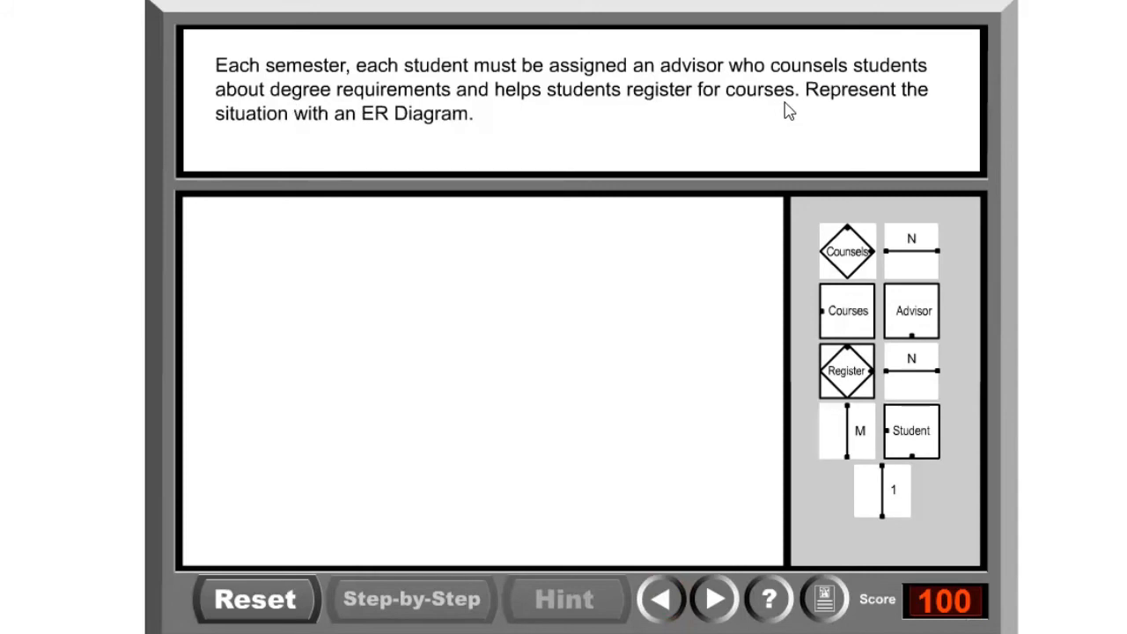
{"action": "mouse_move", "coordinate": [370, 132]}
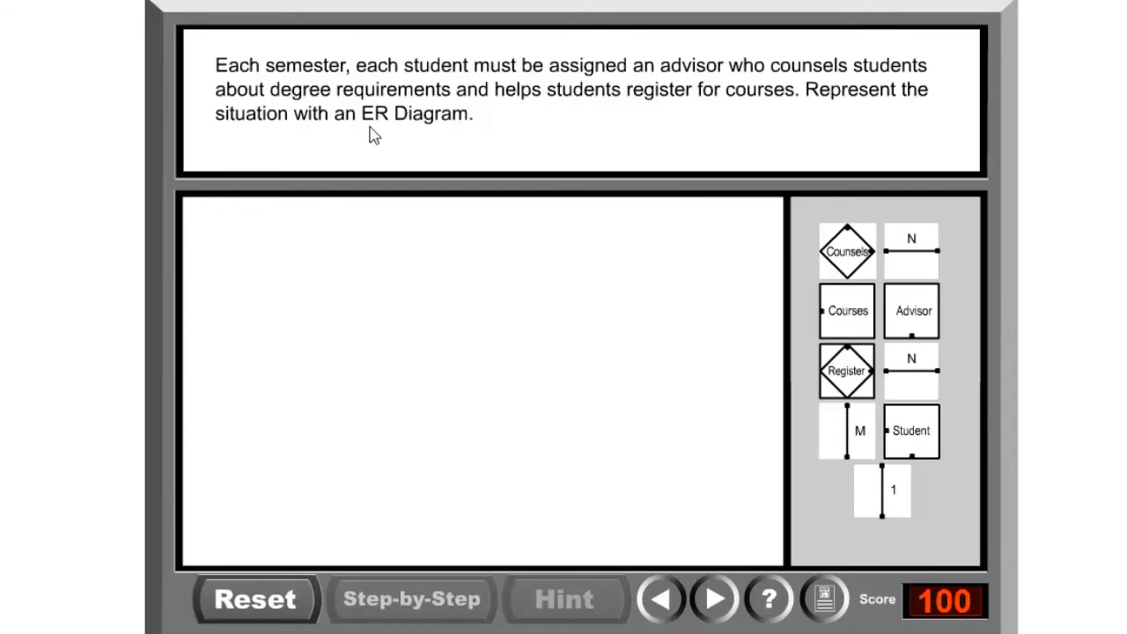
{"action": "mouse_move", "coordinate": [498, 132]}
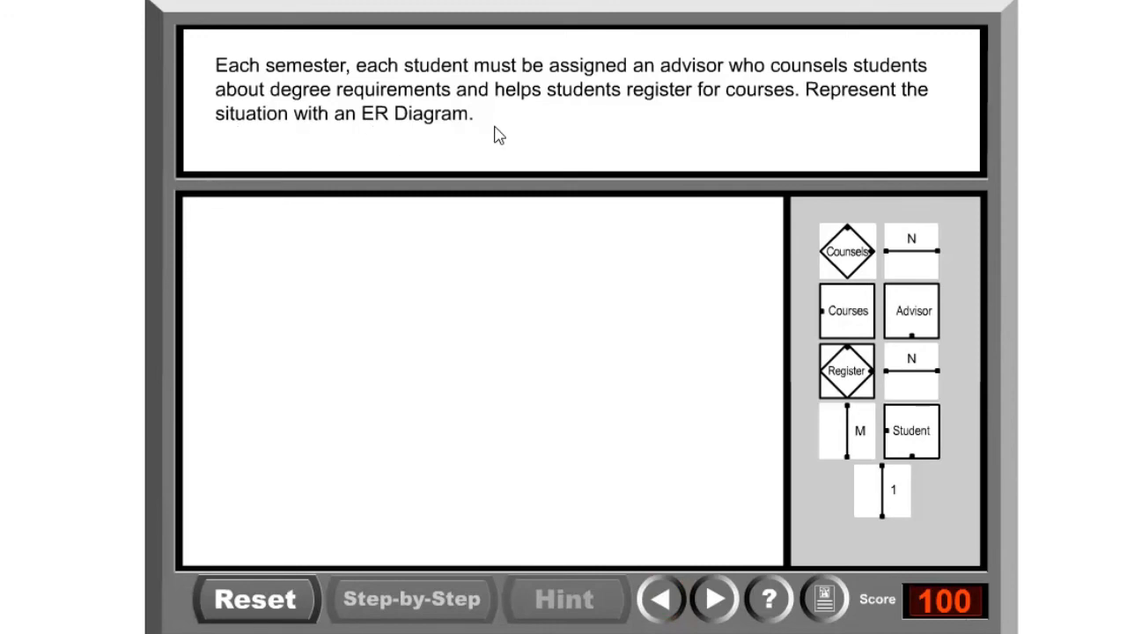
{"action": "mouse_move", "coordinate": [619, 282]}
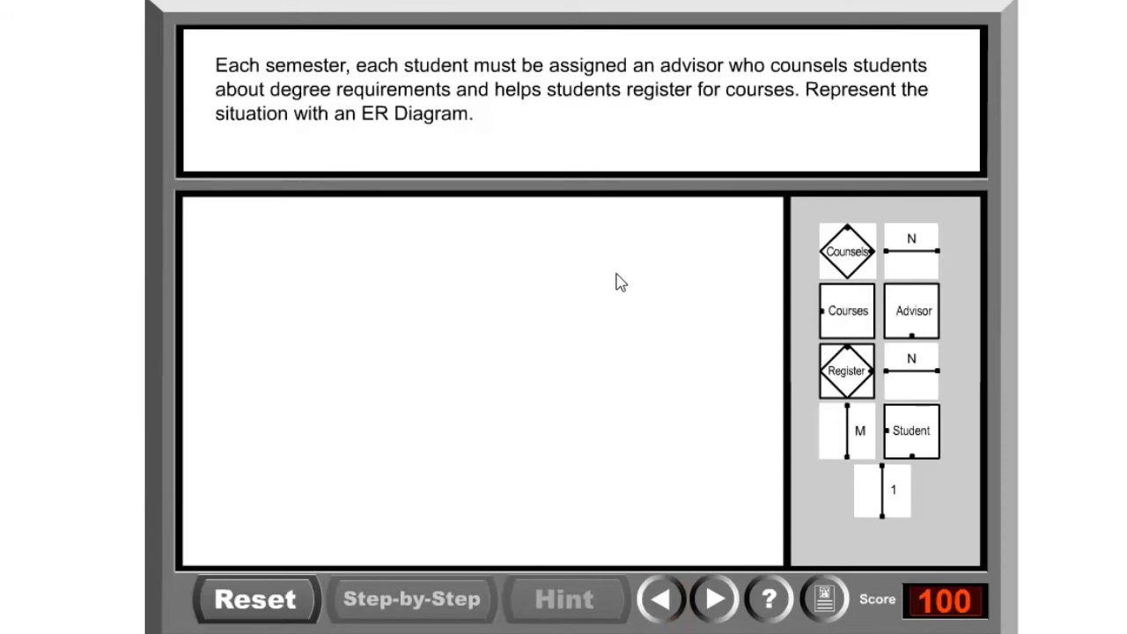
{"action": "mouse_move", "coordinate": [584, 457]}
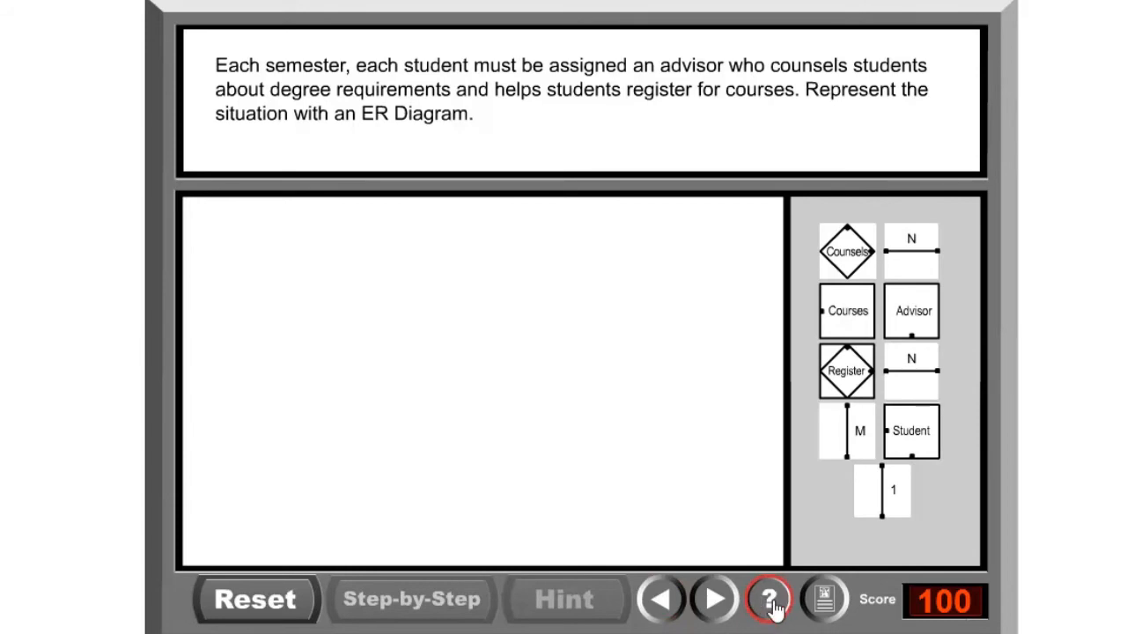
Open the ? Help window showing the goal, placement rules and scoring
{"action": "left_click", "coordinate": [769, 600]}
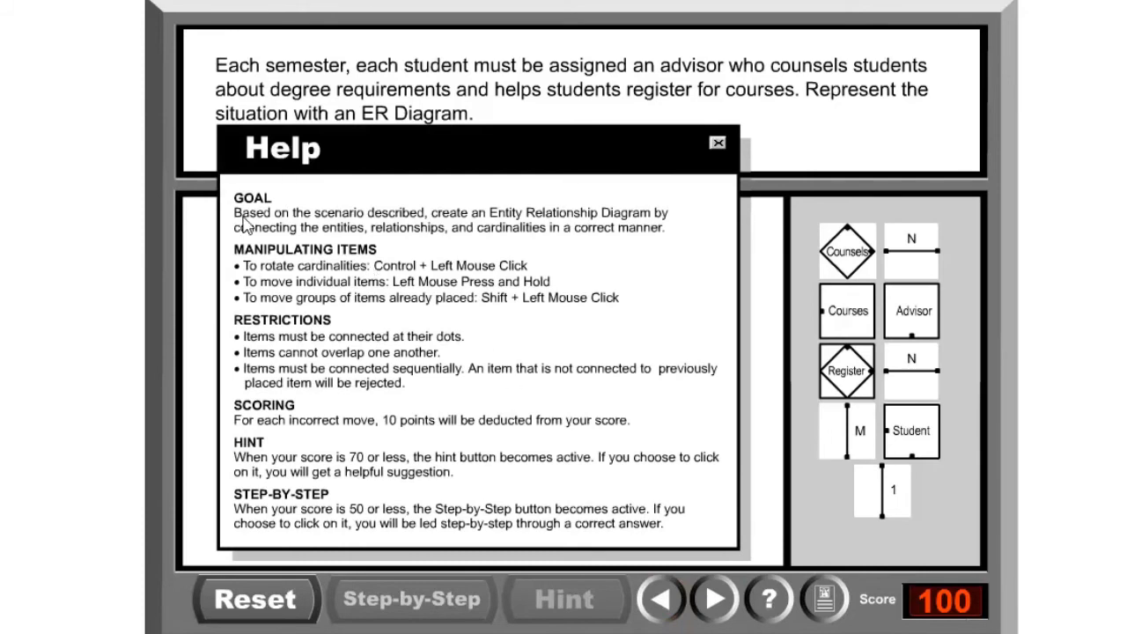
{"action": "mouse_move", "coordinate": [529, 229]}
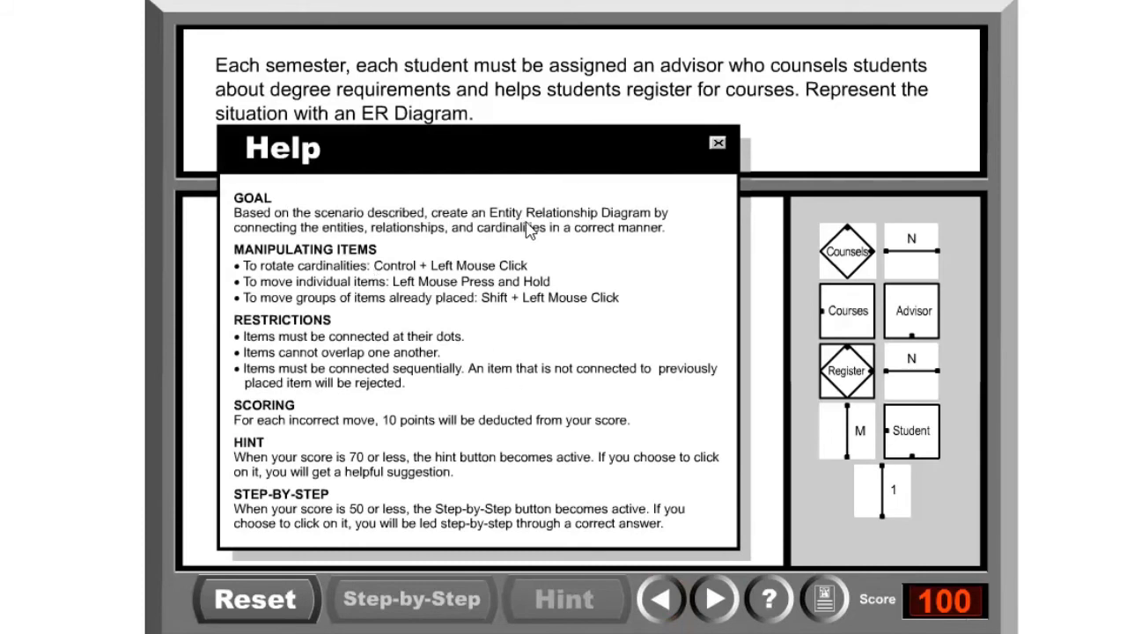
{"action": "mouse_move", "coordinate": [295, 242]}
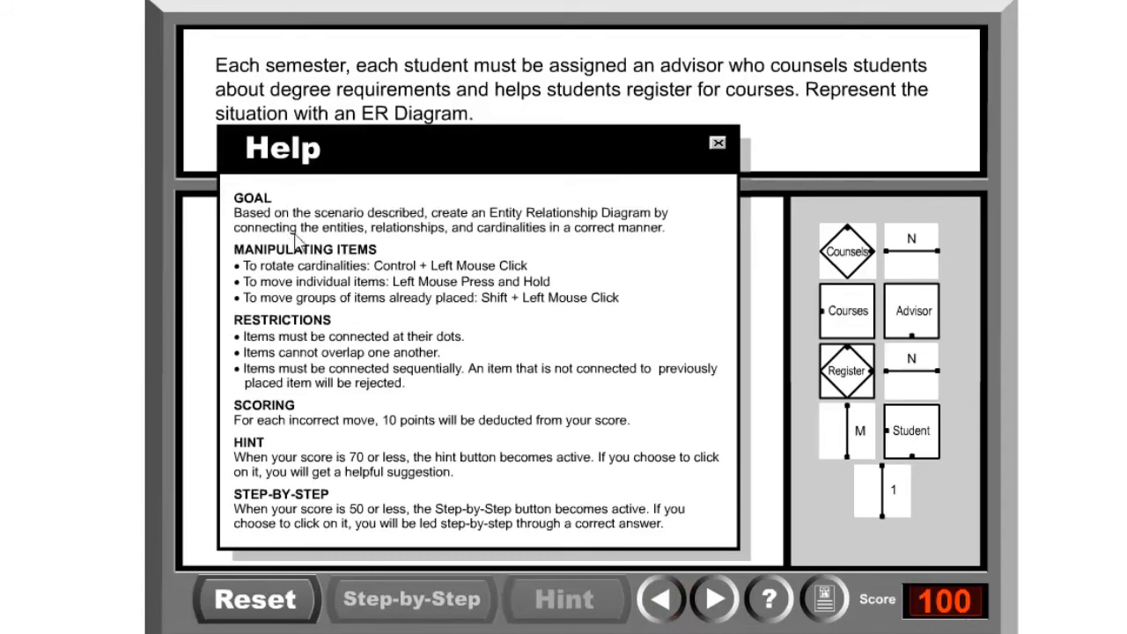
{"action": "mouse_move", "coordinate": [527, 245]}
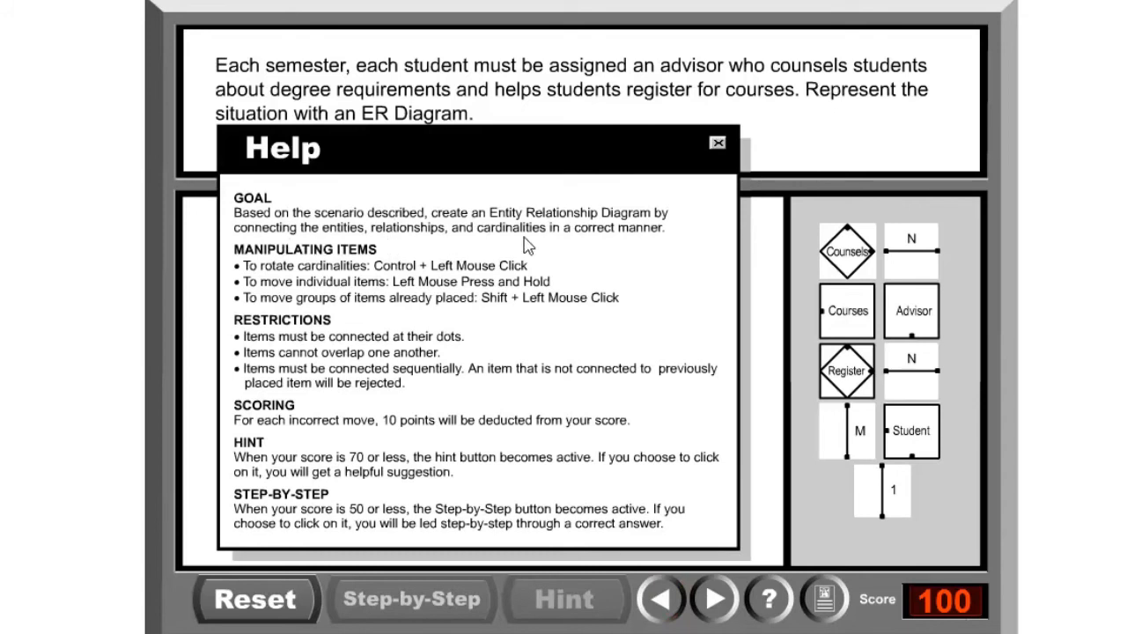
{"action": "mouse_move", "coordinate": [606, 246]}
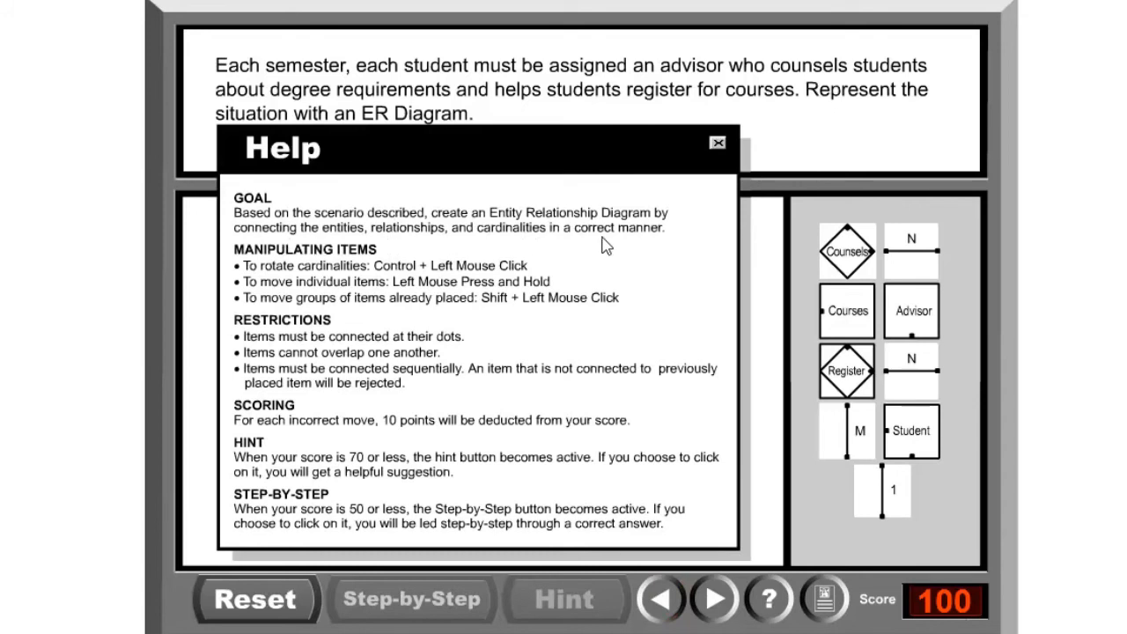
{"action": "mouse_move", "coordinate": [383, 260]}
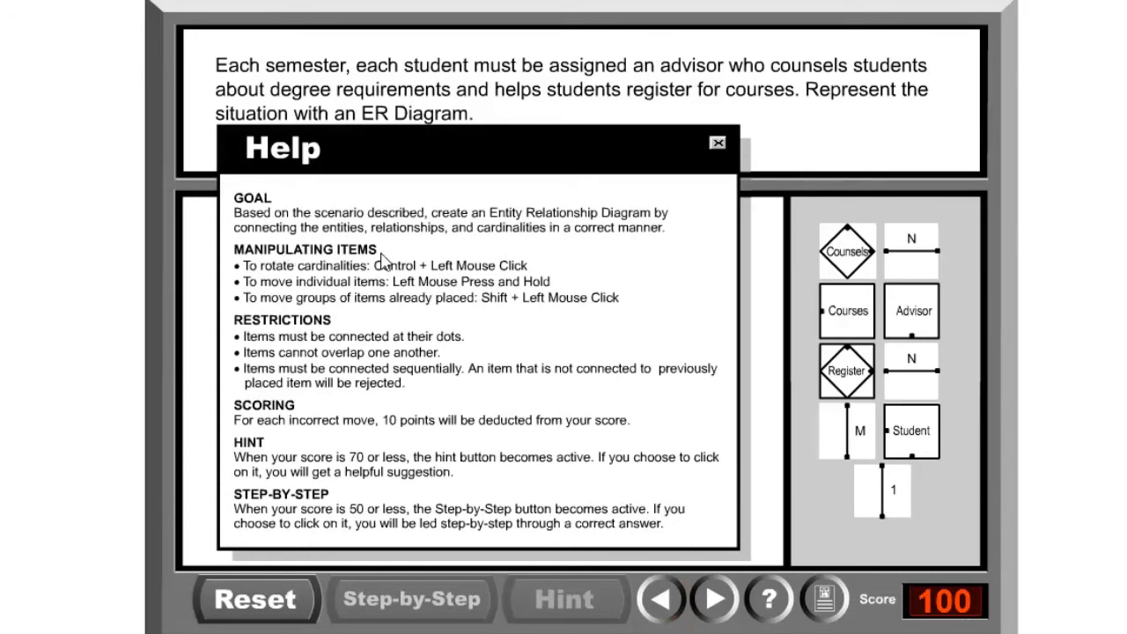
{"action": "mouse_move", "coordinate": [407, 280]}
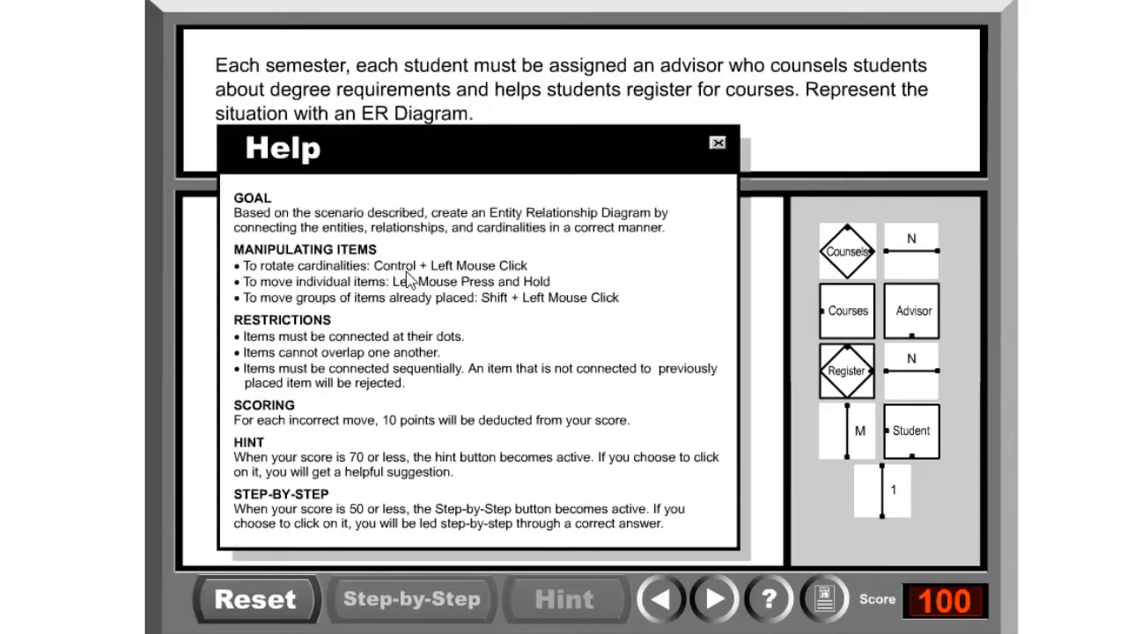
{"action": "mouse_move", "coordinate": [520, 282]}
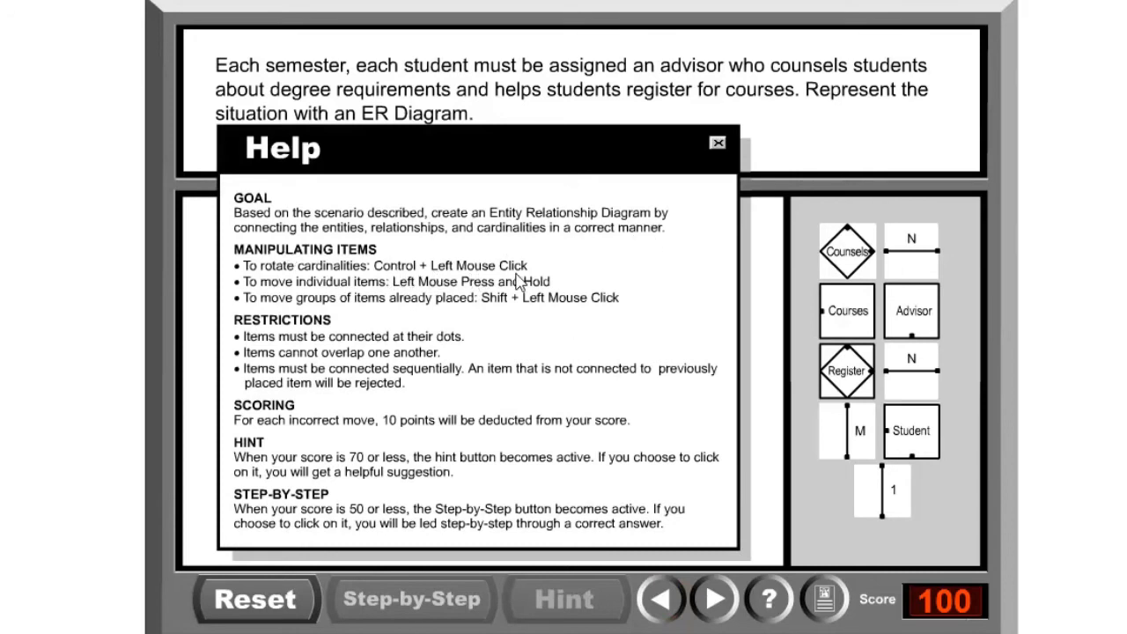
{"action": "mouse_move", "coordinate": [476, 322]}
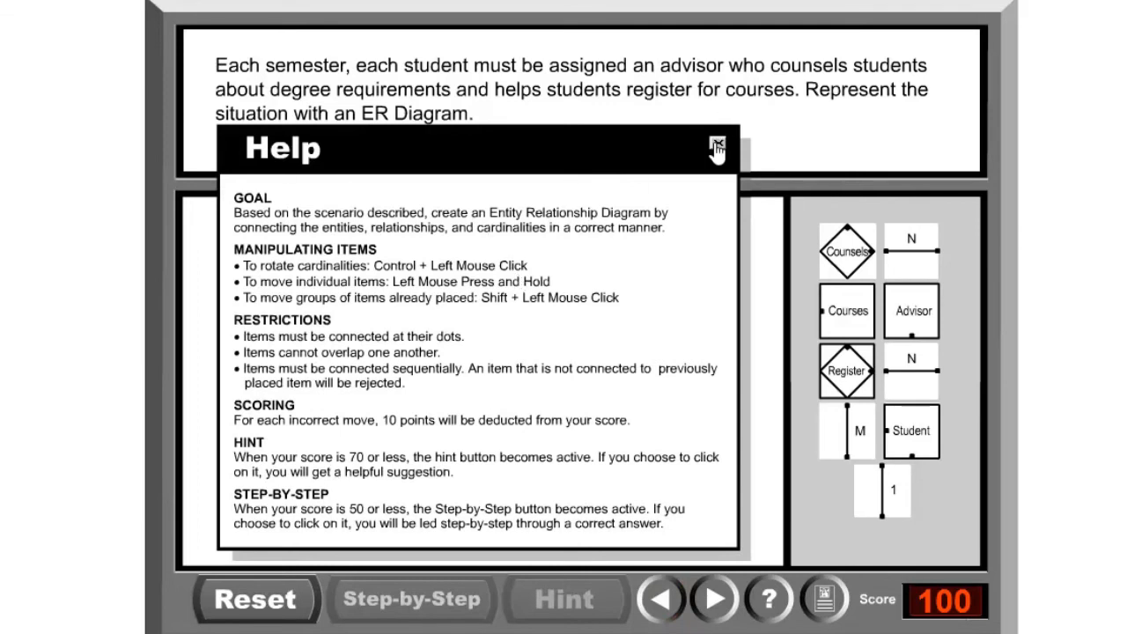
Close the Help window, back to the empty advisor–student diagram at score 100
{"action": "left_click", "coordinate": [717, 148]}
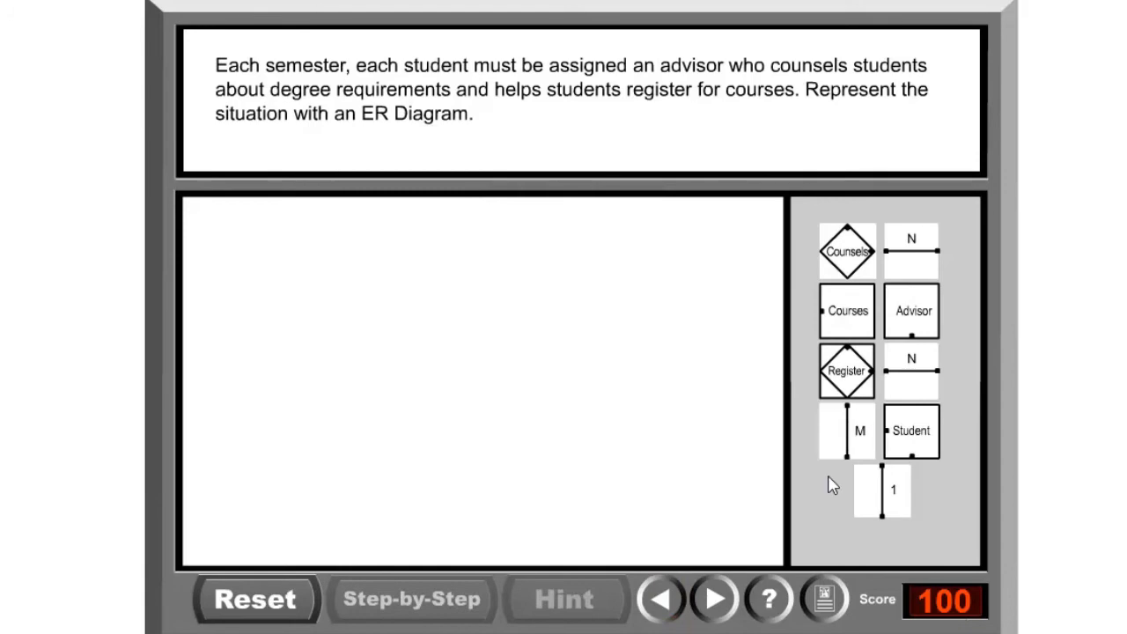
{"action": "mouse_move", "coordinate": [872, 522]}
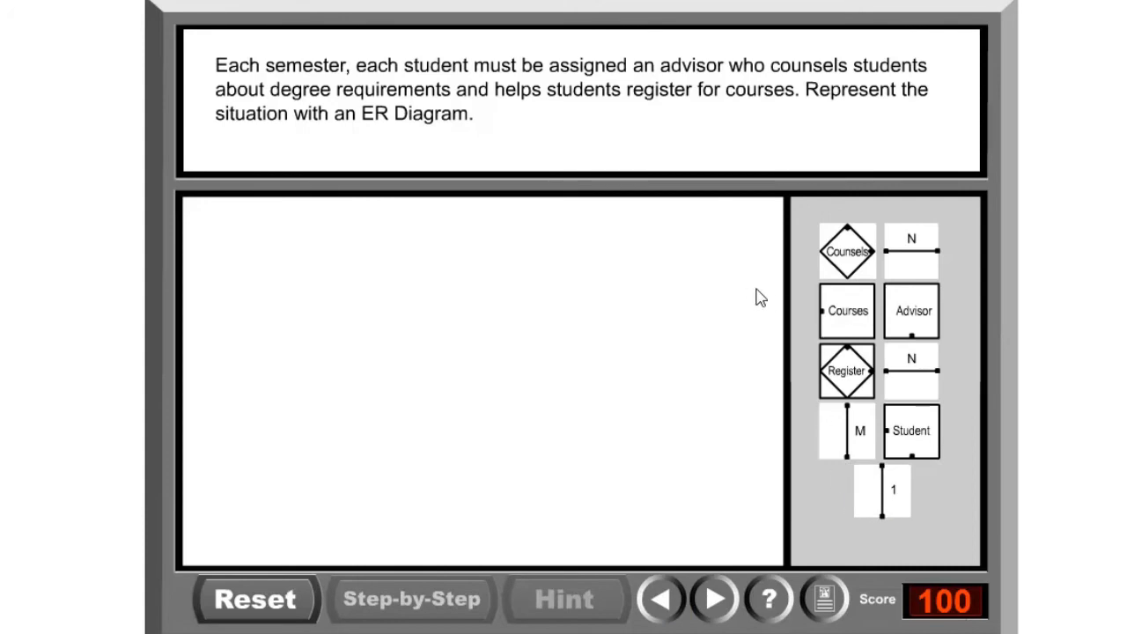
{"action": "mouse_move", "coordinate": [378, 136]}
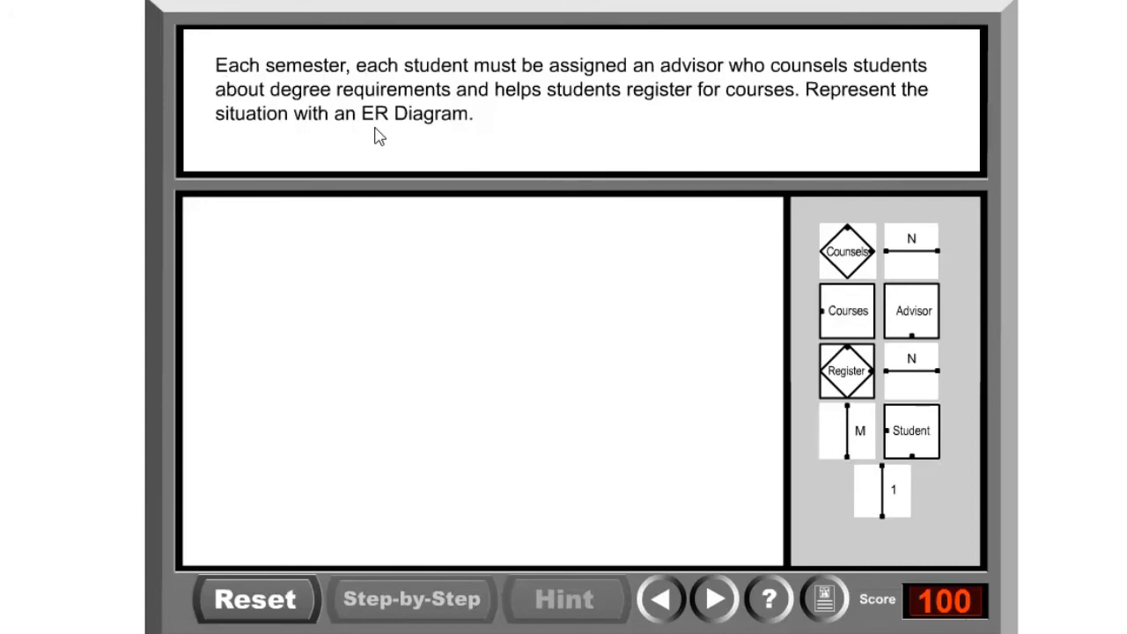
{"action": "mouse_move", "coordinate": [269, 83]}
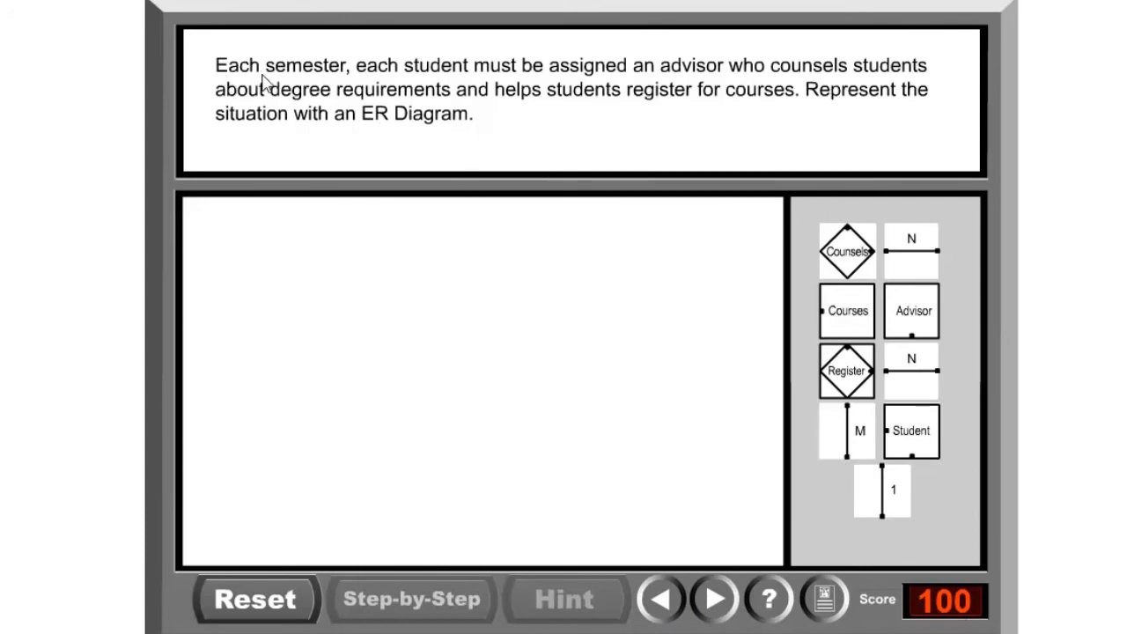
{"action": "mouse_move", "coordinate": [454, 77]}
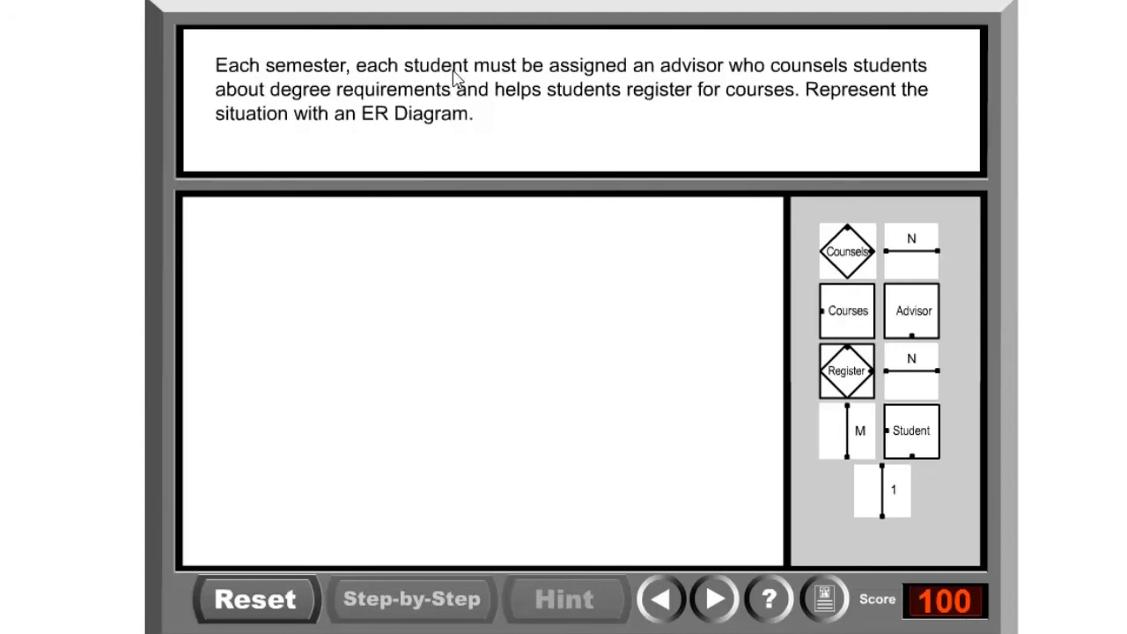
{"action": "mouse_move", "coordinate": [709, 81]}
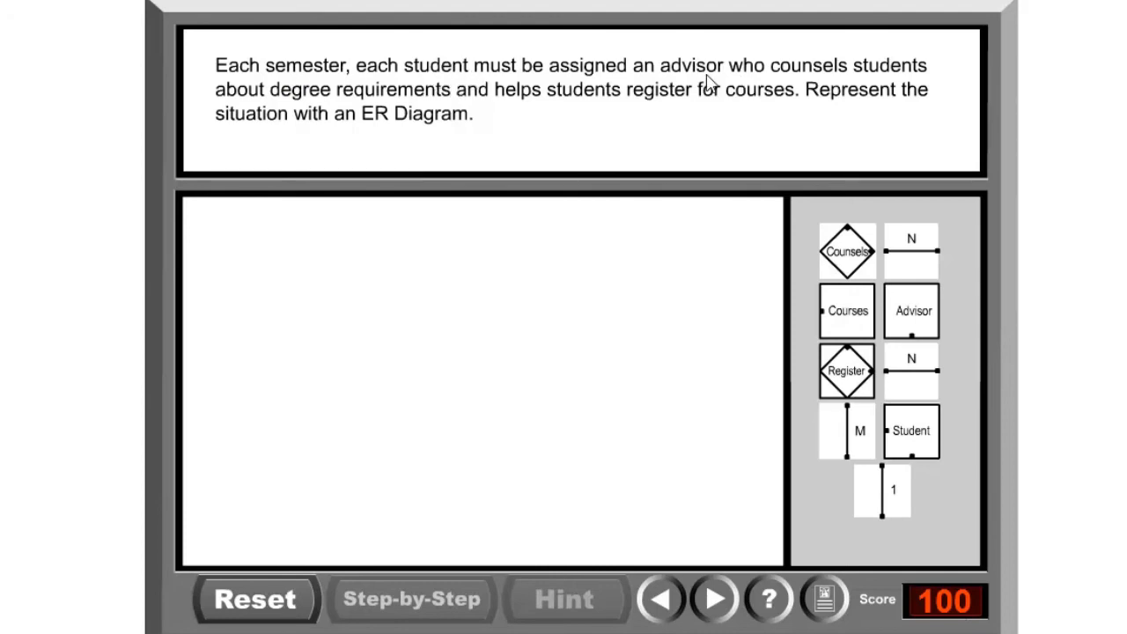
Place Advisor high on the canvas, with a 1 line and Counsels diamond beneath it
{"action": "left_click_drag", "start_coordinate": [912, 310], "coordinate": [500, 272]}
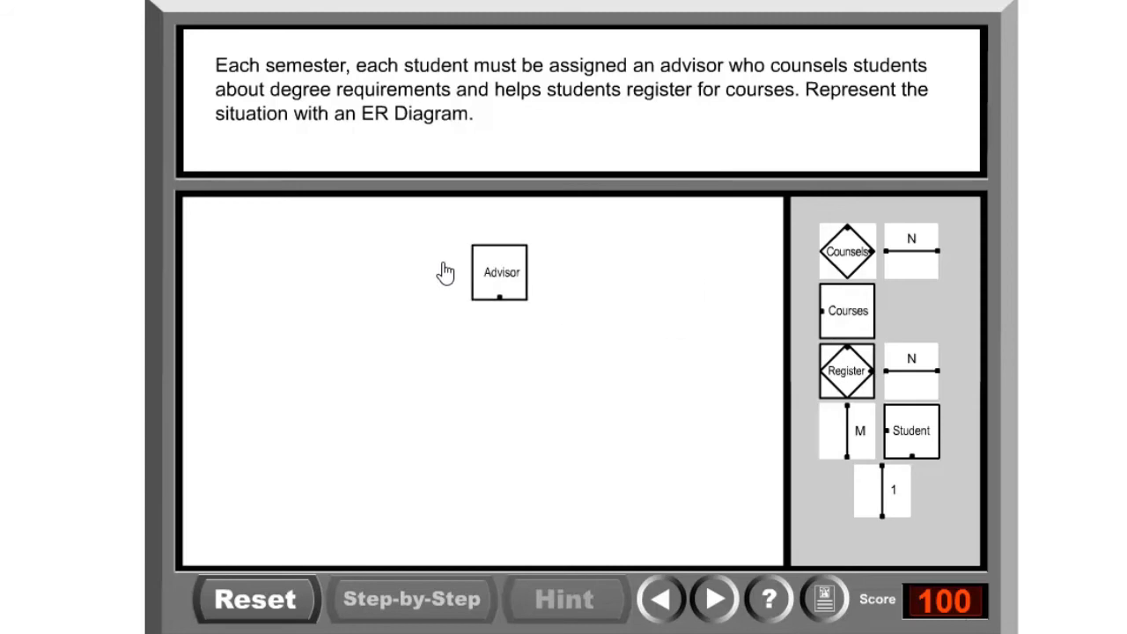
{"action": "left_click_drag", "start_coordinate": [500, 272], "coordinate": [413, 244]}
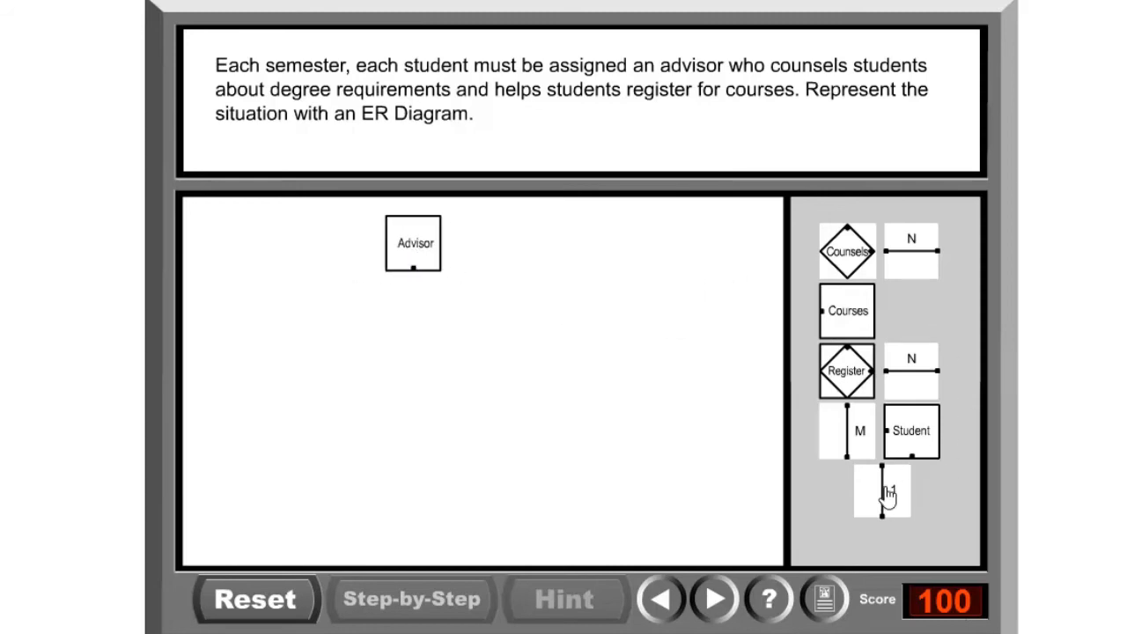
{"action": "left_click_drag", "start_coordinate": [881, 492], "coordinate": [412, 299]}
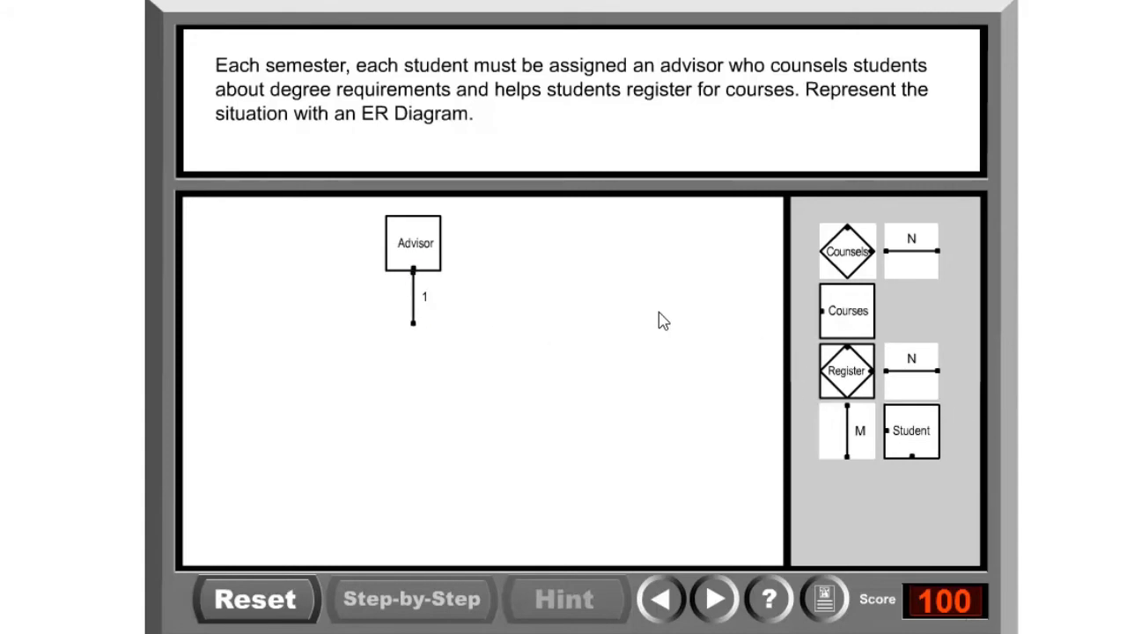
{"action": "mouse_move", "coordinate": [859, 265]}
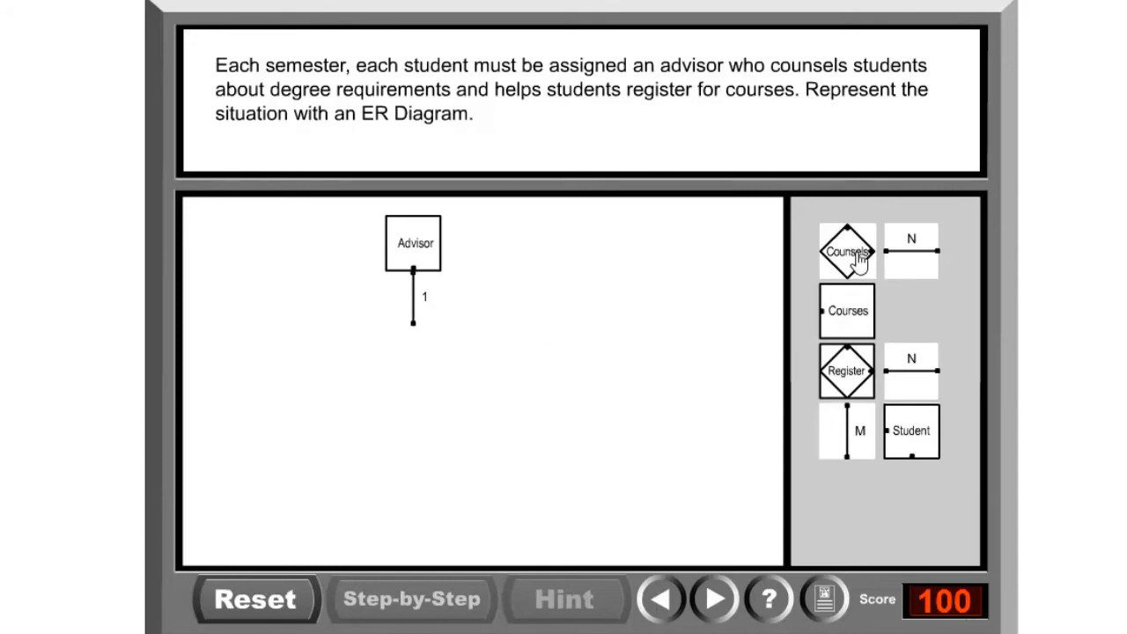
{"action": "left_click_drag", "start_coordinate": [847, 251], "coordinate": [412, 353]}
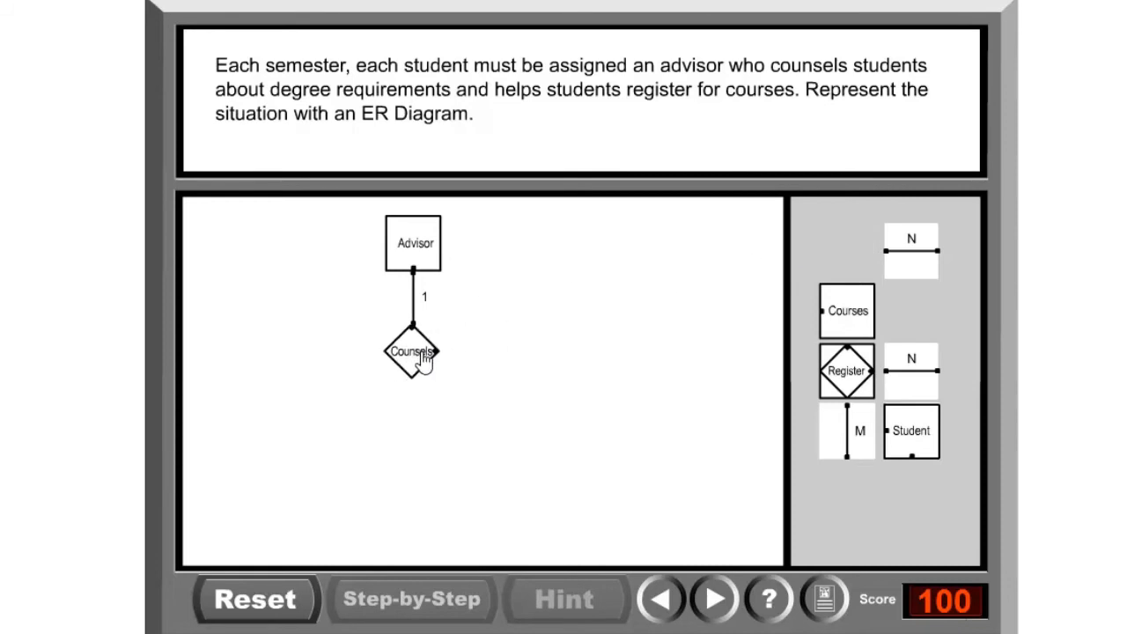
{"action": "mouse_move", "coordinate": [682, 78]}
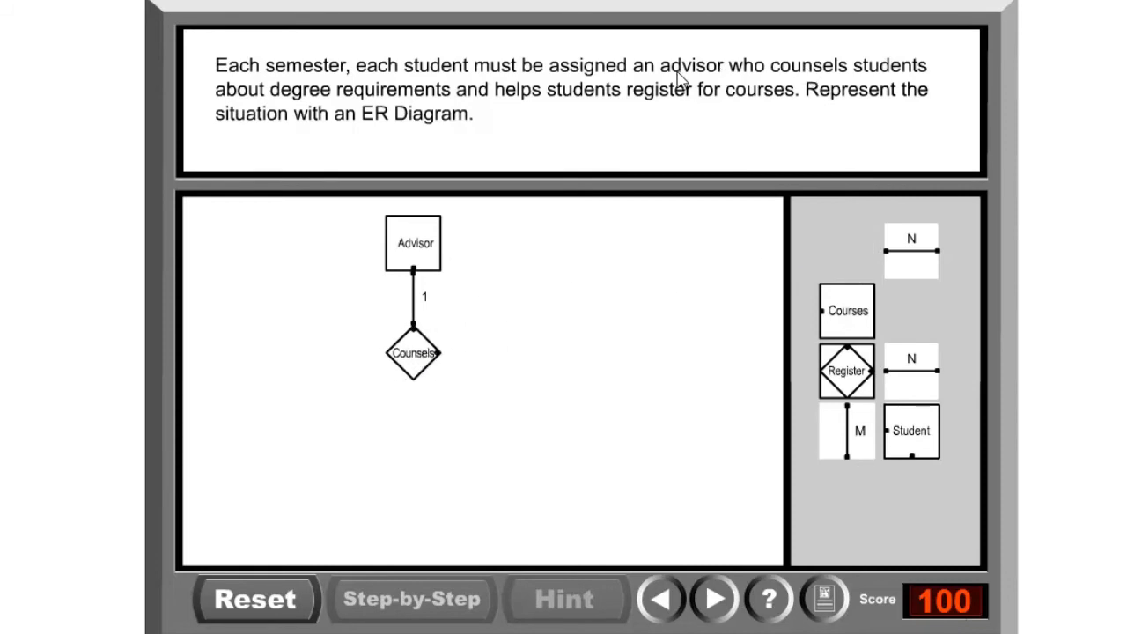
{"action": "mouse_move", "coordinate": [961, 457]}
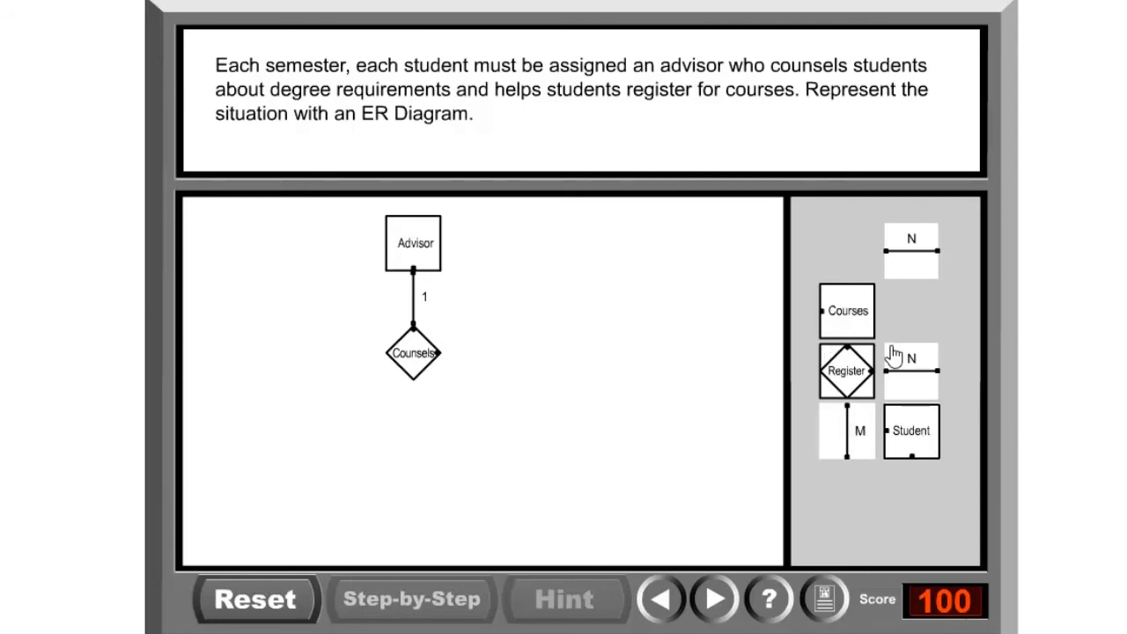
Chain N line, Student, M line, Register, and an N-linked Courses below Counsels
{"action": "left_click_drag", "start_coordinate": [912, 370], "coordinate": [466, 352]}
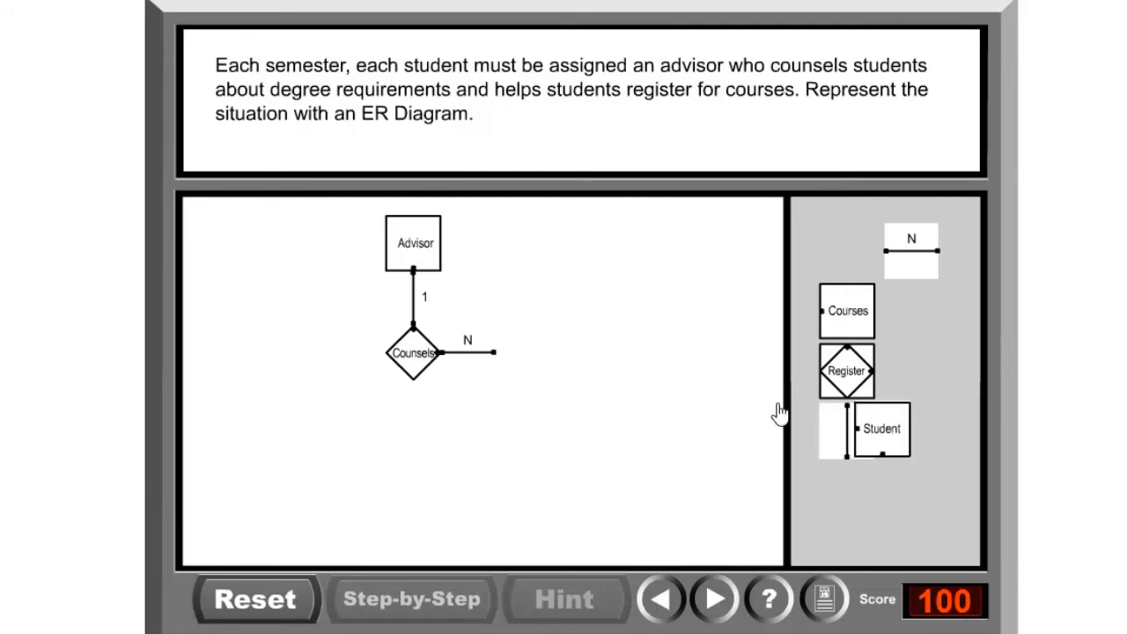
{"action": "left_click_drag", "start_coordinate": [881, 429], "coordinate": [515, 350]}
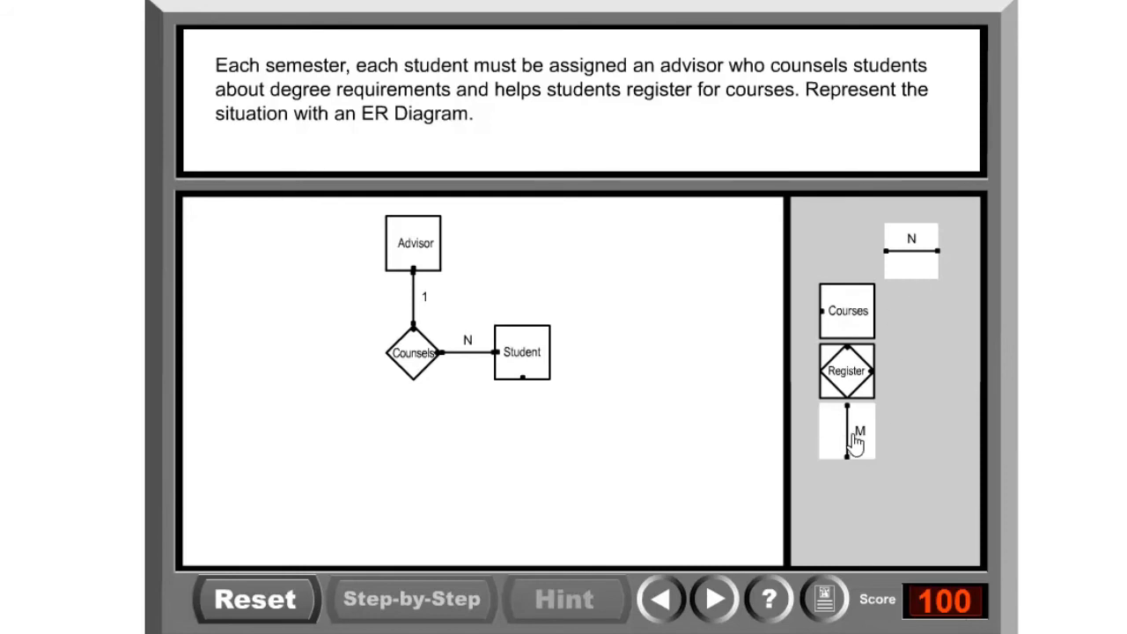
{"action": "left_click_drag", "start_coordinate": [848, 432], "coordinate": [522, 410]}
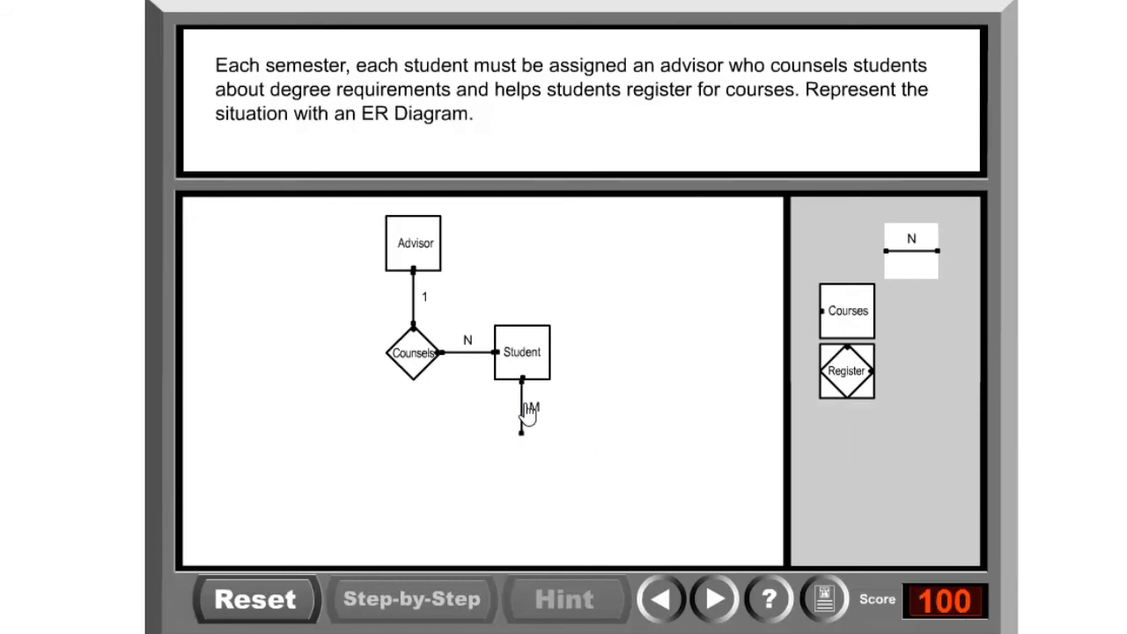
{"action": "left_click_drag", "start_coordinate": [847, 371], "coordinate": [533, 459]}
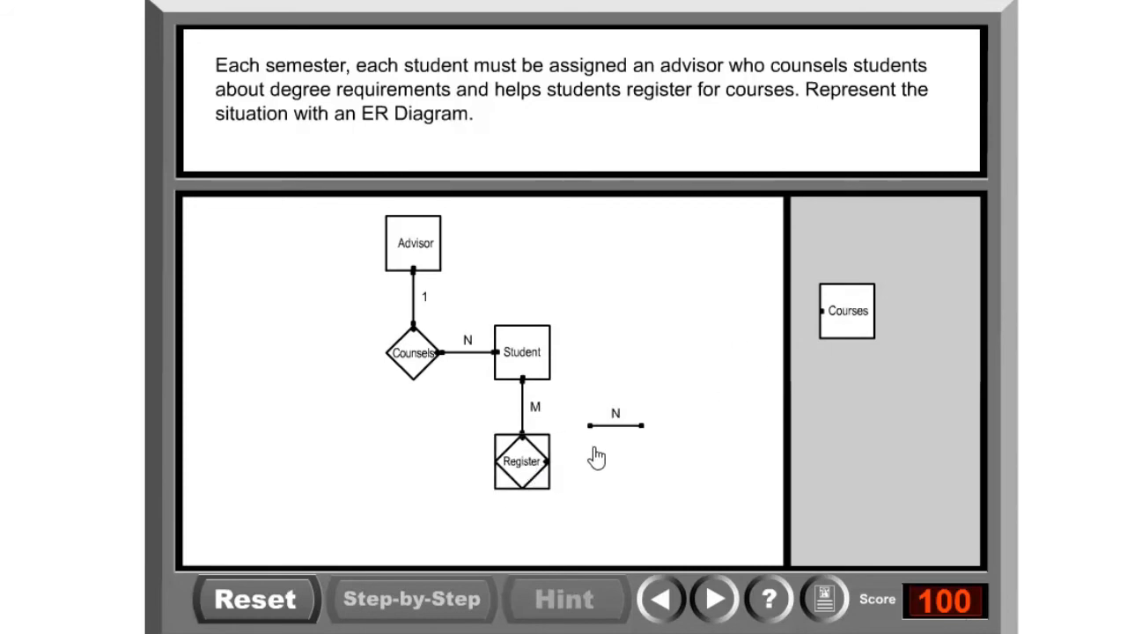
{"action": "left_click_drag", "start_coordinate": [846, 311], "coordinate": [648, 461]}
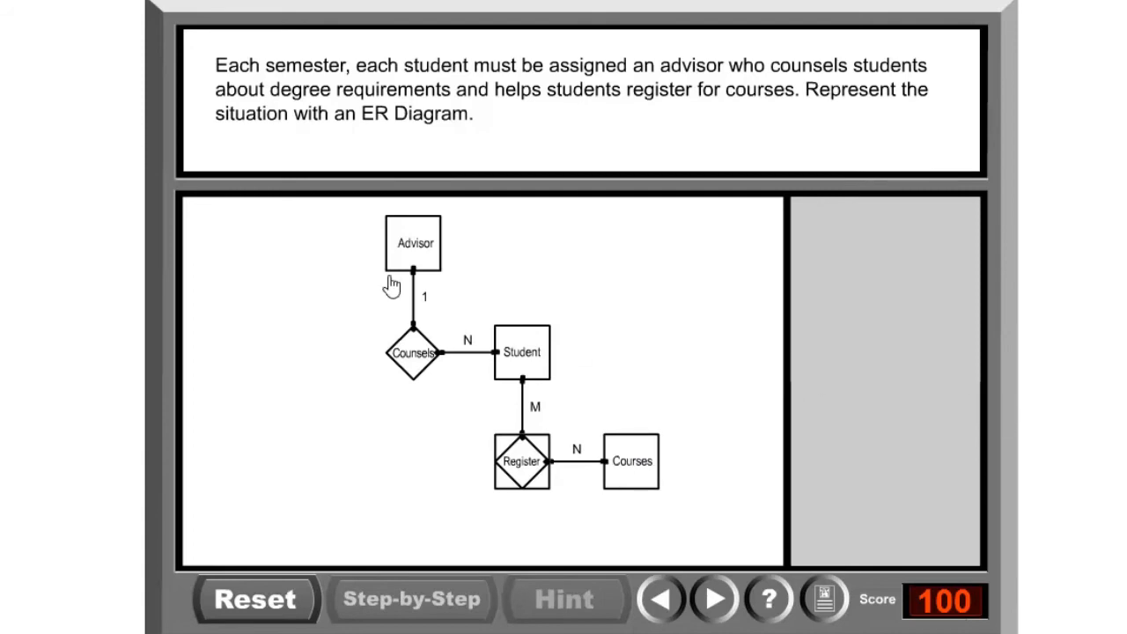
{"action": "mouse_move", "coordinate": [404, 240]}
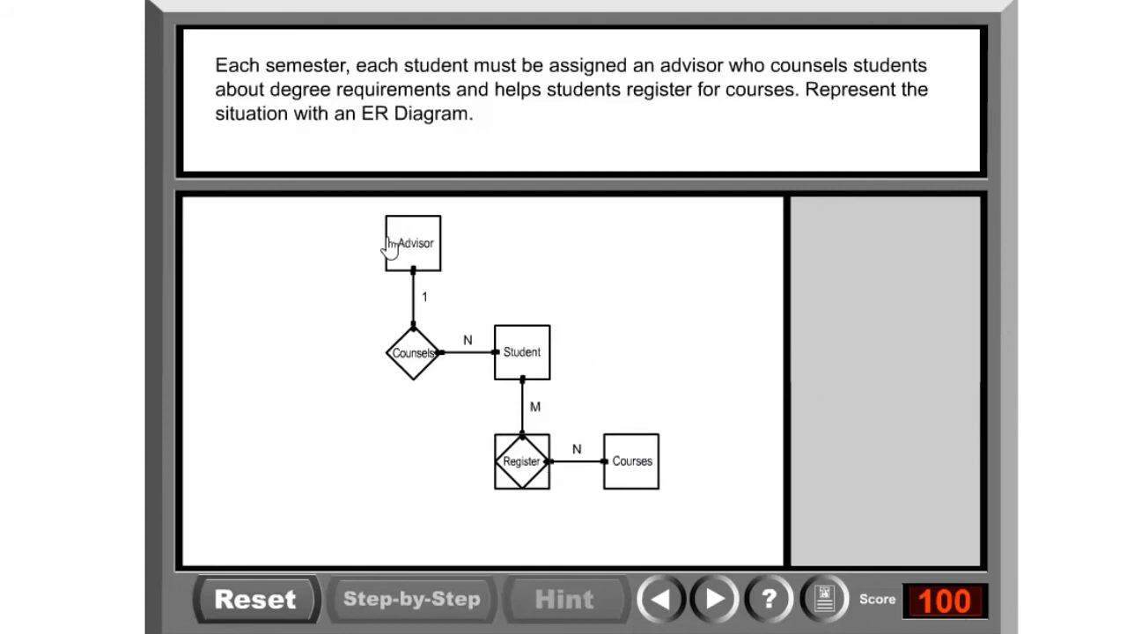
{"action": "mouse_move", "coordinate": [432, 246]}
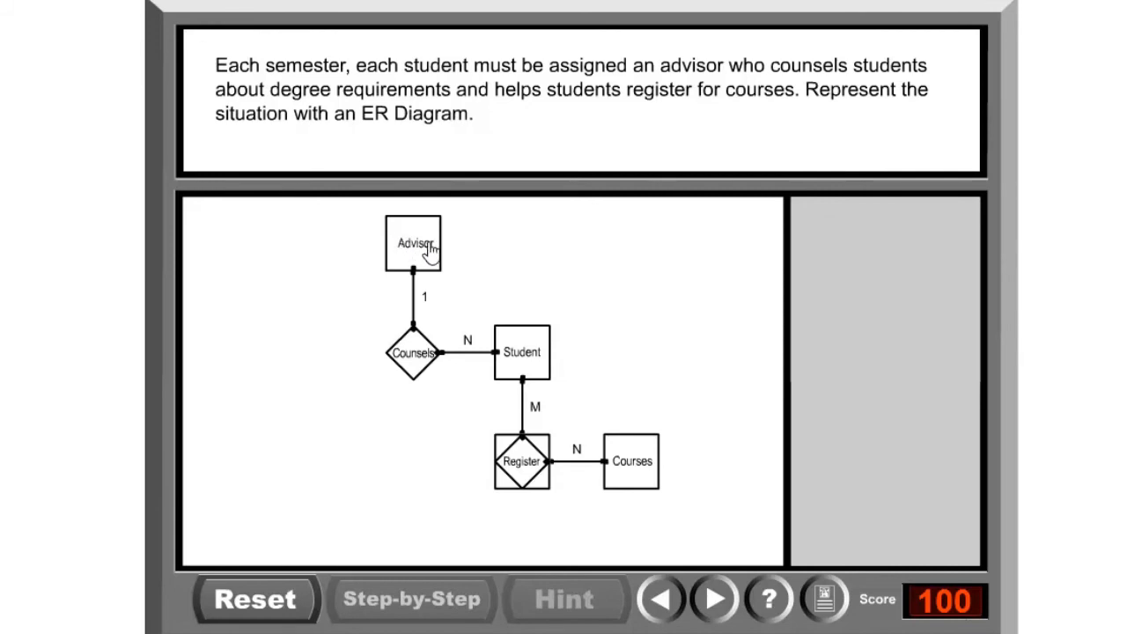
{"action": "mouse_move", "coordinate": [520, 369]}
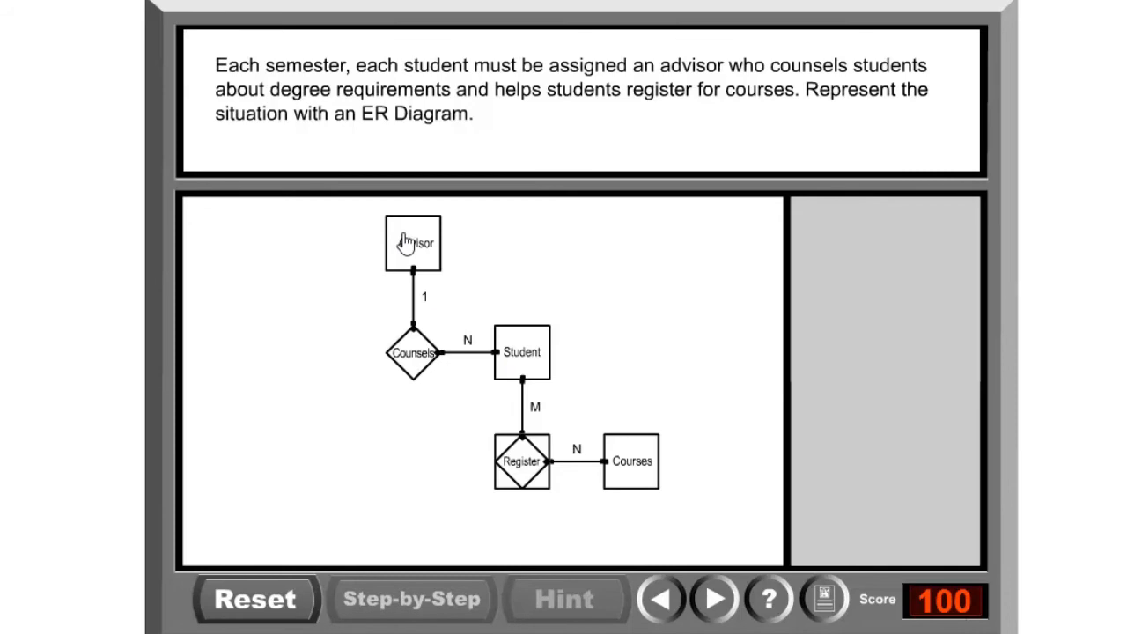
{"action": "mouse_move", "coordinate": [518, 364]}
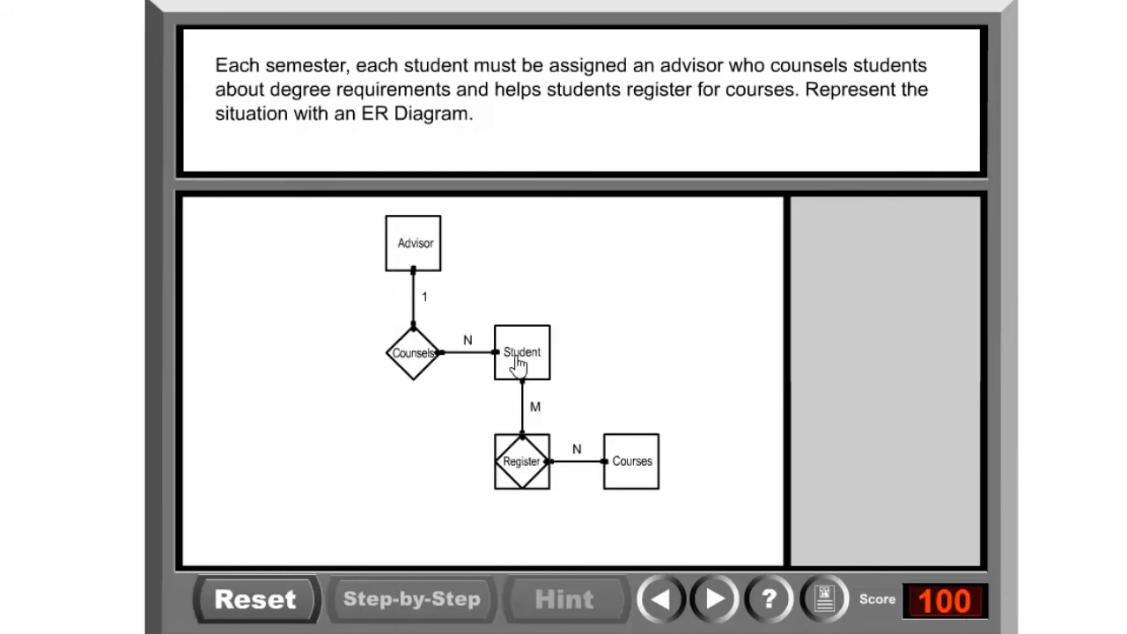
{"action": "mouse_move", "coordinate": [530, 363]}
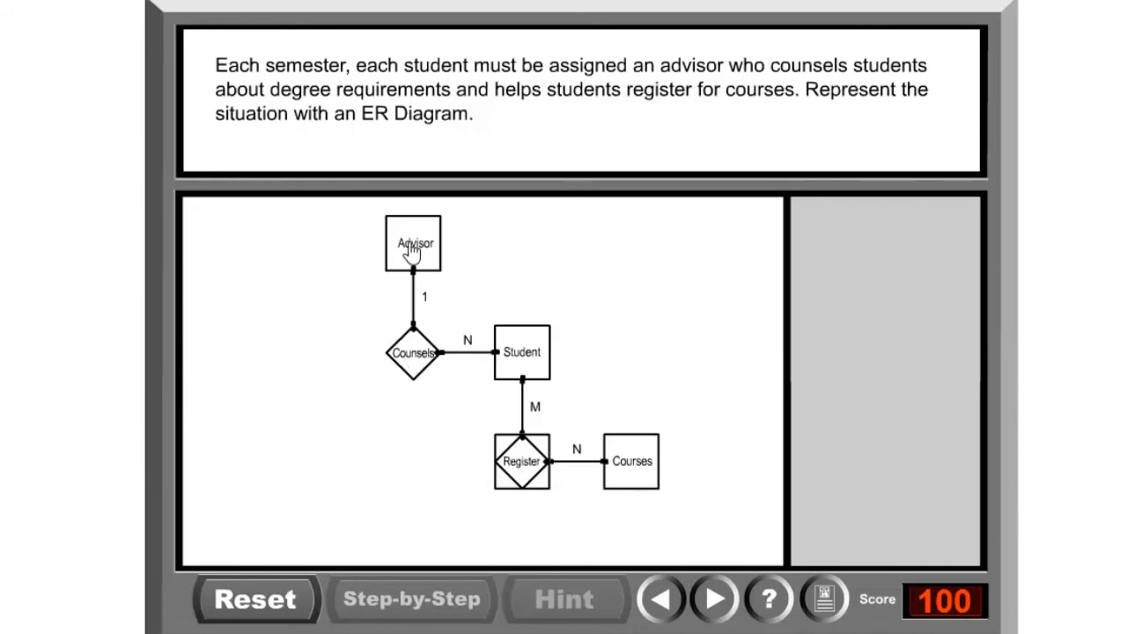
{"action": "mouse_move", "coordinate": [536, 342]}
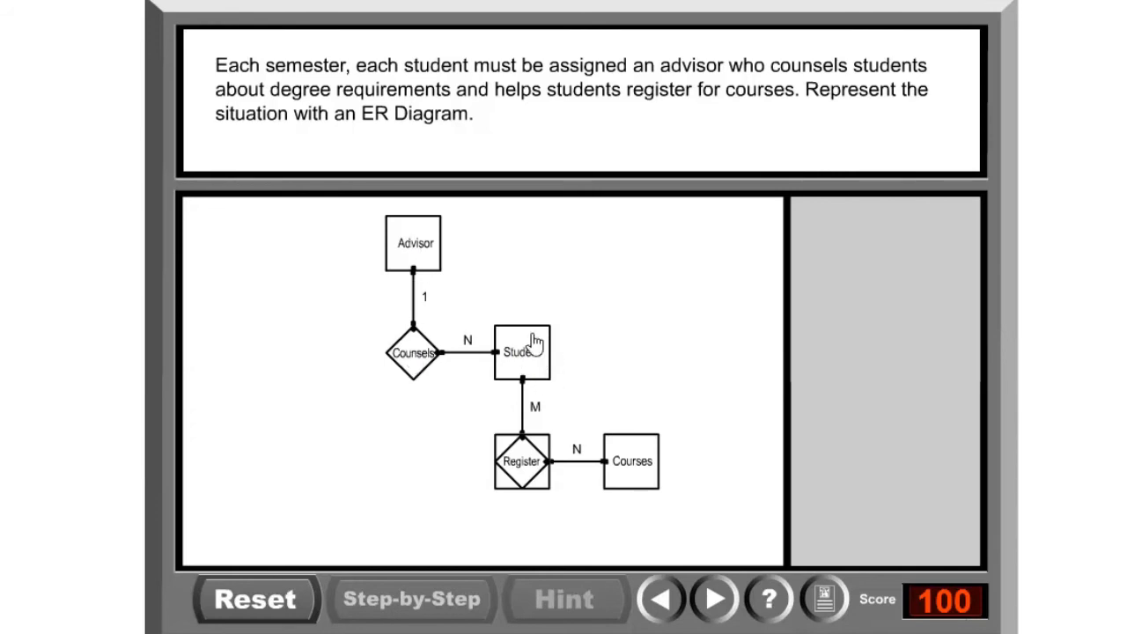
{"action": "mouse_move", "coordinate": [573, 462]}
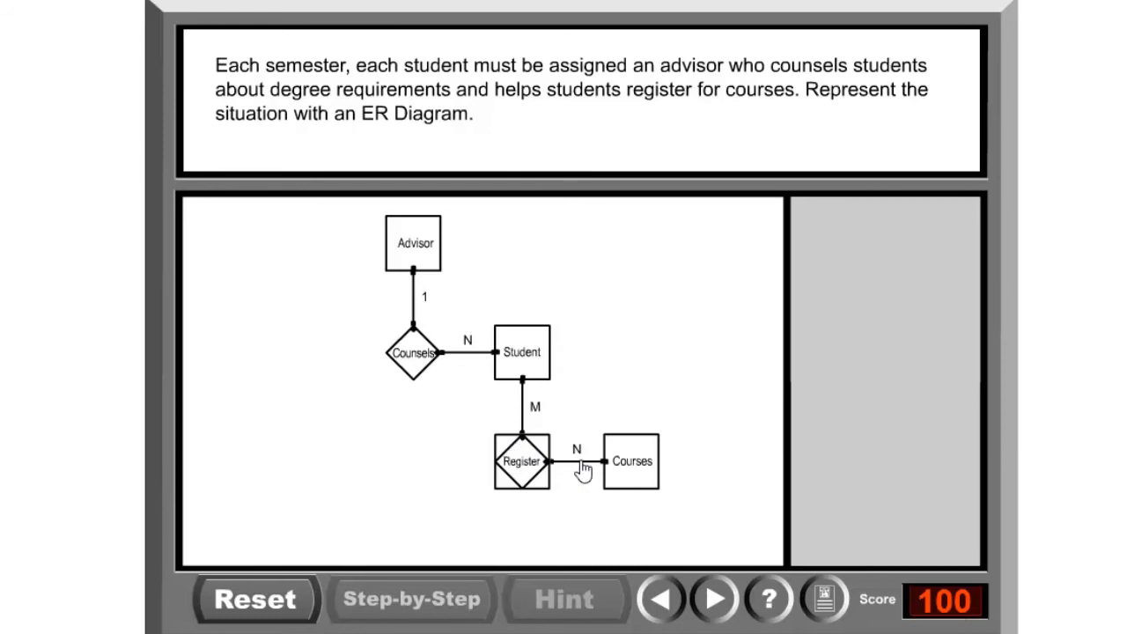
{"action": "mouse_move", "coordinate": [639, 467]}
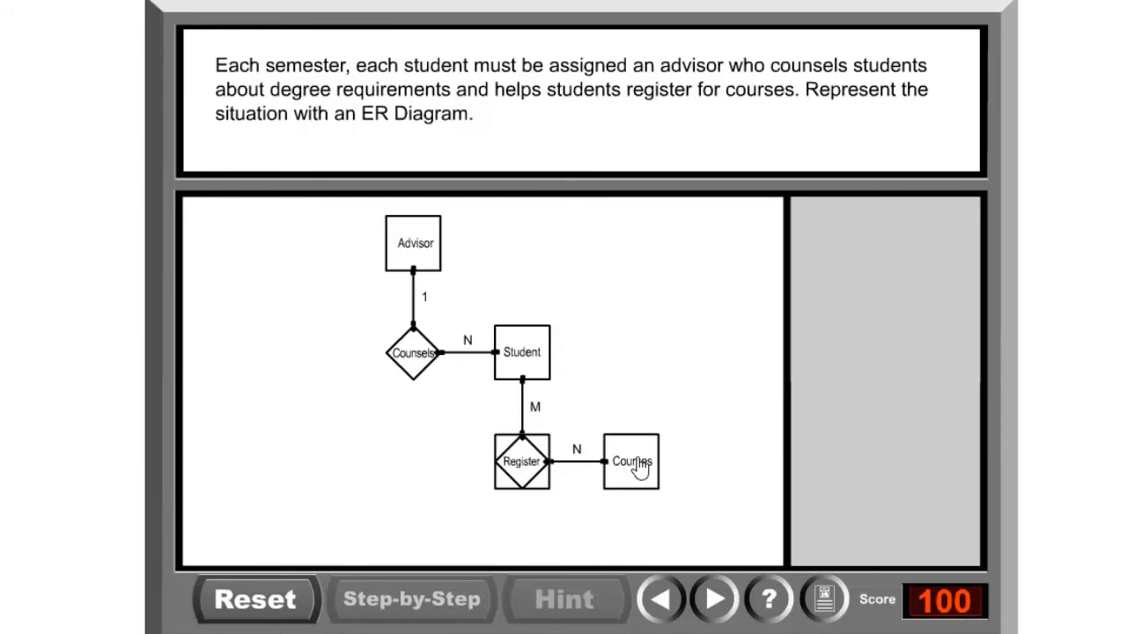
{"action": "mouse_move", "coordinate": [507, 409]}
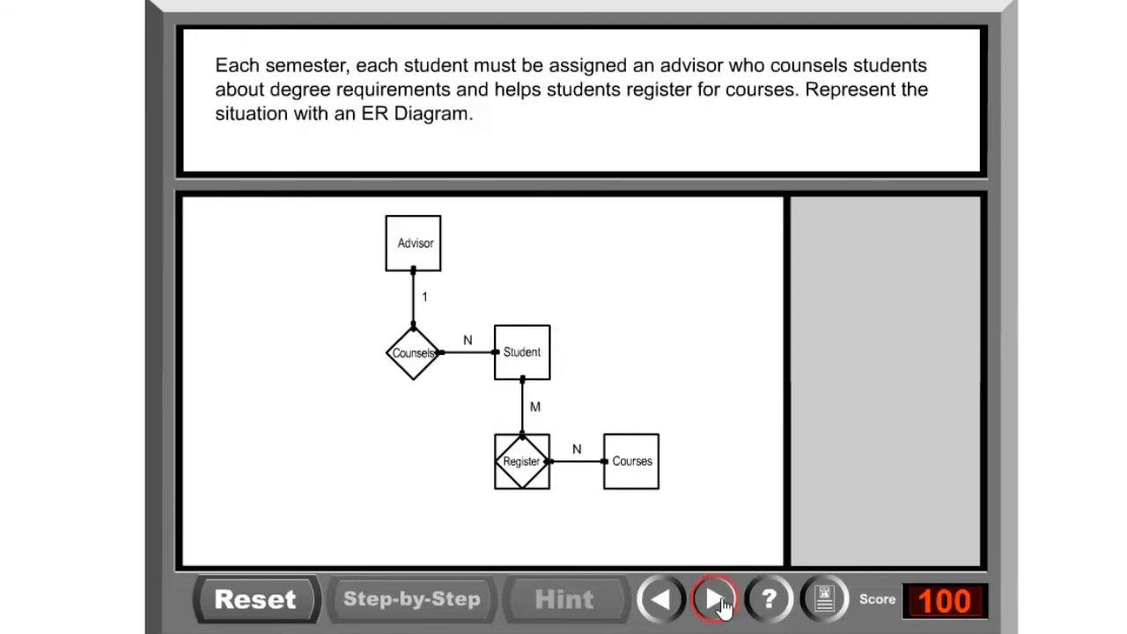
Advance to the department–manager exercise, place Employees, and request a hint
{"action": "left_click", "coordinate": [713, 599]}
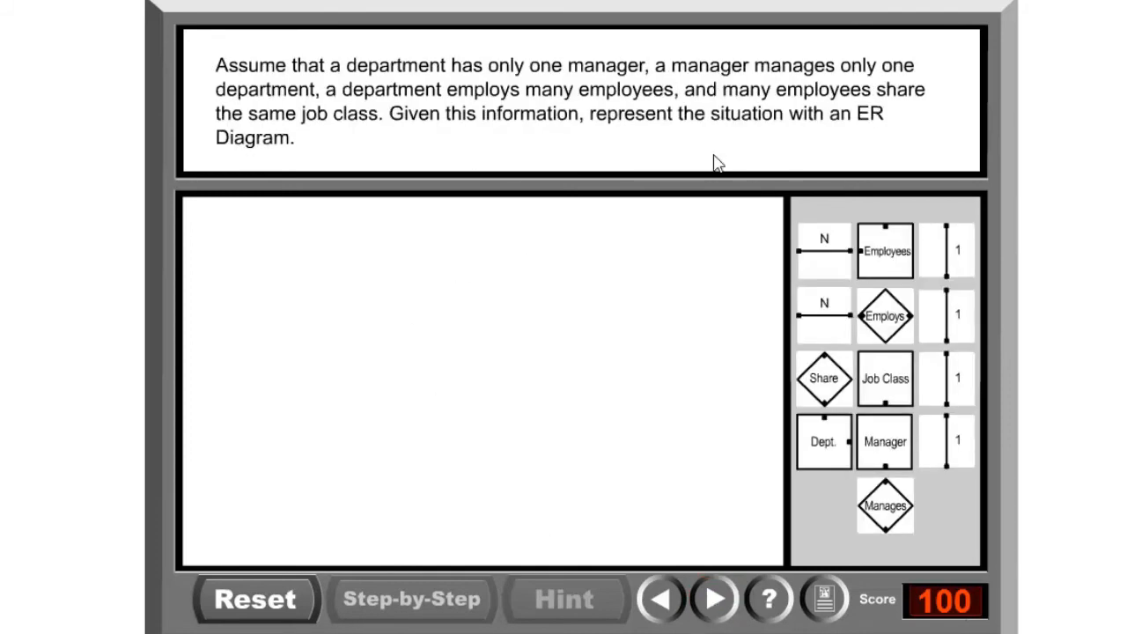
{"action": "mouse_move", "coordinate": [872, 286]}
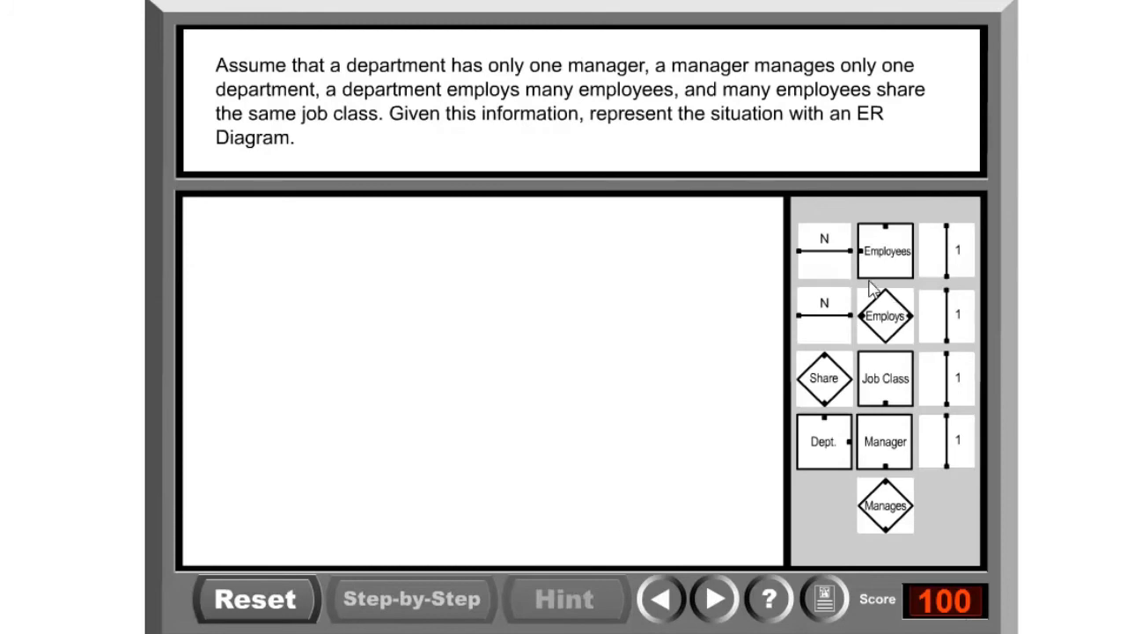
{"action": "left_click_drag", "start_coordinate": [885, 250], "coordinate": [424, 262]}
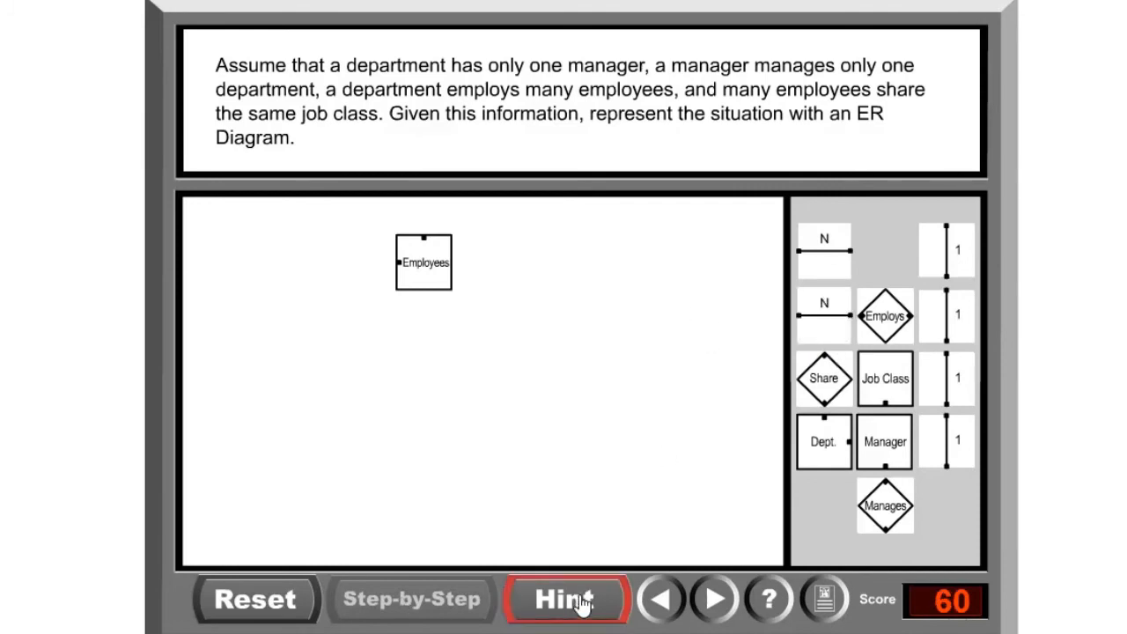
{"action": "left_click", "coordinate": [411, 599]}
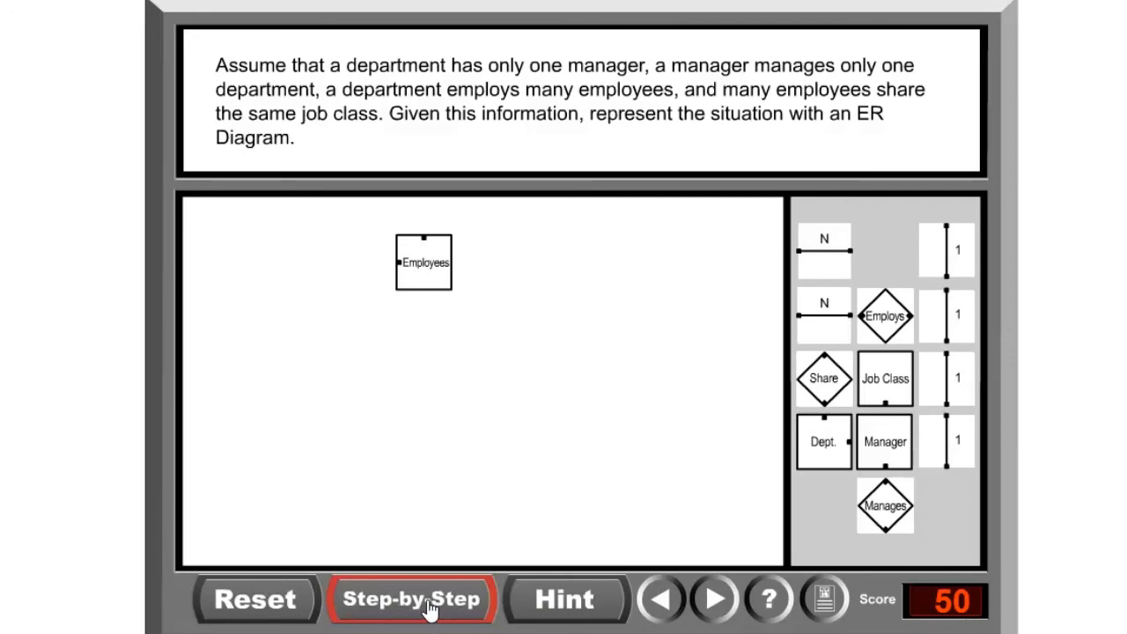
Step through the guide until department, manager, employees and job class are listed as entities
{"action": "left_click", "coordinate": [412, 599]}
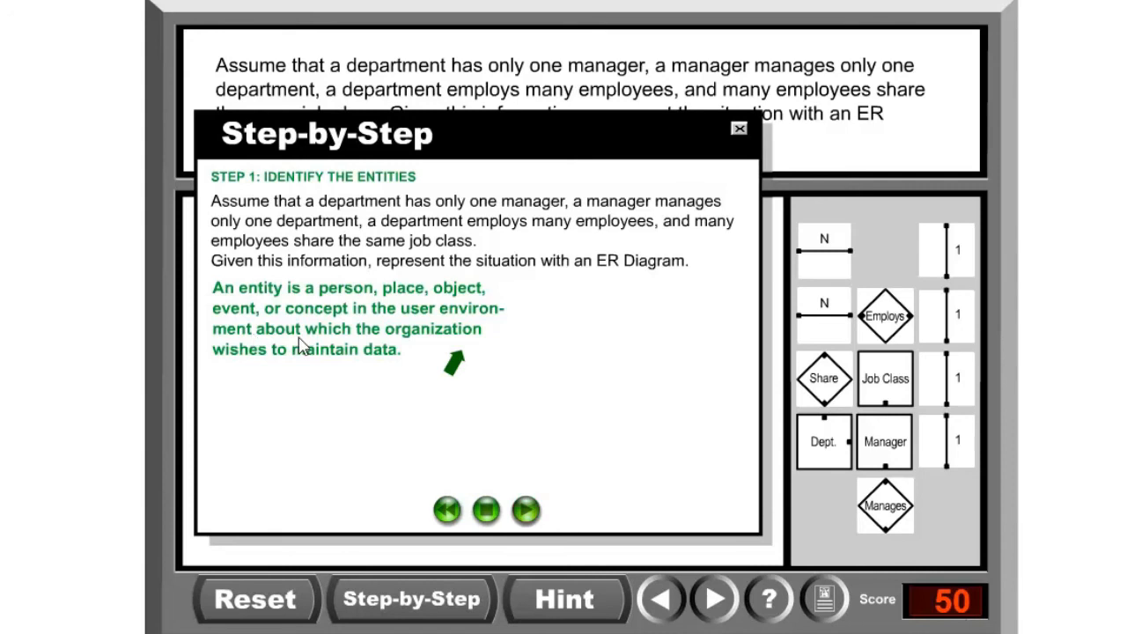
{"action": "mouse_move", "coordinate": [308, 365]}
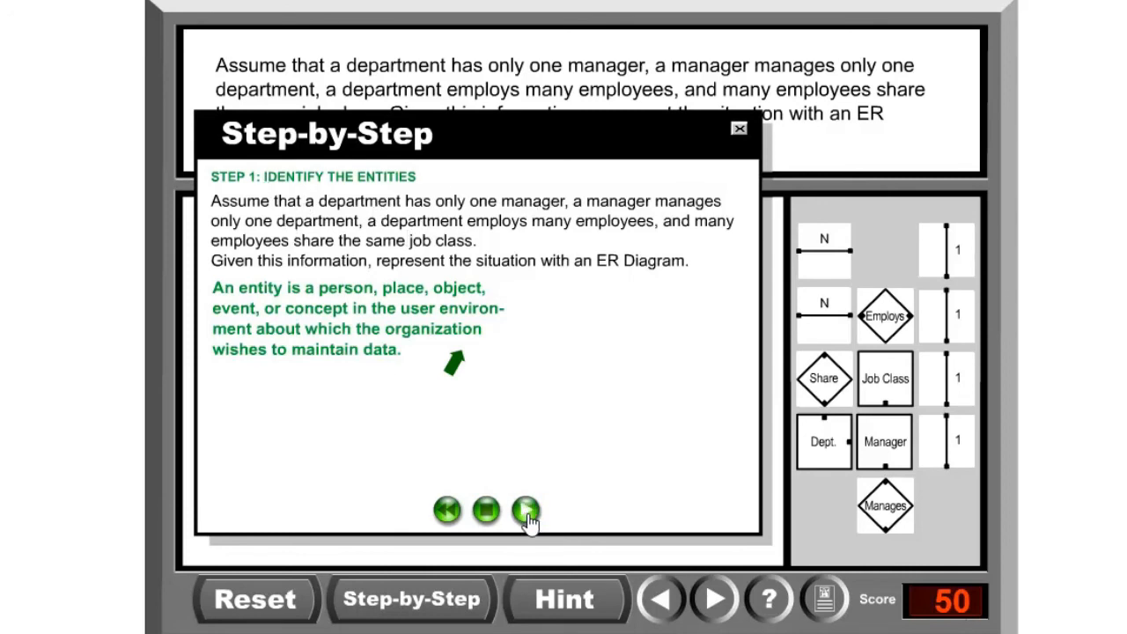
{"action": "left_click", "coordinate": [525, 511]}
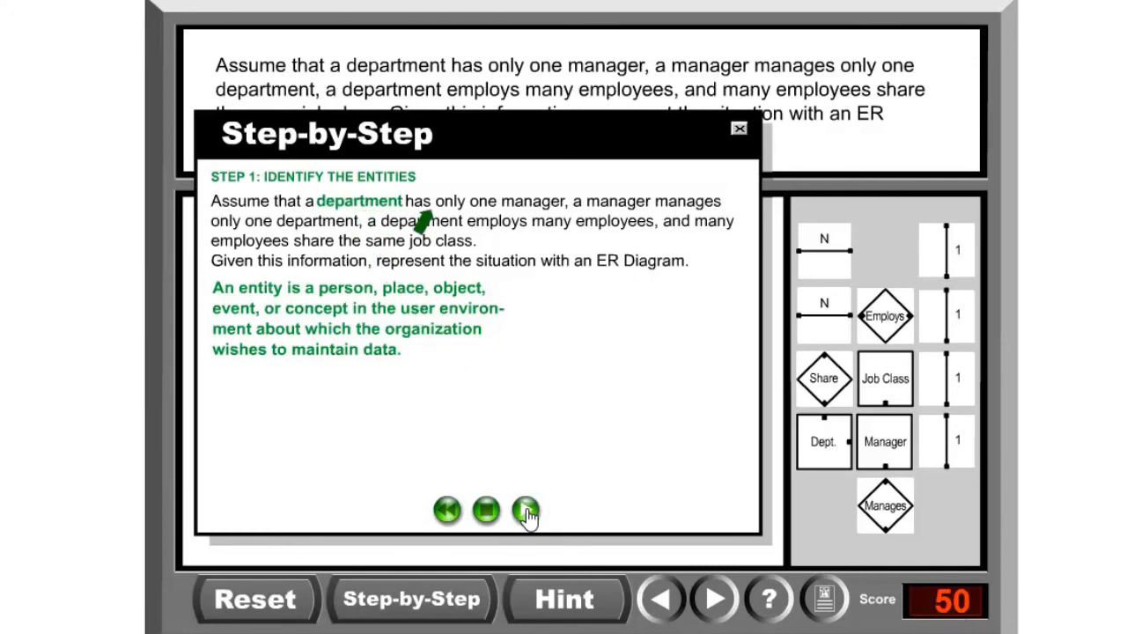
{"action": "left_click", "coordinate": [526, 511]}
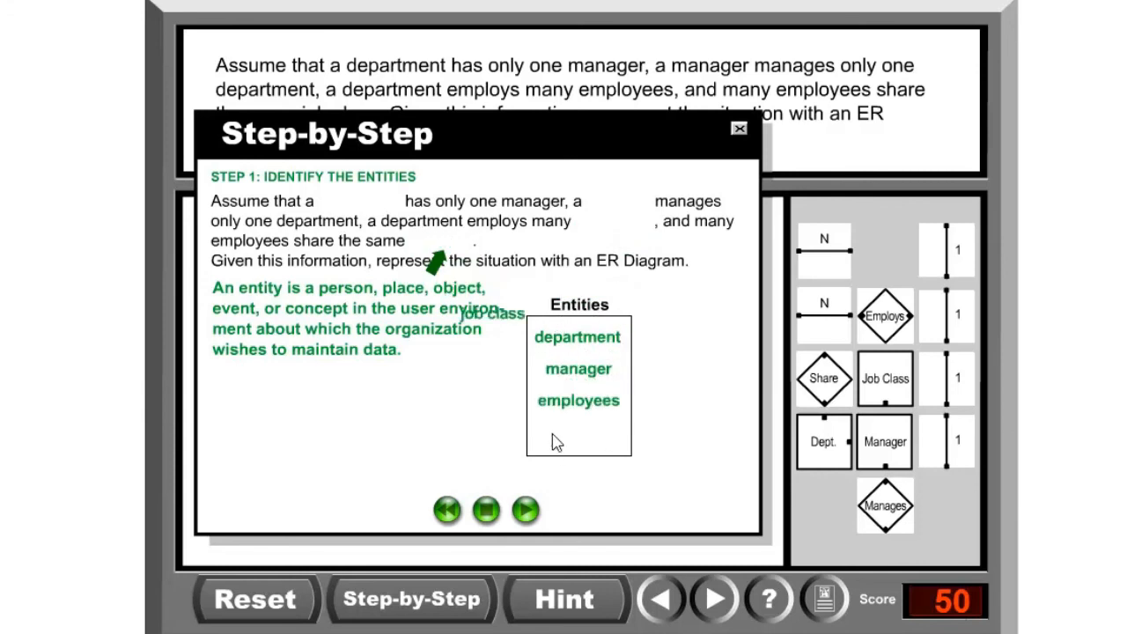
{"action": "left_click", "coordinate": [526, 511]}
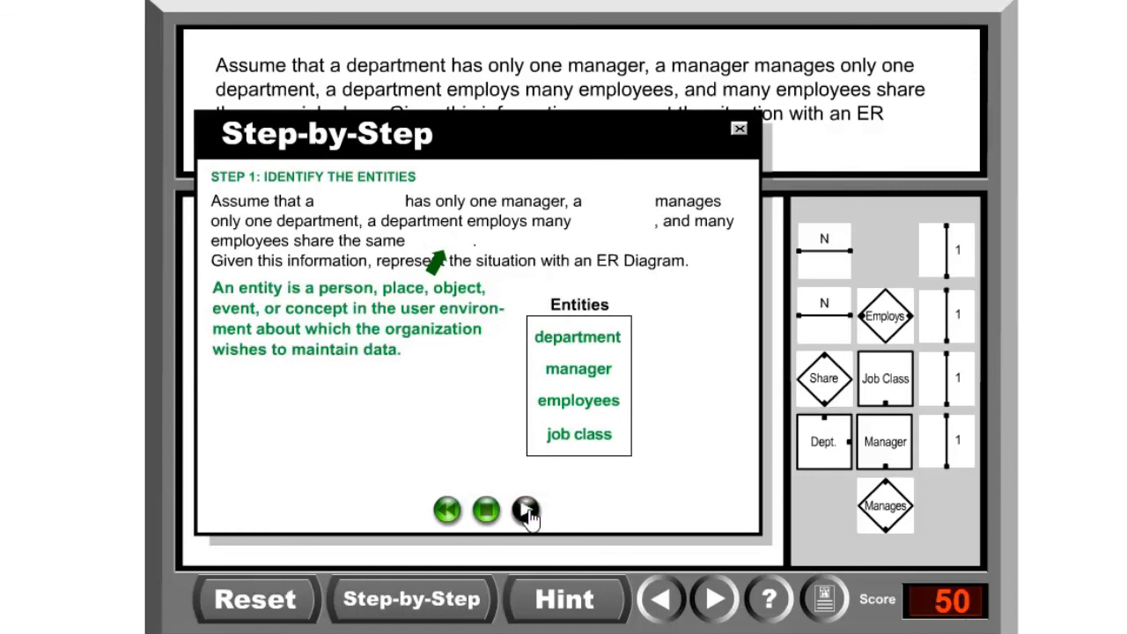
{"action": "left_click", "coordinate": [526, 510]}
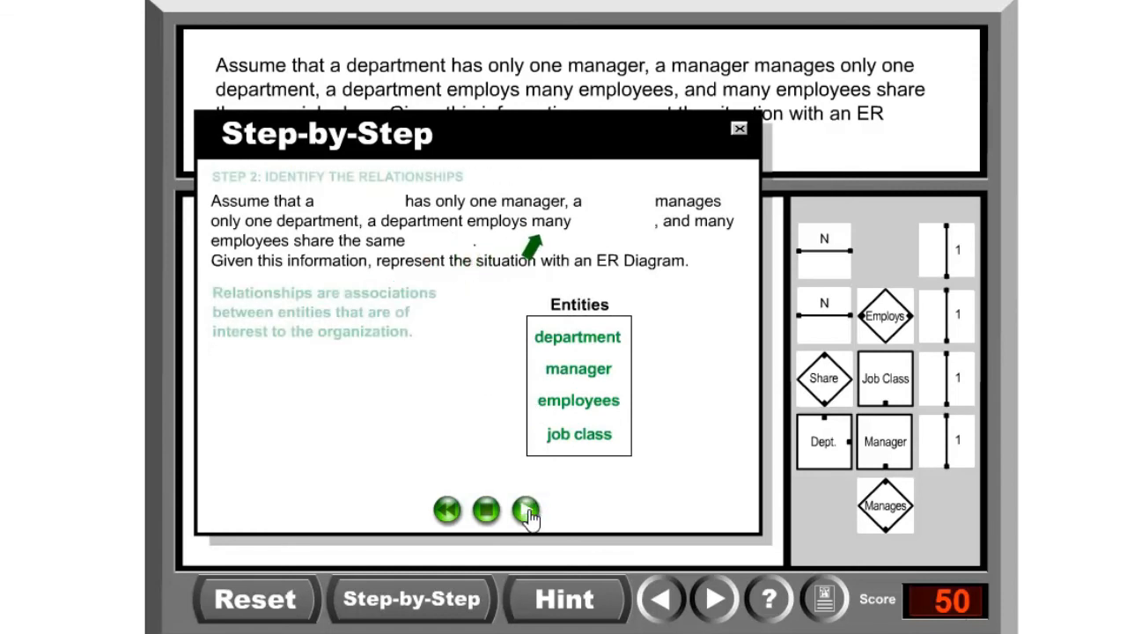
Reveal manages, employs and share as relationships, reaching Step 3 (creating symbols)
{"action": "left_click", "coordinate": [526, 510]}
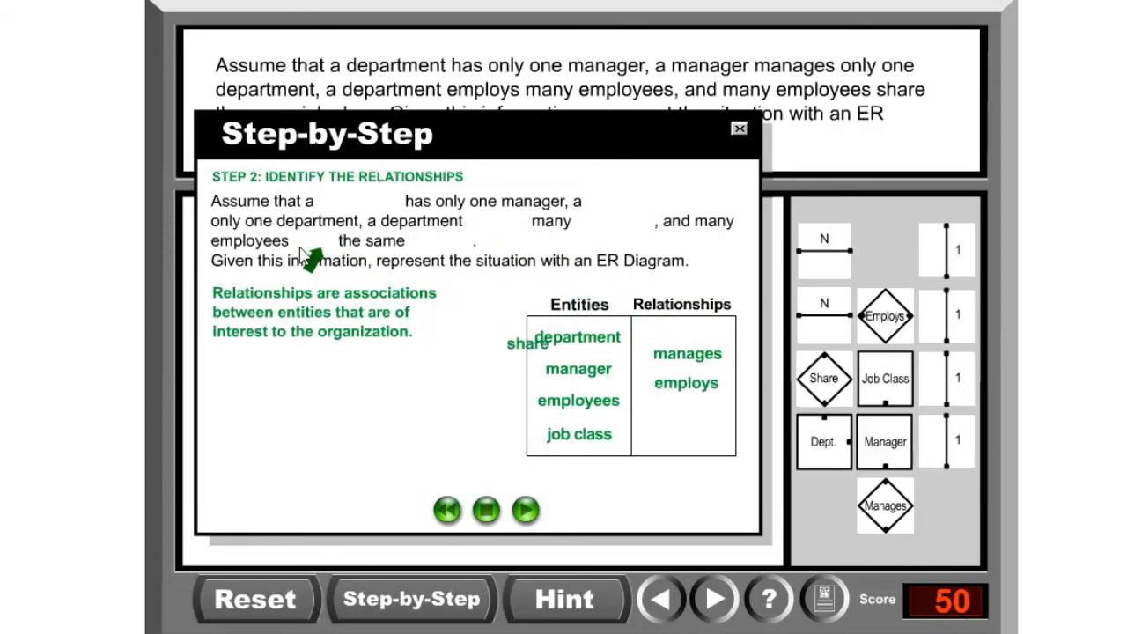
{"action": "left_click", "coordinate": [525, 511]}
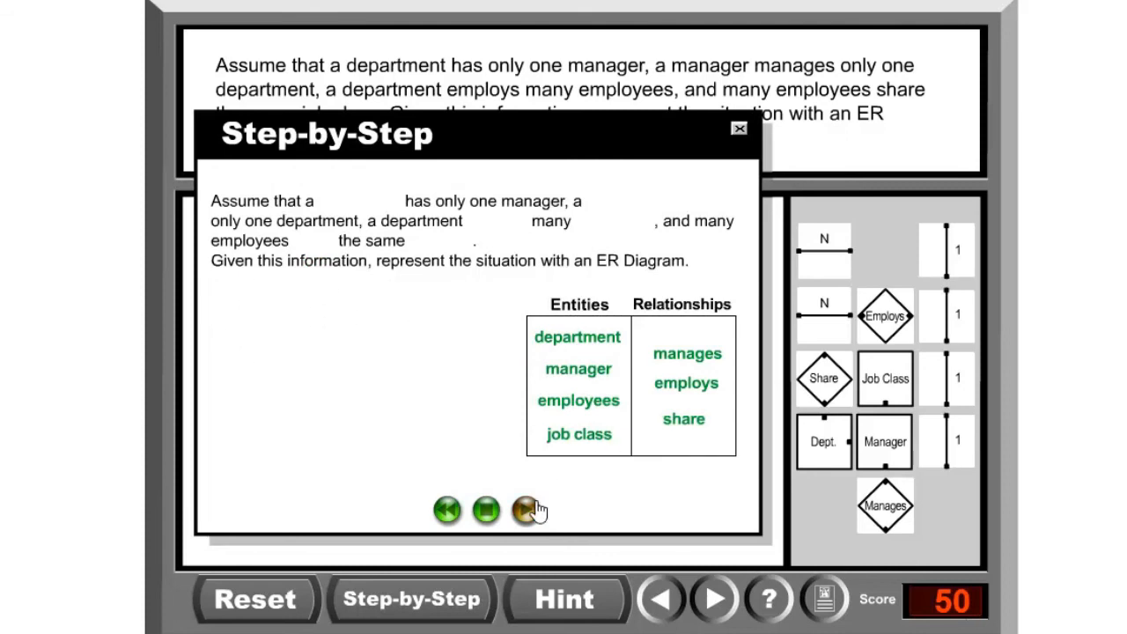
{"action": "left_click", "coordinate": [526, 511]}
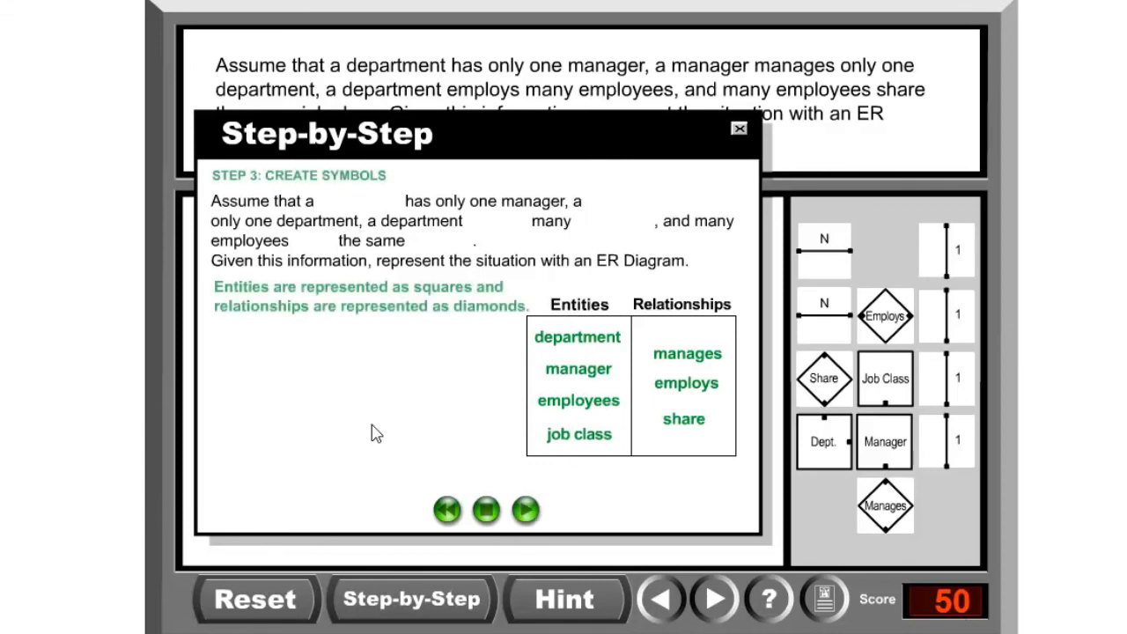
Watch the Step 3 symbols animation, then advance to Step 4, where manager, department, employees and job class are linked
{"action": "left_click_drag", "start_coordinate": [578, 336], "coordinate": [245, 358]}
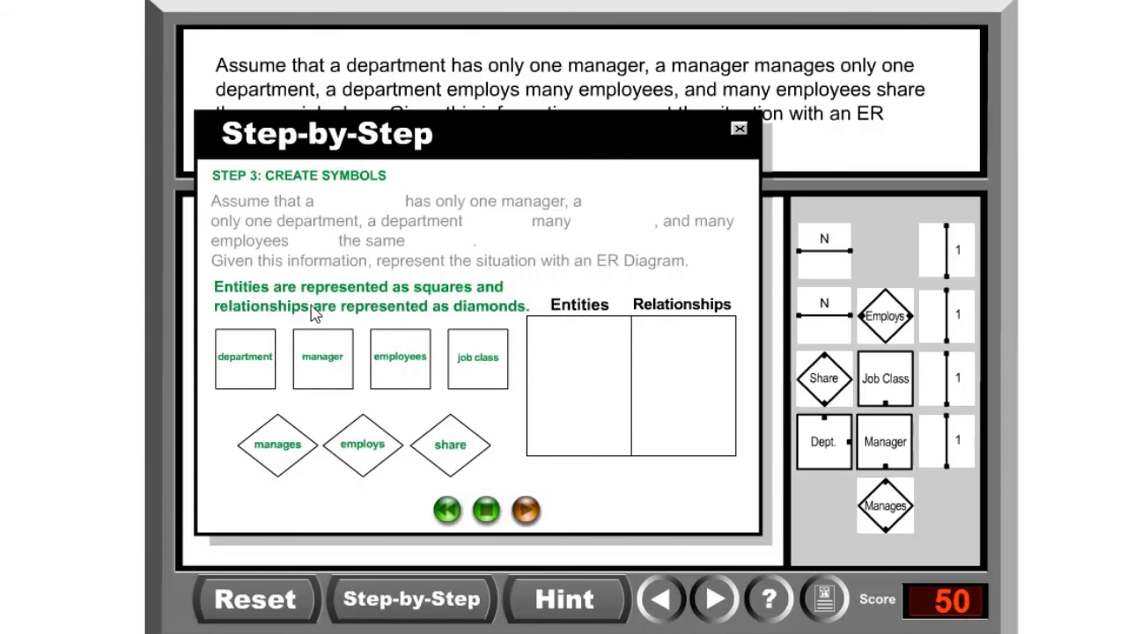
{"action": "mouse_move", "coordinate": [518, 323]}
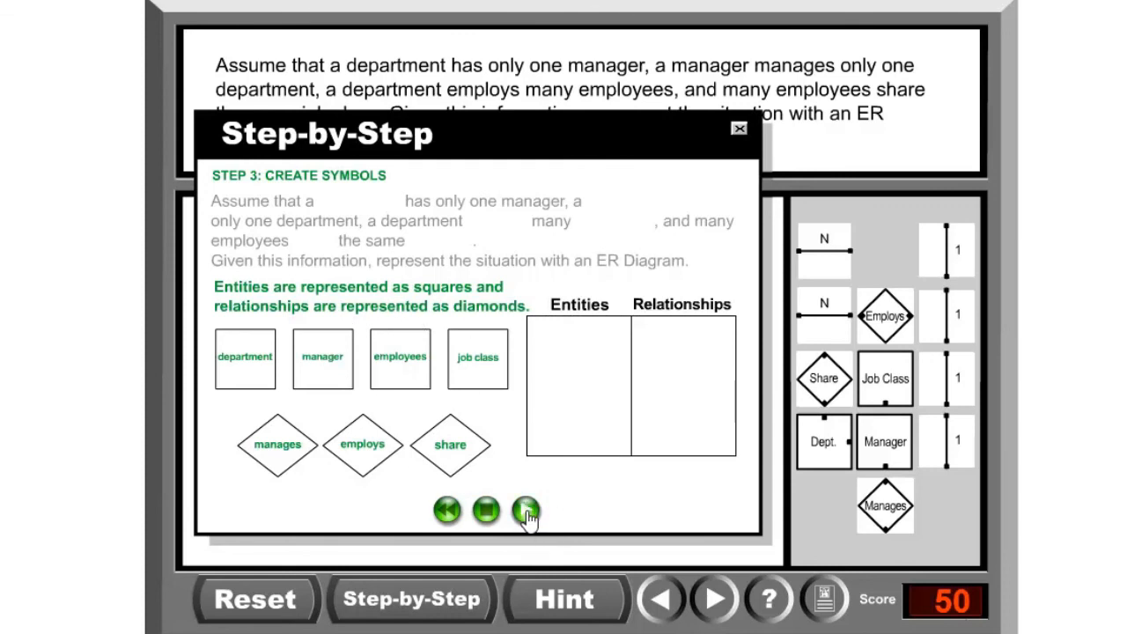
{"action": "left_click", "coordinate": [525, 511]}
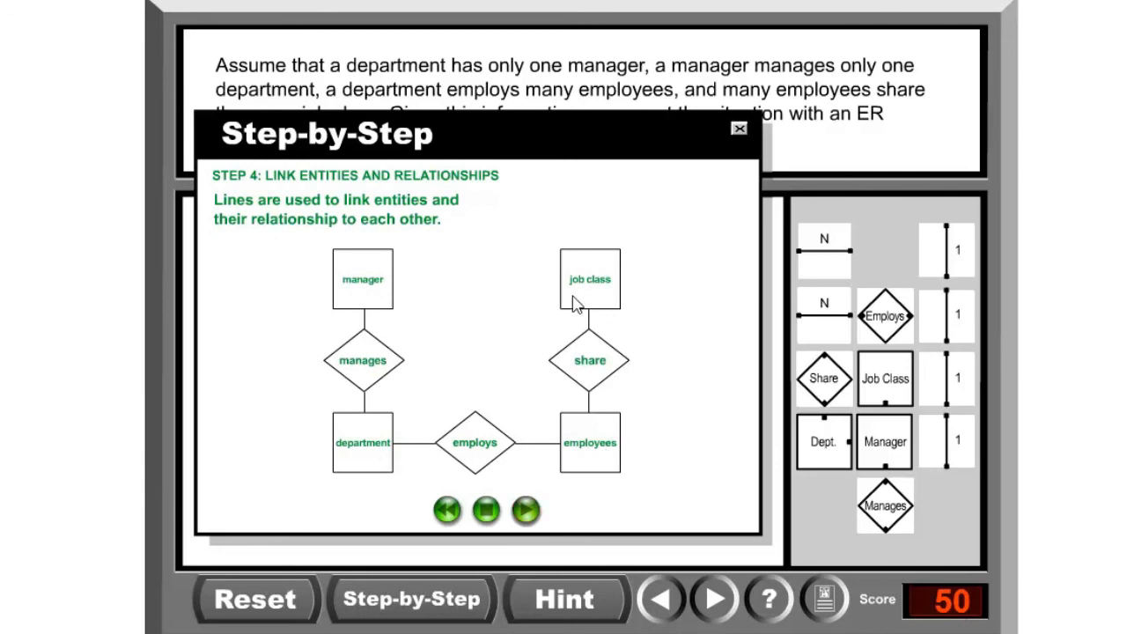
Advance to Step 5: Indicate Cardinalities, showing 1 on both sides of manages
{"action": "left_click", "coordinate": [526, 511]}
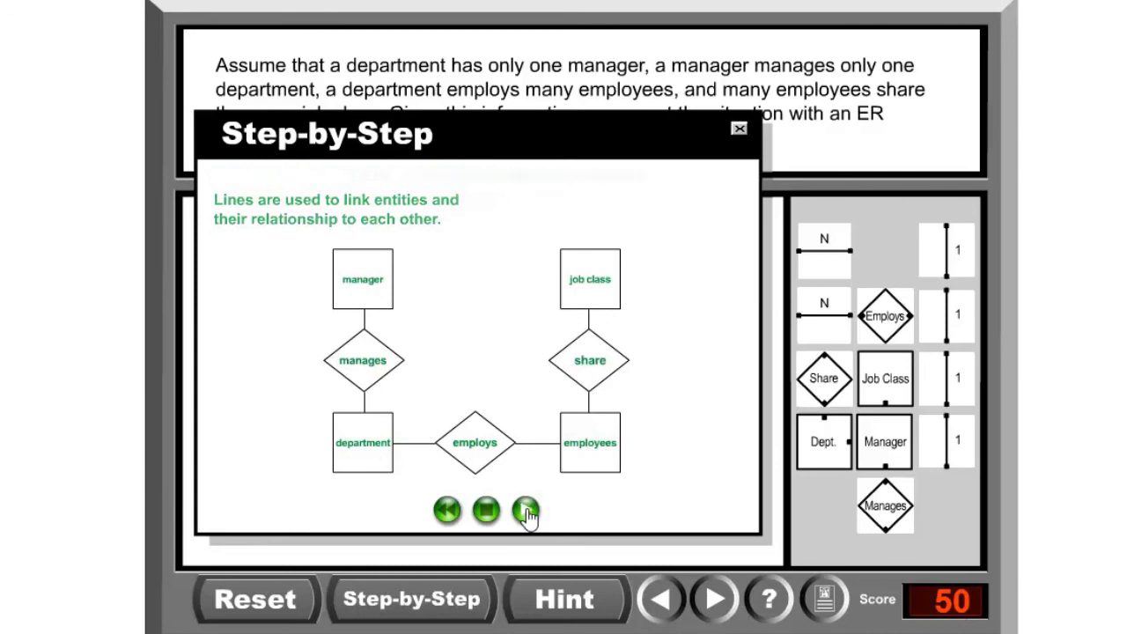
{"action": "left_click", "coordinate": [525, 511]}
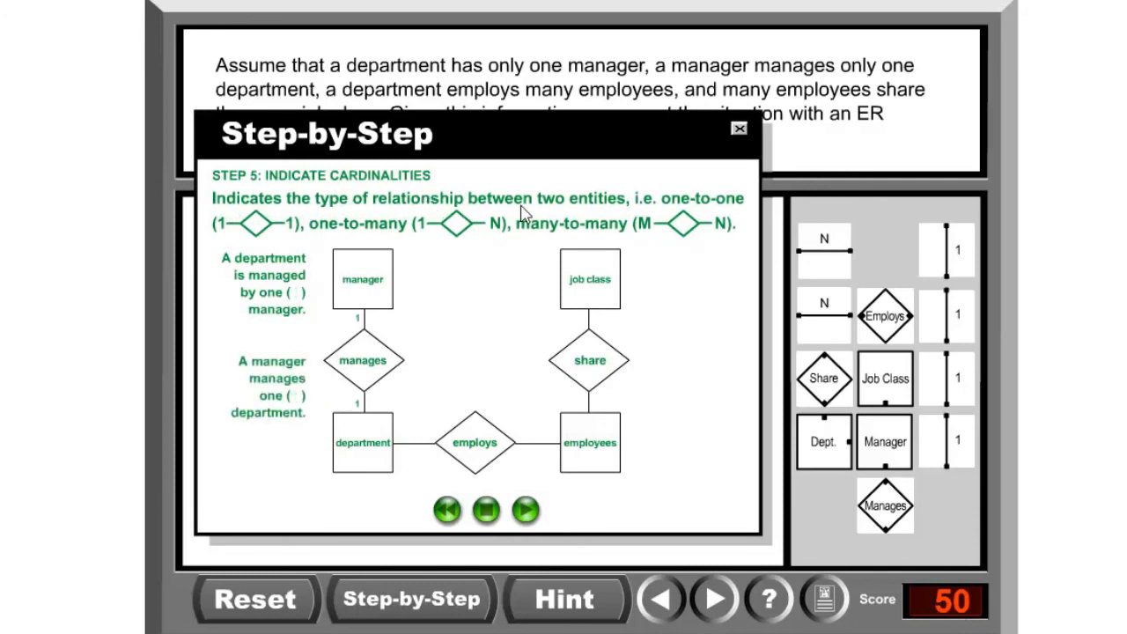
Reveal the remaining cardinality annotations, then close the Step-by-Step guide
{"action": "left_click", "coordinate": [524, 511]}
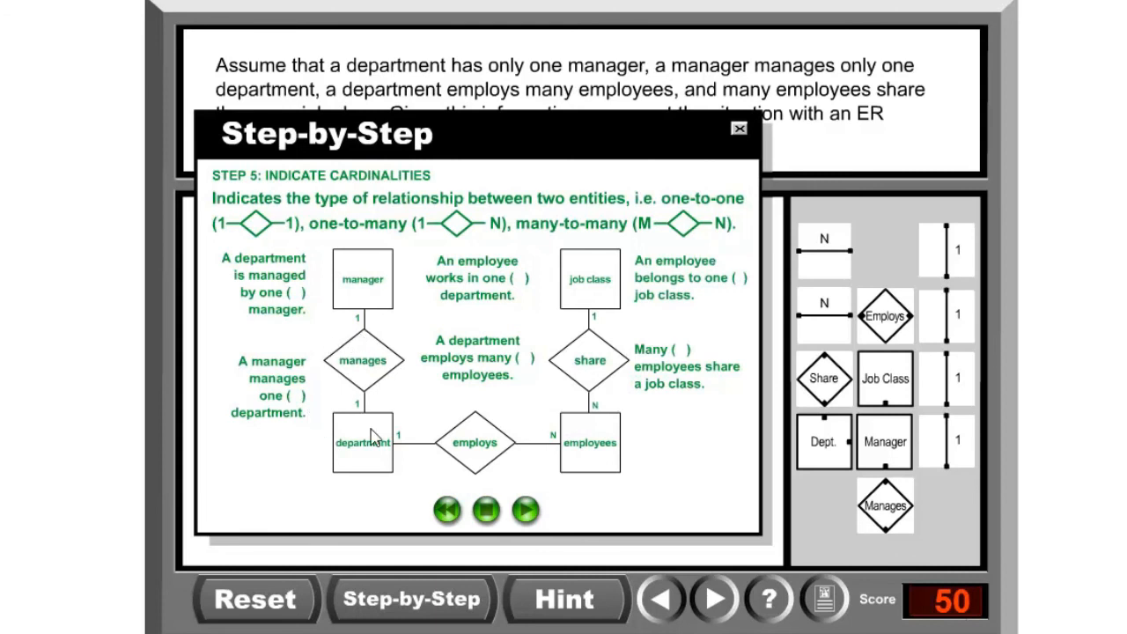
{"action": "mouse_move", "coordinate": [348, 320]}
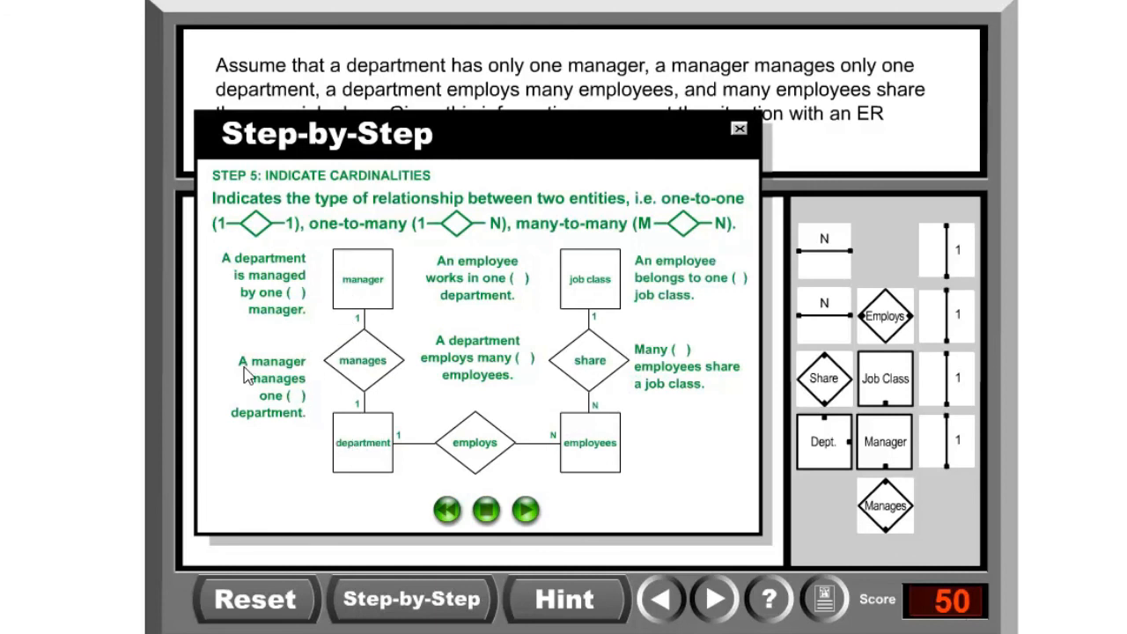
{"action": "mouse_move", "coordinate": [370, 458]}
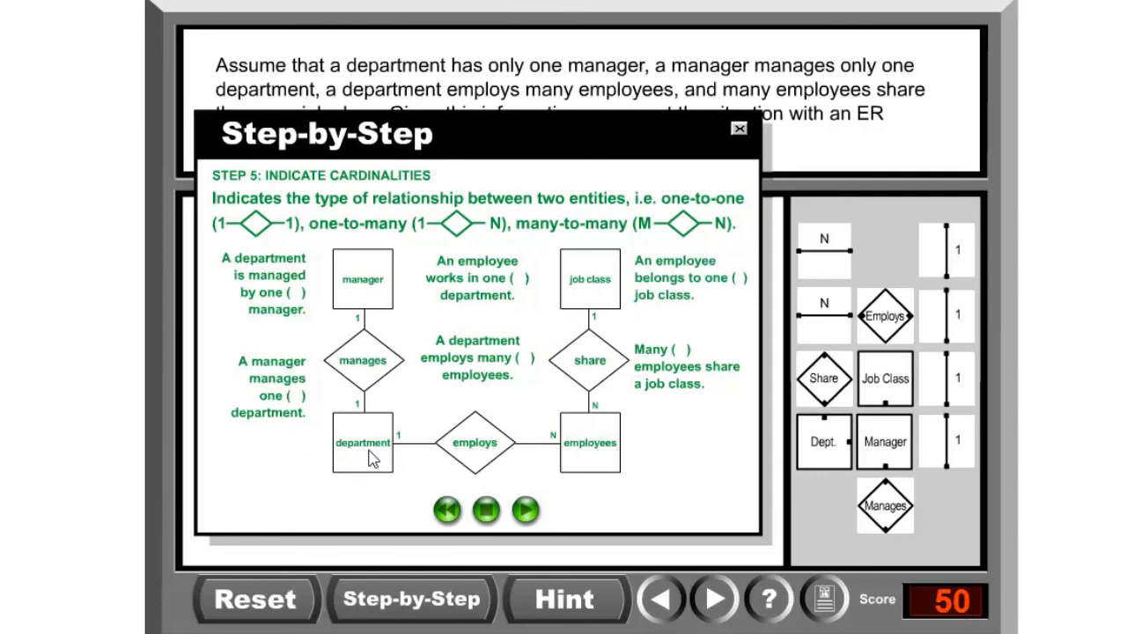
{"action": "mouse_move", "coordinate": [355, 335]}
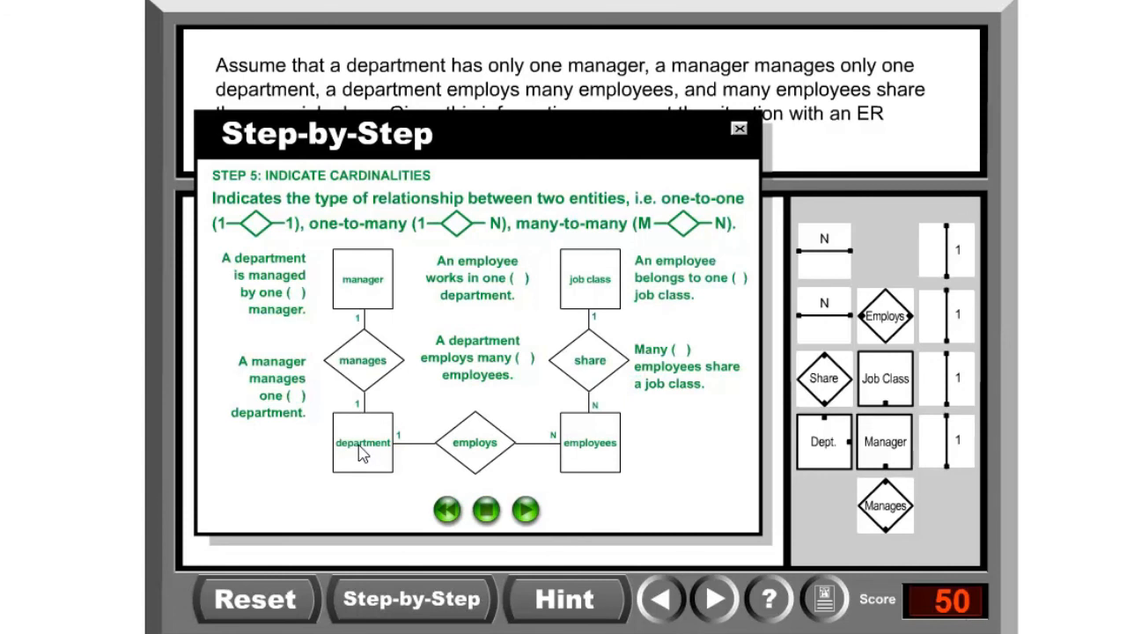
{"action": "mouse_move", "coordinate": [603, 451]}
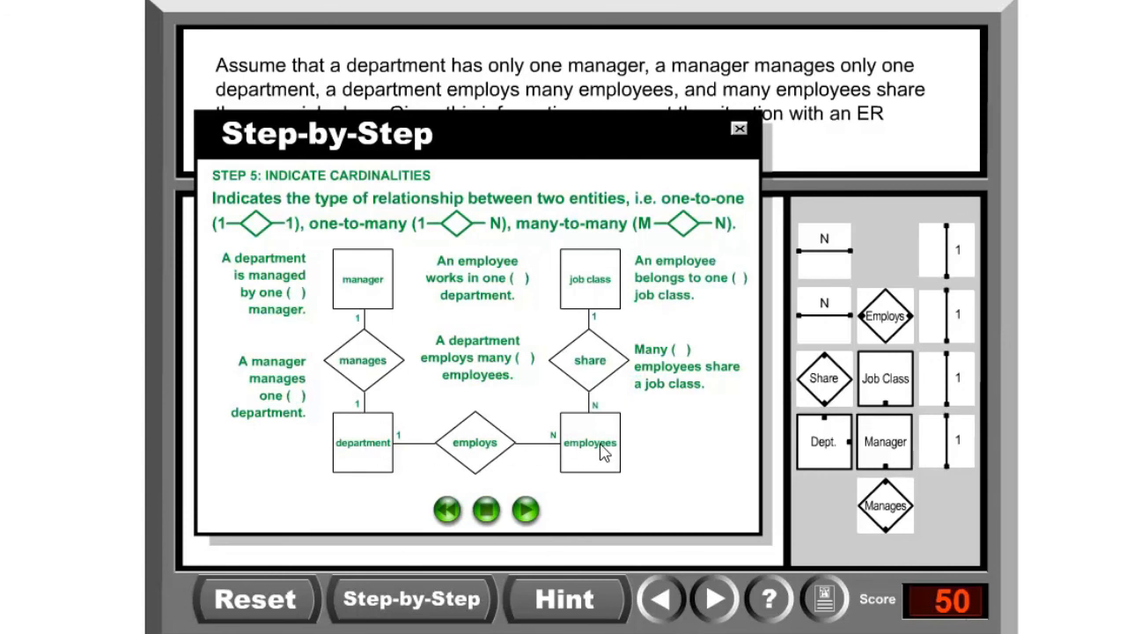
{"action": "mouse_move", "coordinate": [579, 449]}
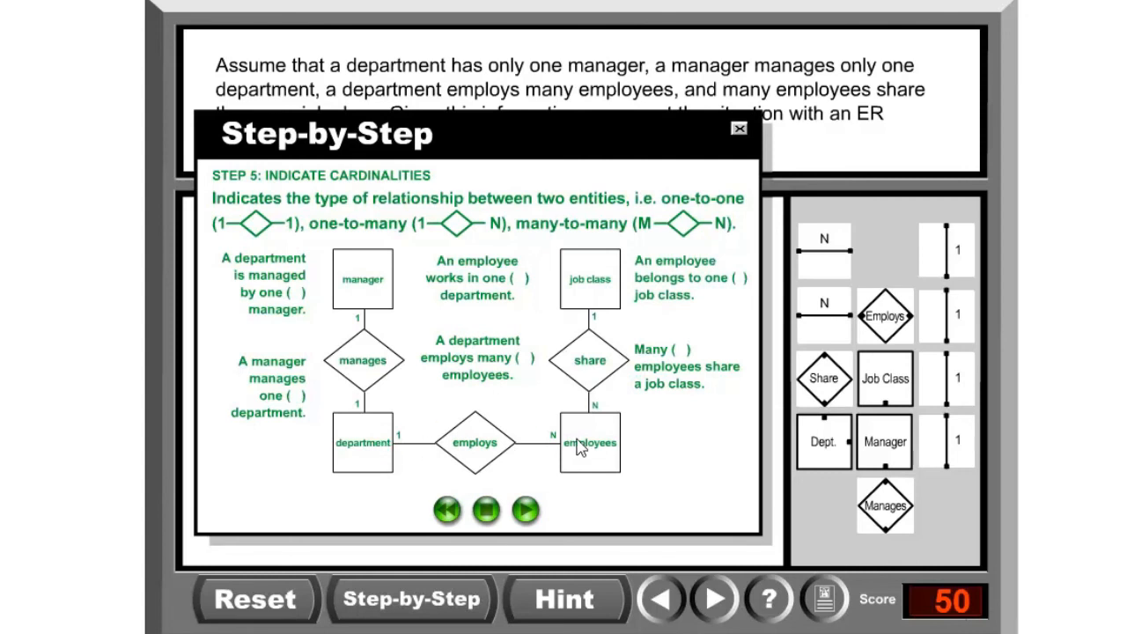
{"action": "mouse_move", "coordinate": [584, 438]}
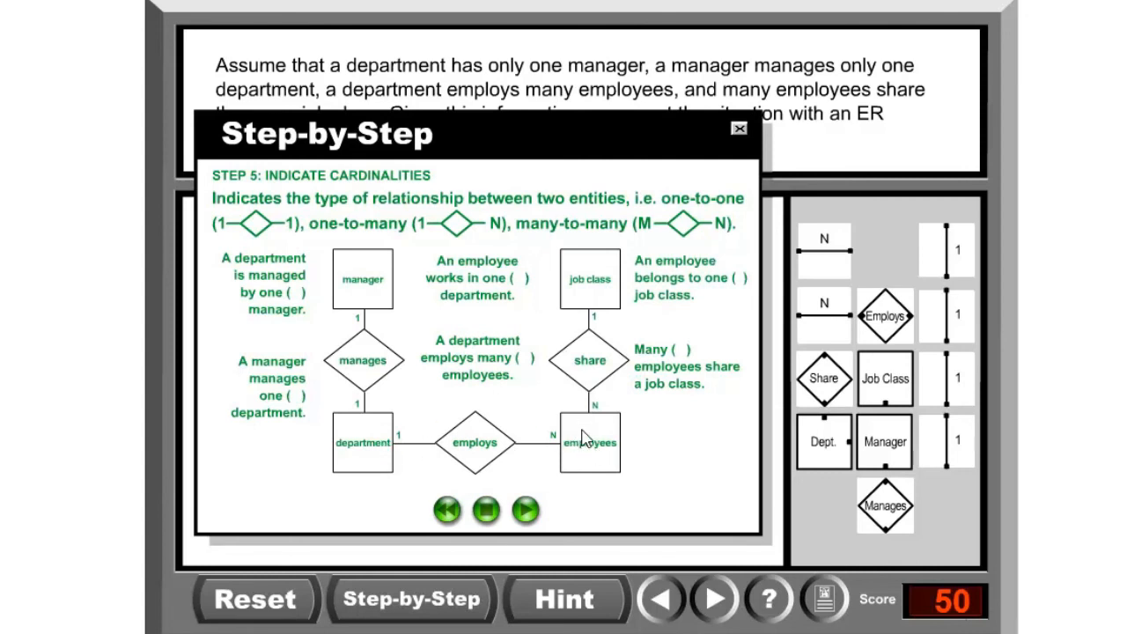
{"action": "mouse_move", "coordinate": [360, 443]}
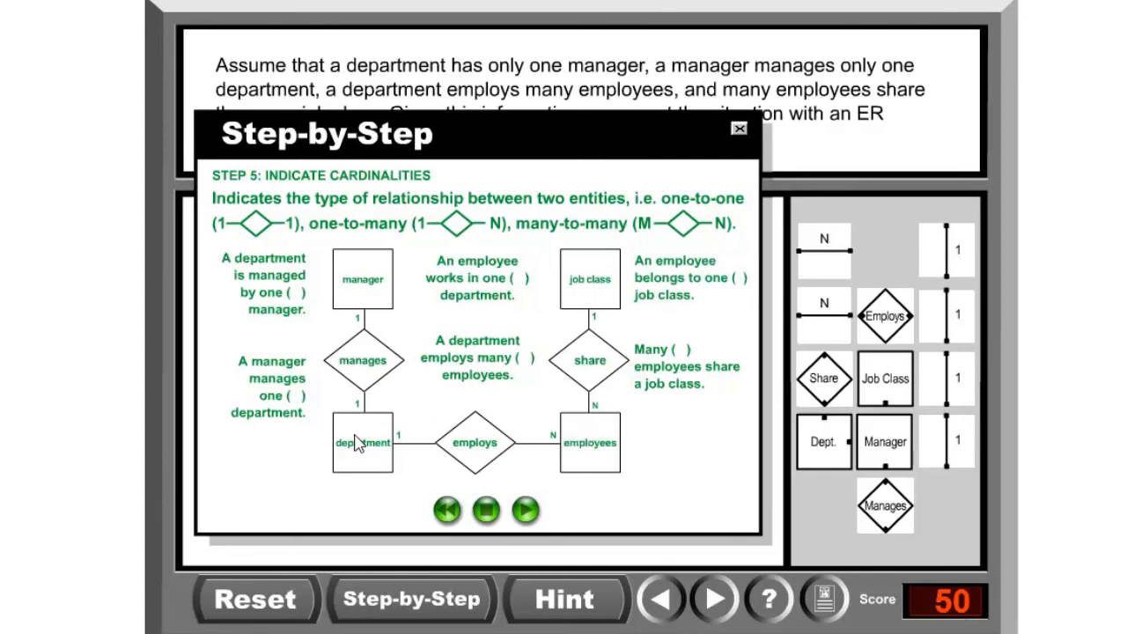
{"action": "mouse_move", "coordinate": [685, 297]}
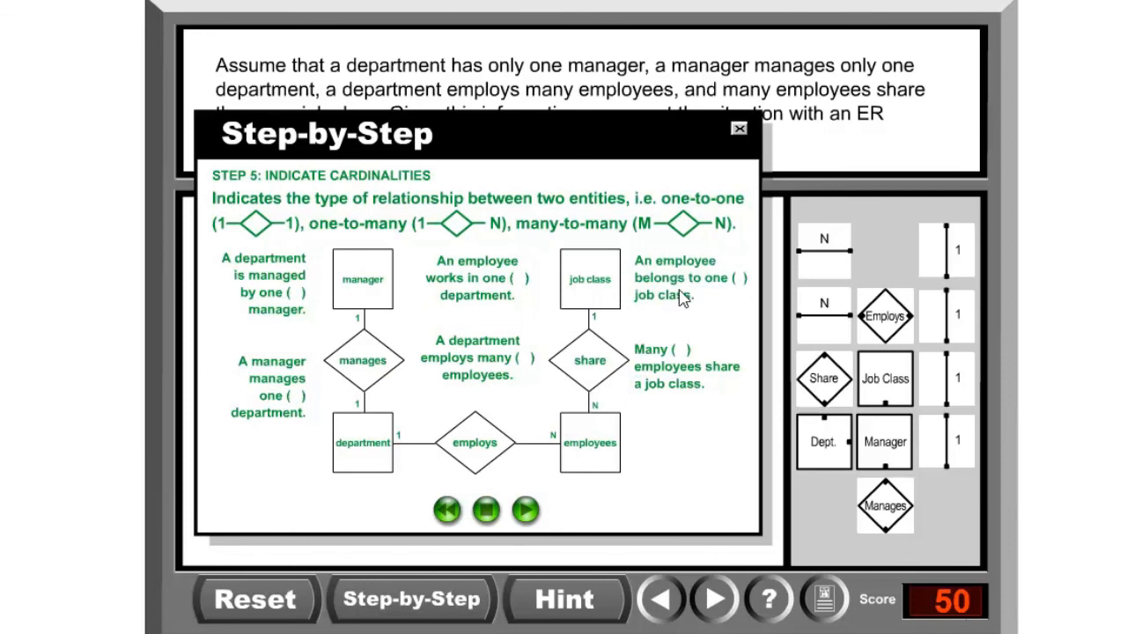
{"action": "mouse_move", "coordinate": [534, 338]}
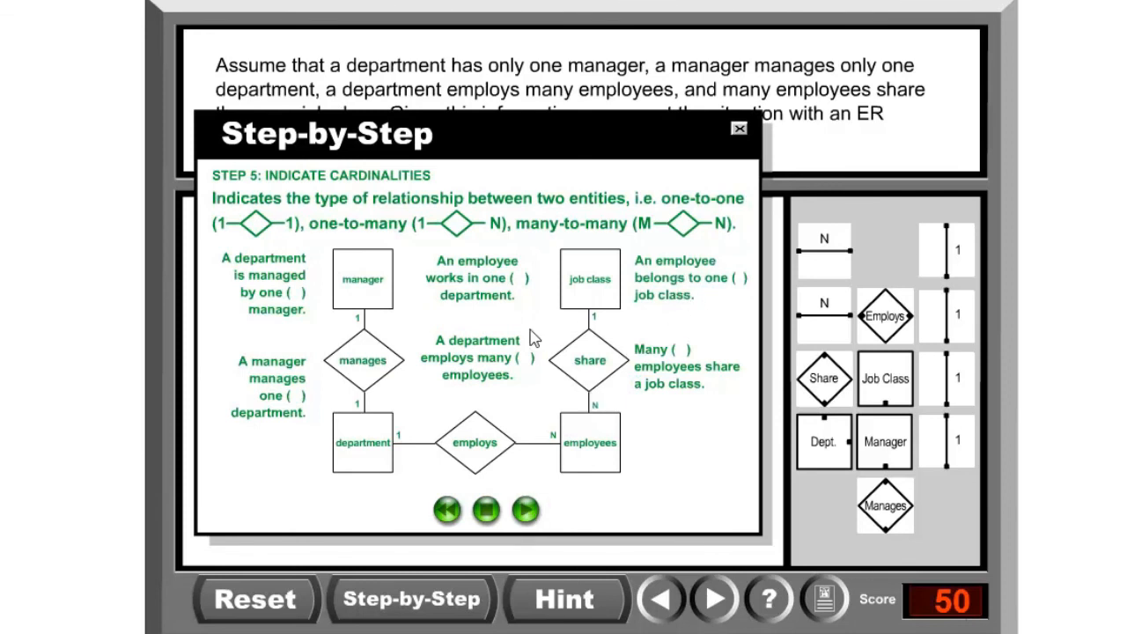
{"action": "left_click", "coordinate": [525, 511]}
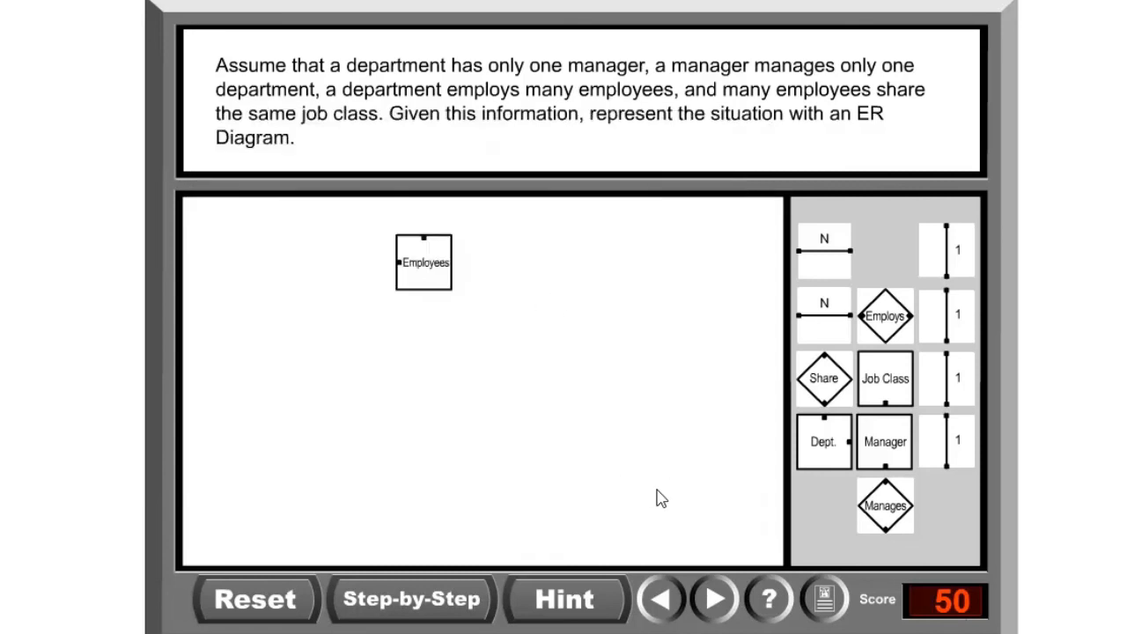
Load the video-store exercise and place the Cassettes entity on the canvas
{"action": "left_click", "coordinate": [713, 600]}
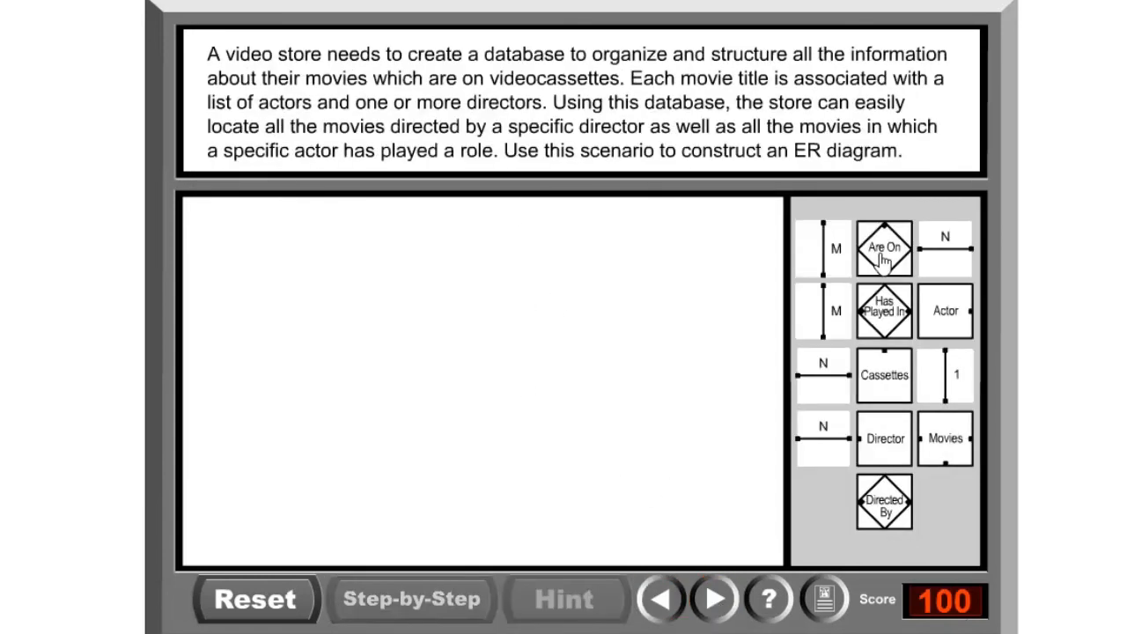
{"action": "mouse_move", "coordinate": [762, 443]}
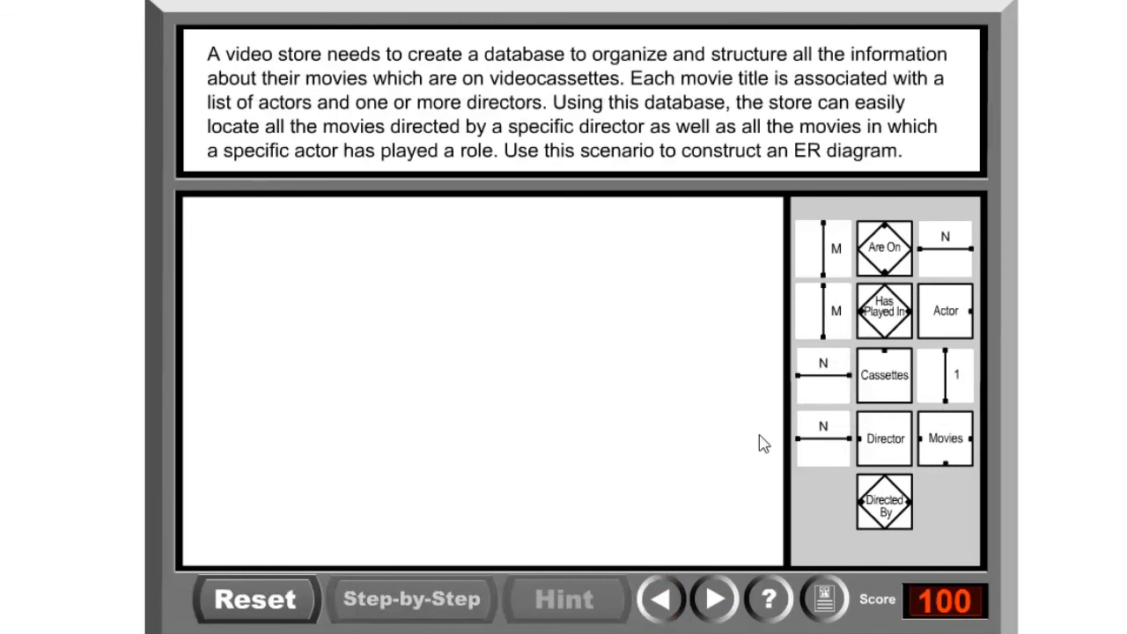
{"action": "left_click_drag", "start_coordinate": [884, 376], "coordinate": [591, 377]}
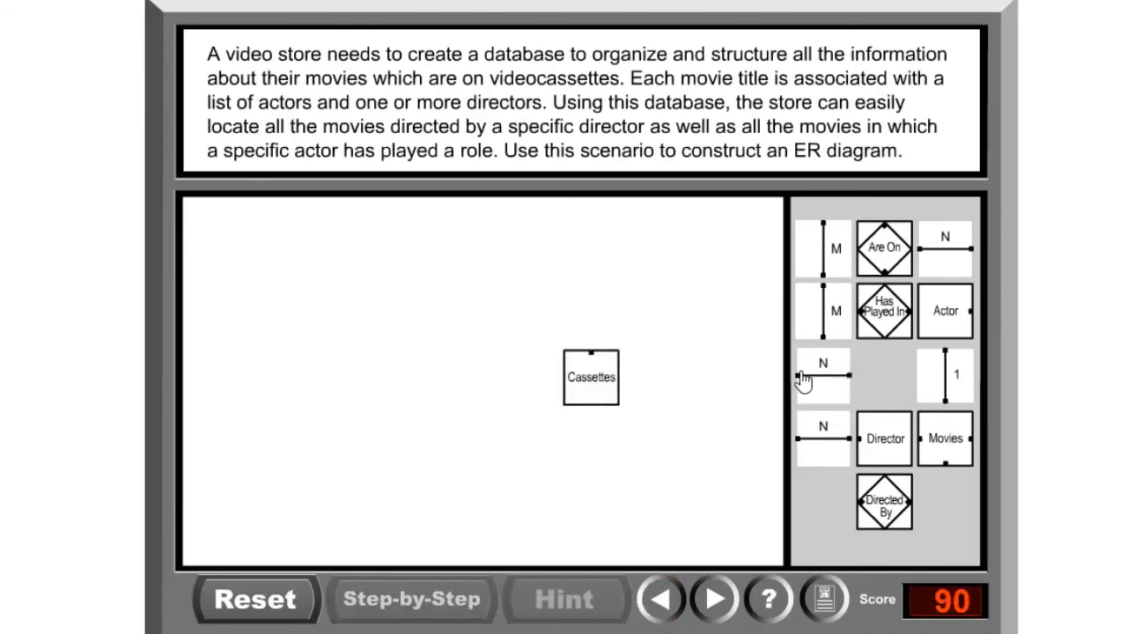
{"action": "left_click", "coordinate": [566, 599]}
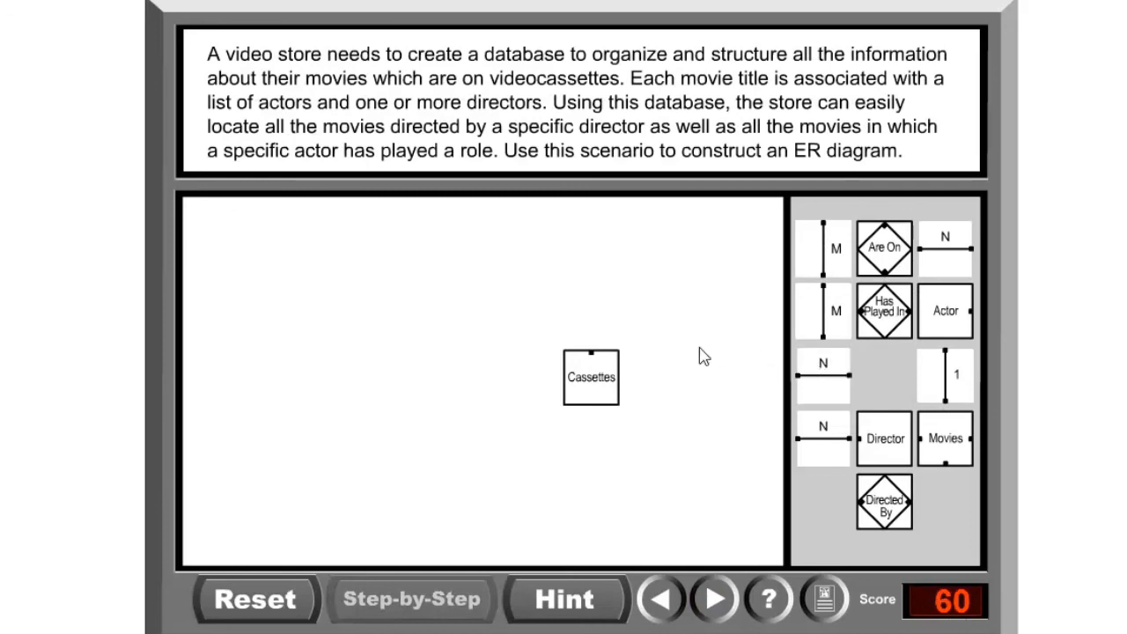
Open the Step-by-Step guide for the video-store exercise, then close it
{"action": "left_click", "coordinate": [413, 599]}
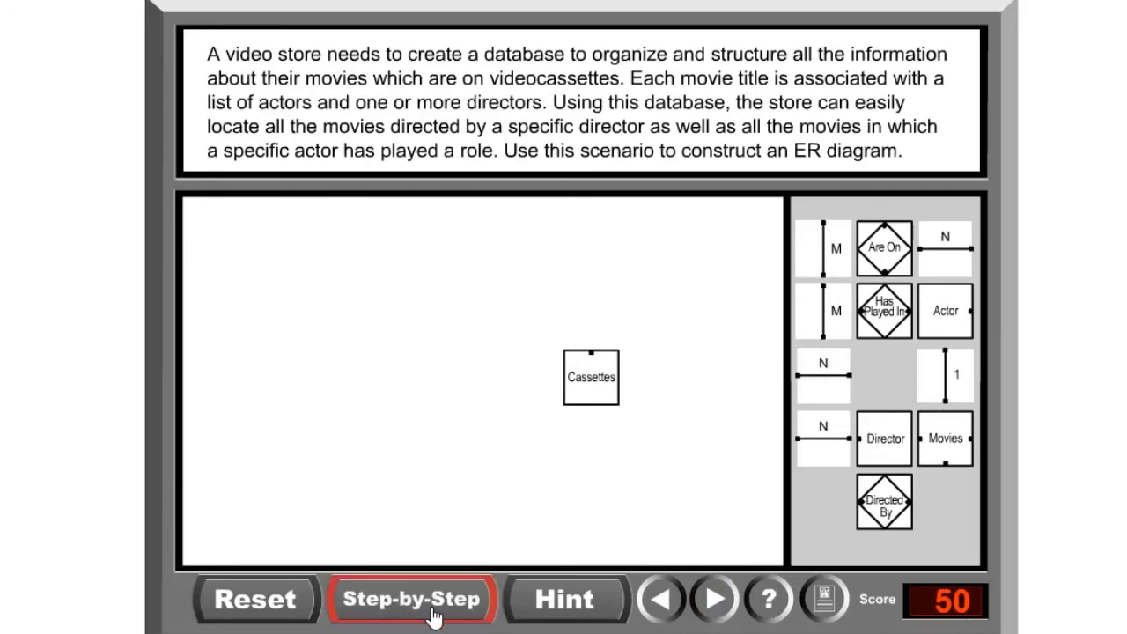
{"action": "left_click", "coordinate": [412, 599]}
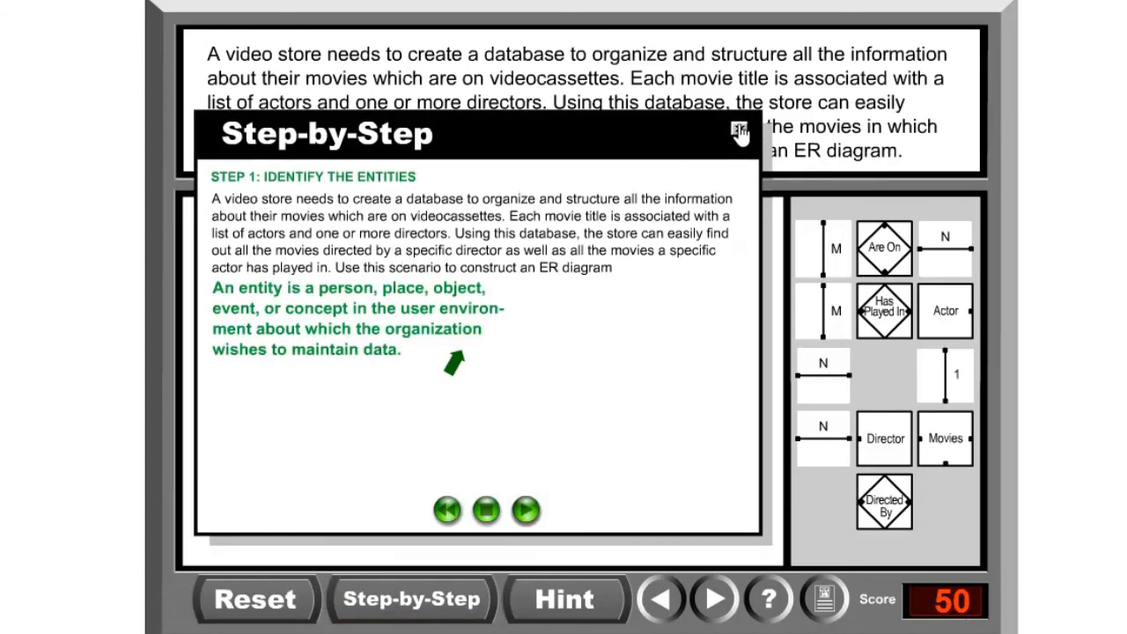
{"action": "left_click", "coordinate": [738, 133]}
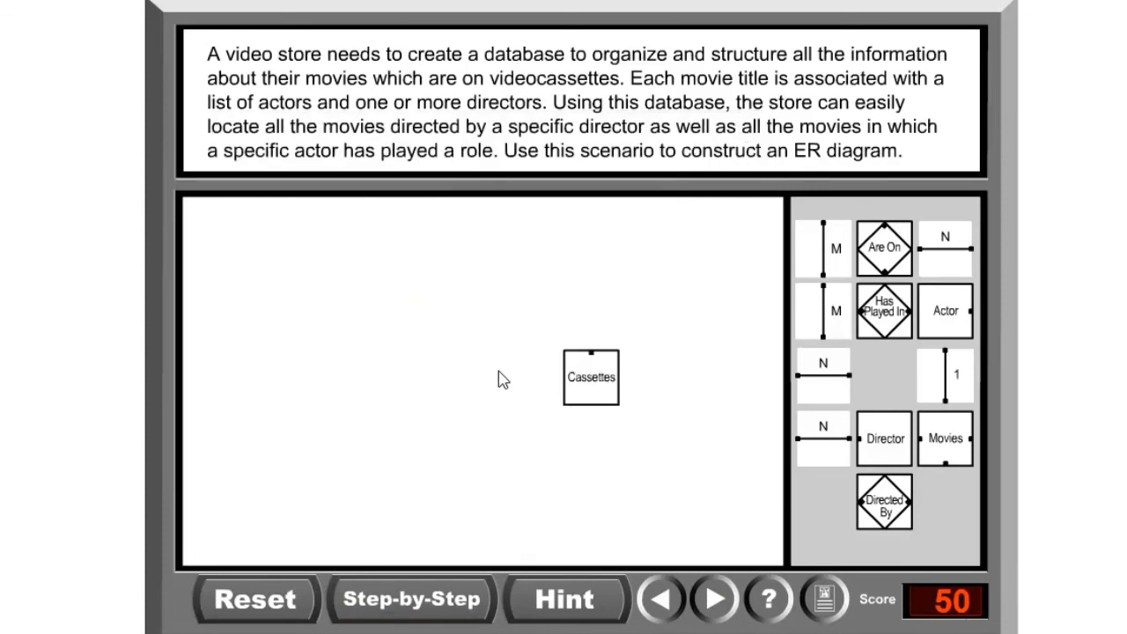